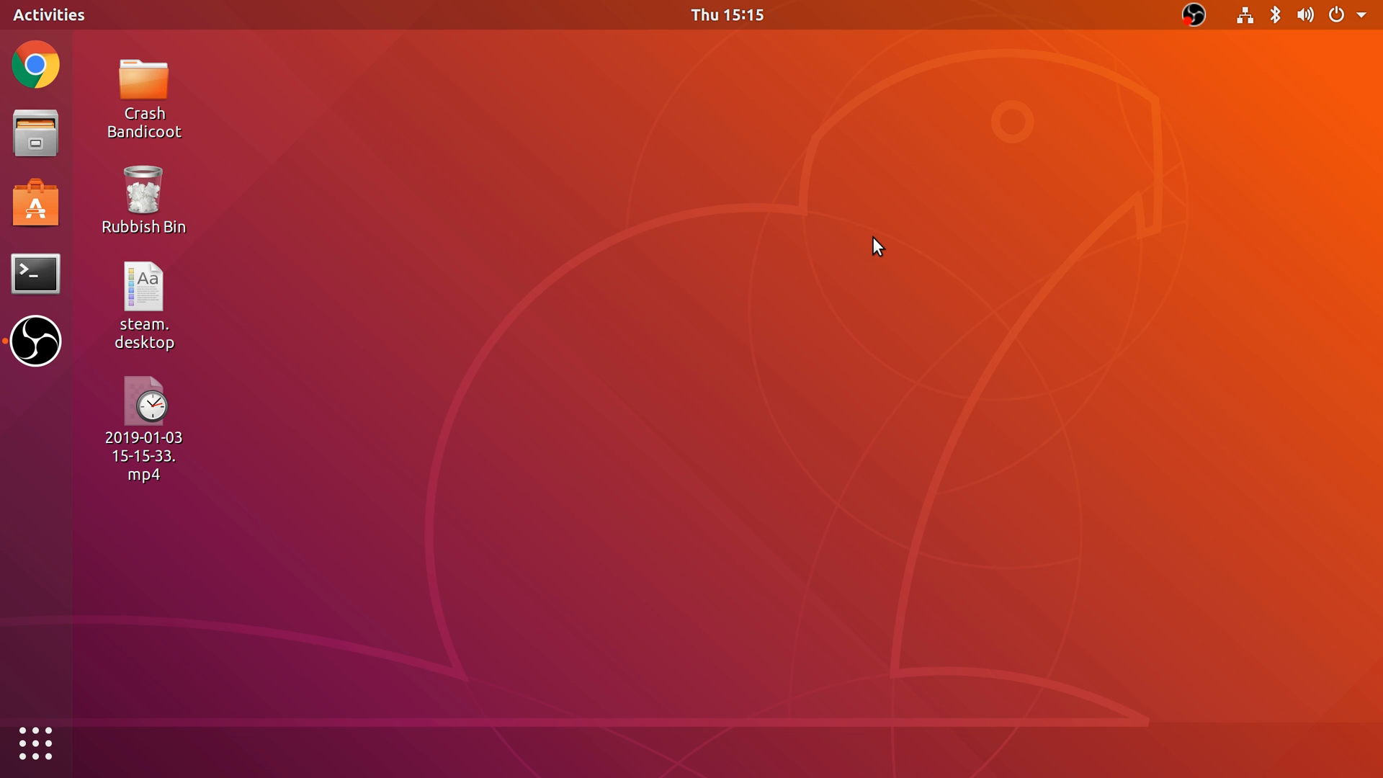
# - Launch Google Chrome from the Ubuntu dock
pyautogui.click(36, 64)
pyautogui.write('epsxe.co')
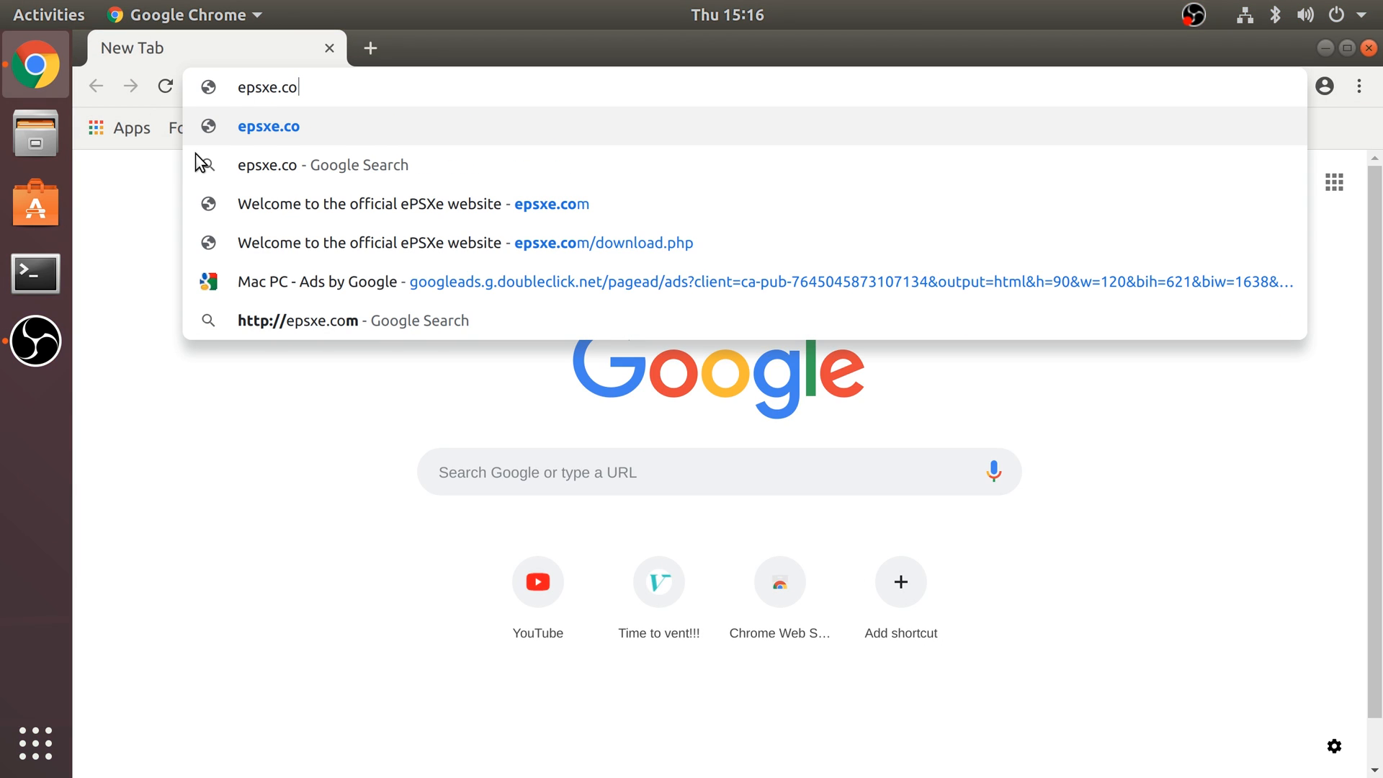
# - Download ePSXe v2.0.5 Linux x64 from the epsxe.com Downloads page
pyautogui.click(373, 204)
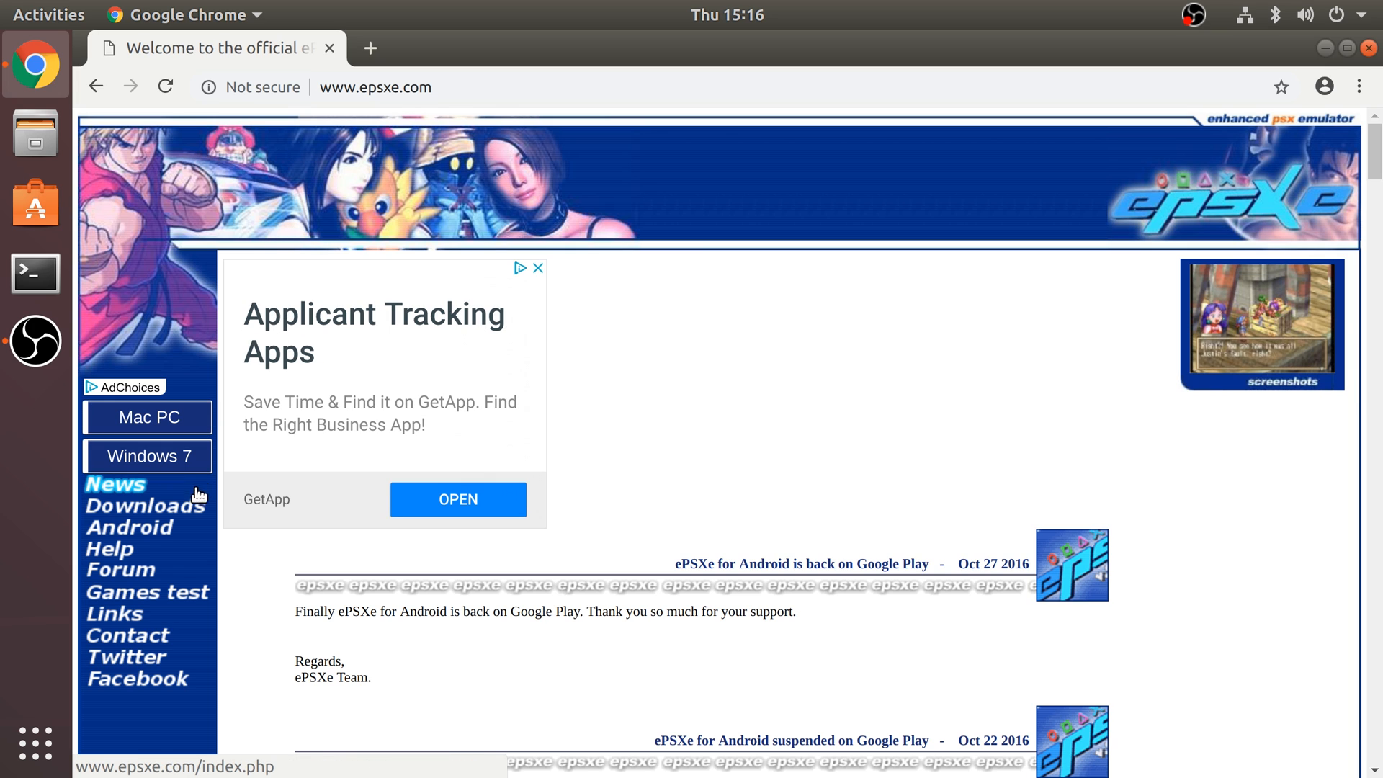
pyautogui.click(145, 506)
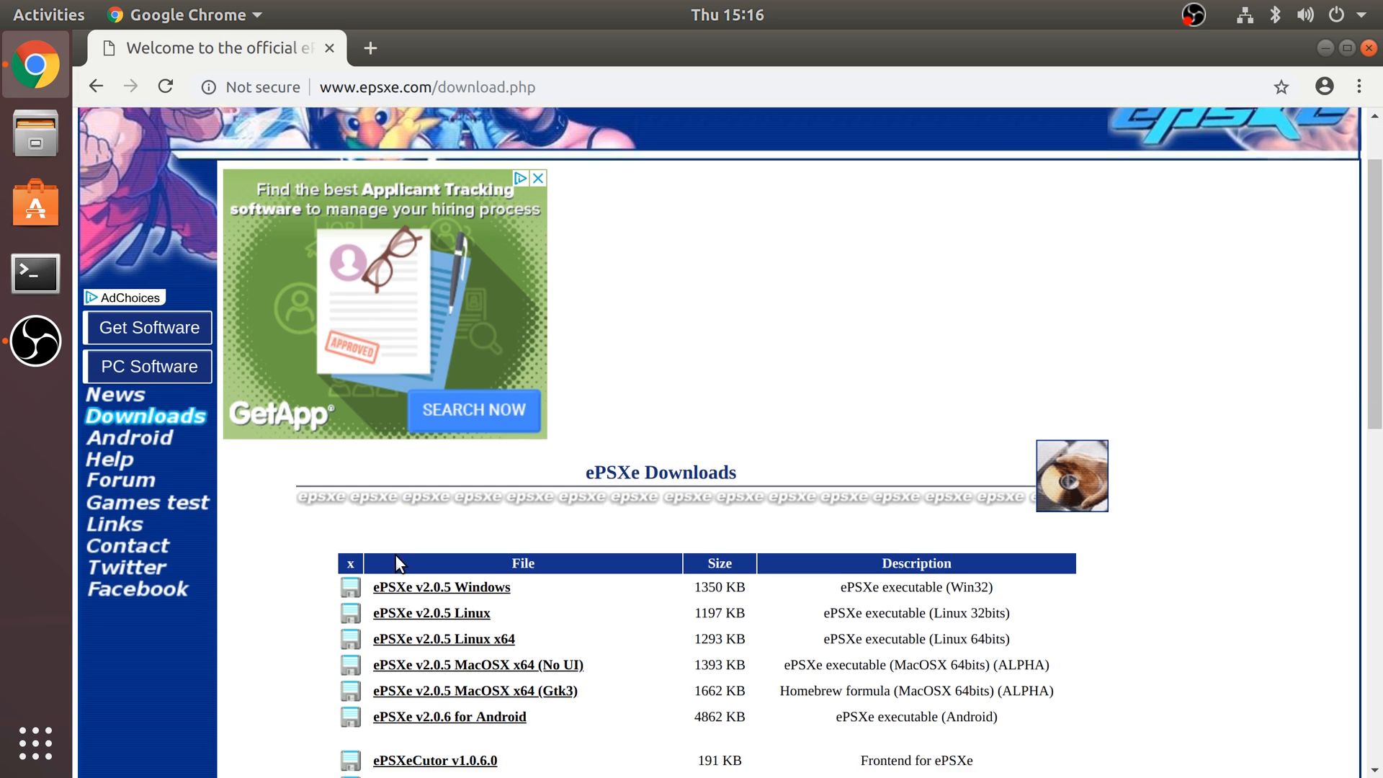
pyautogui.scroll(-3)
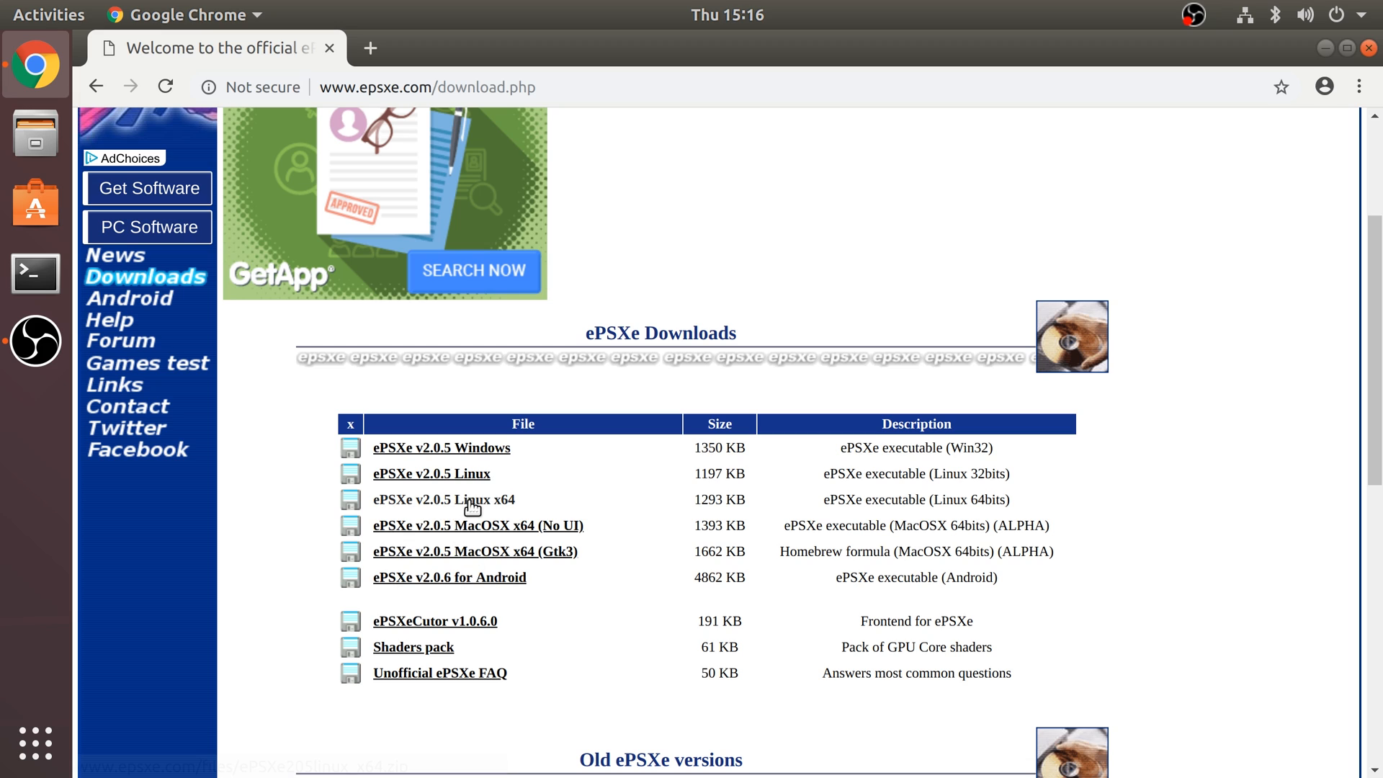
pyautogui.moveTo(431, 474)
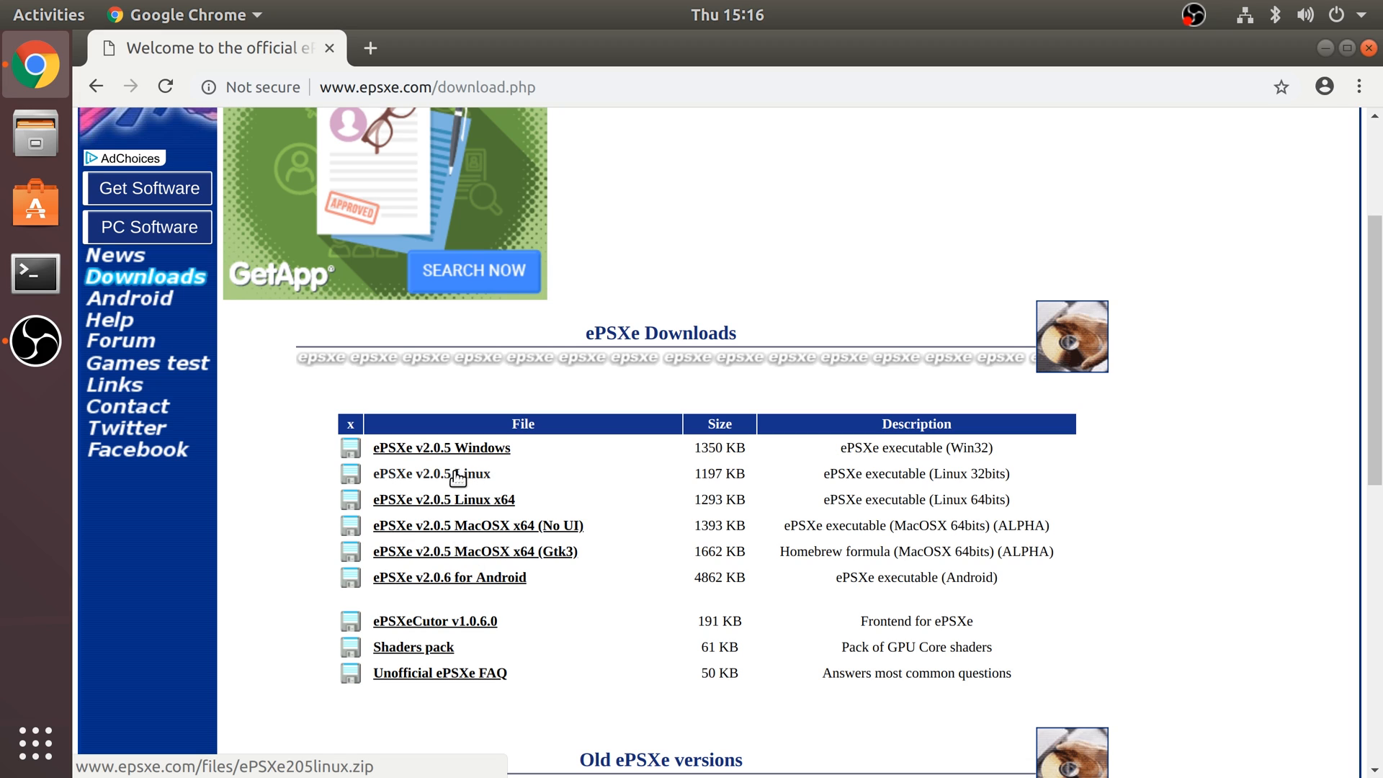
pyautogui.moveTo(458, 507)
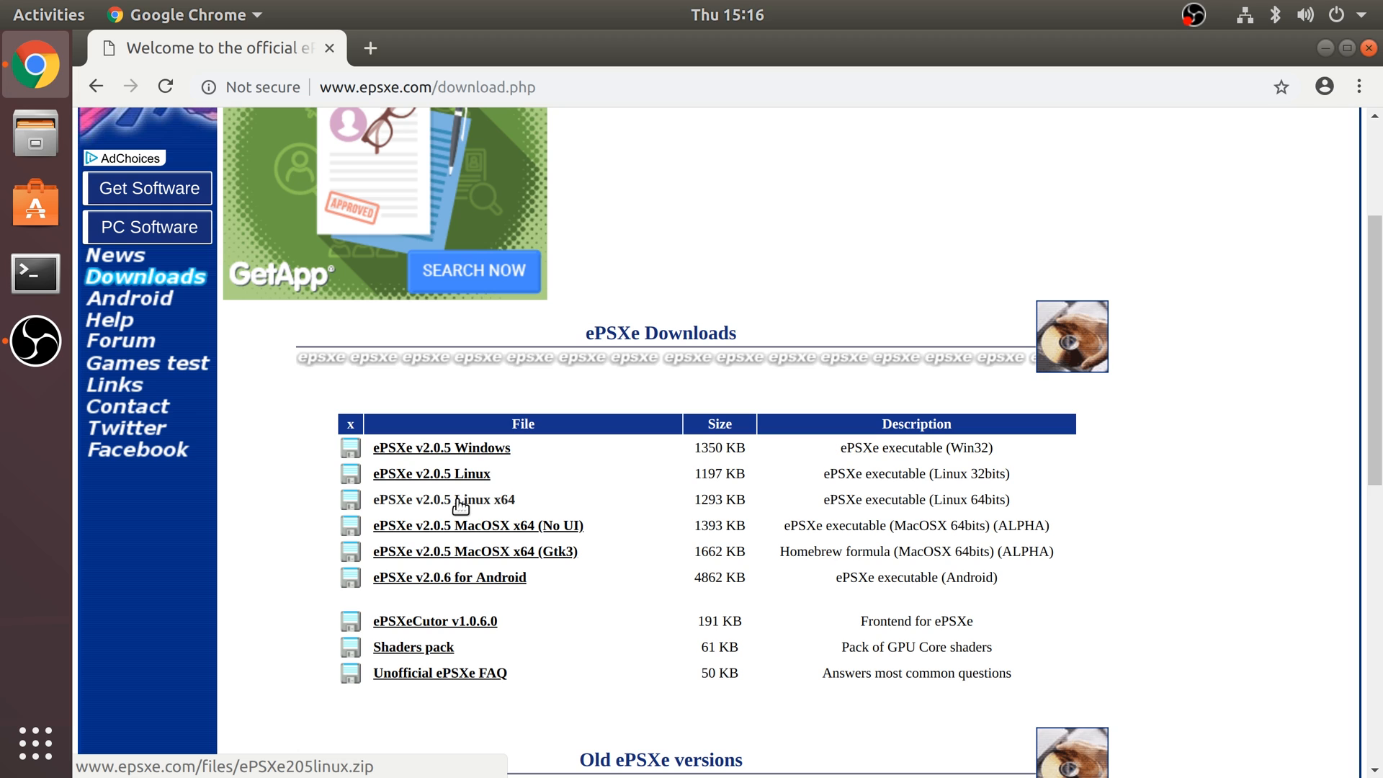
pyautogui.click(444, 499)
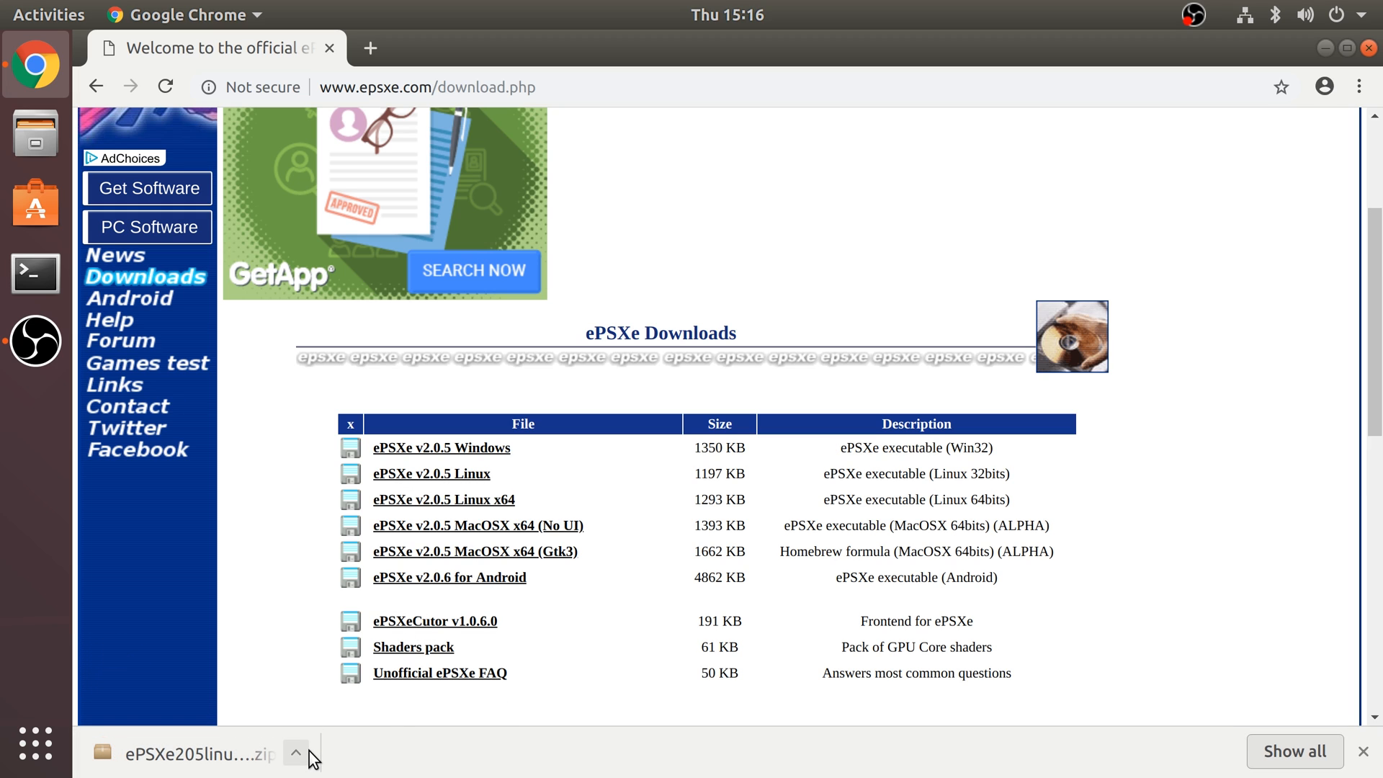
pyautogui.moveTo(314, 706)
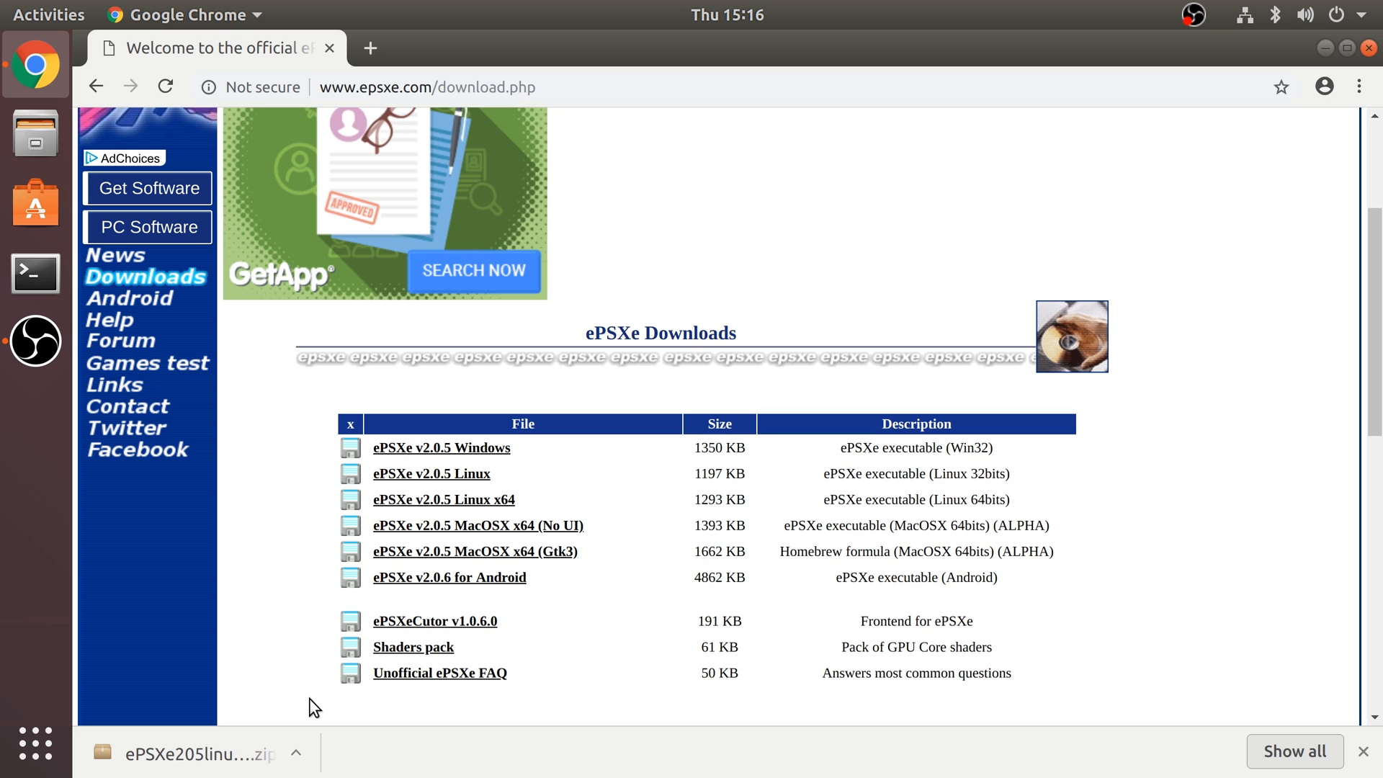
# - Search the web for the PS1 BIOS on Planet Emulation
pyautogui.click(428, 87)
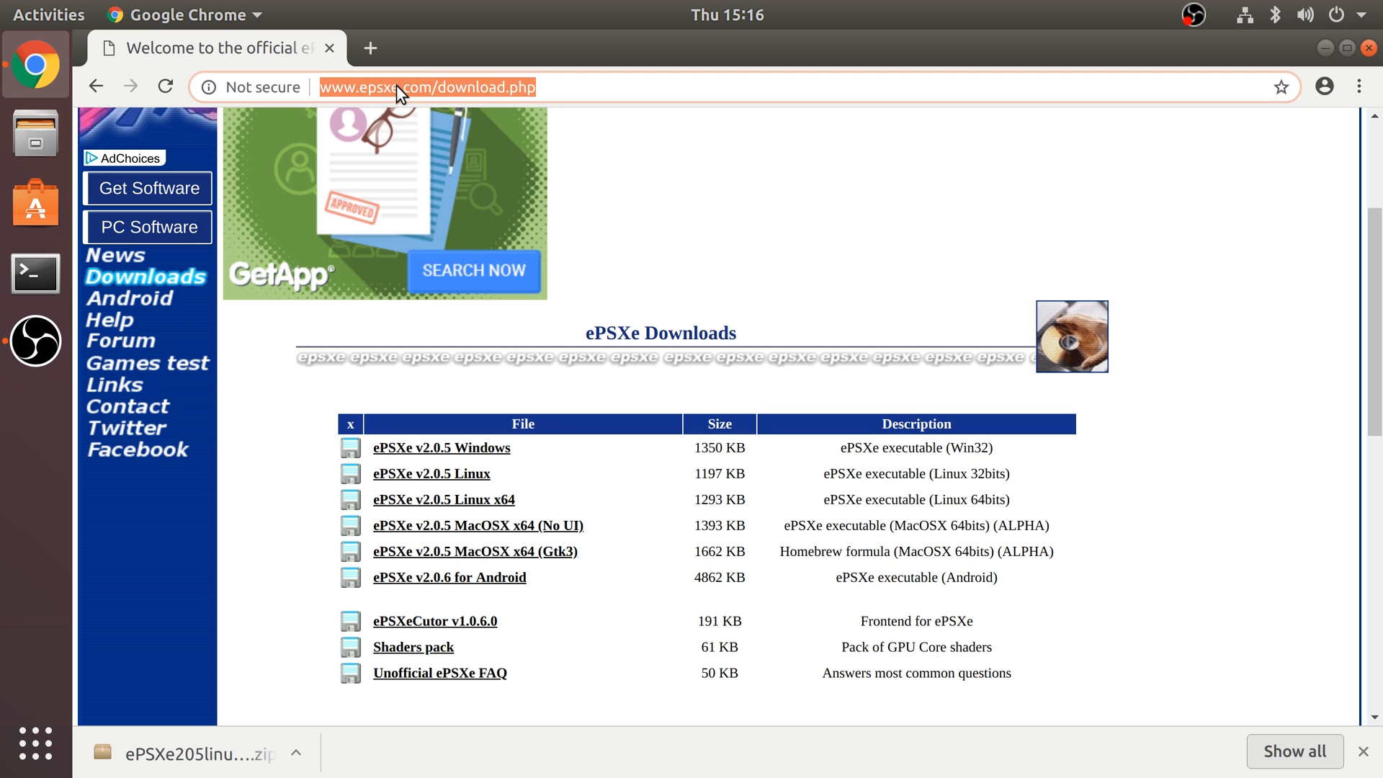
pyautogui.write('ps1')
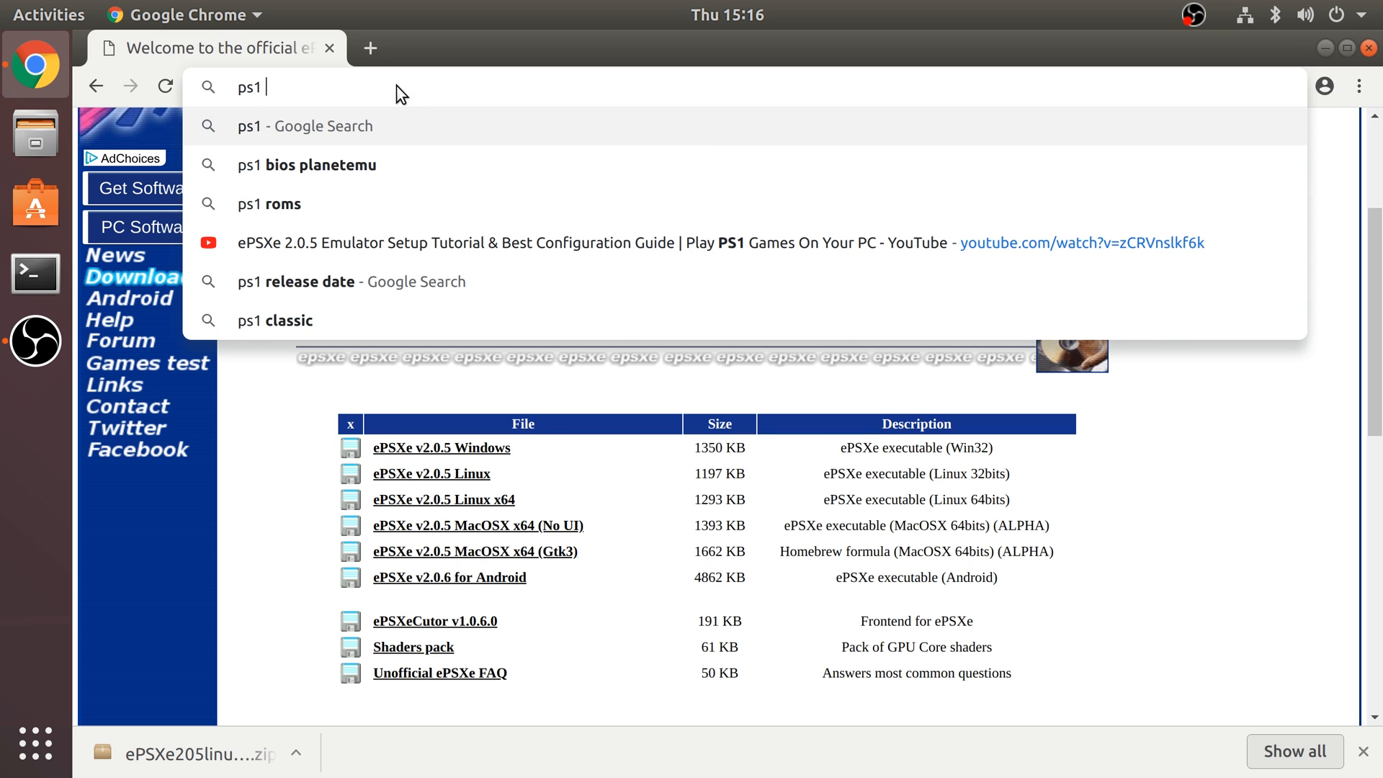
pyautogui.write('biosp')
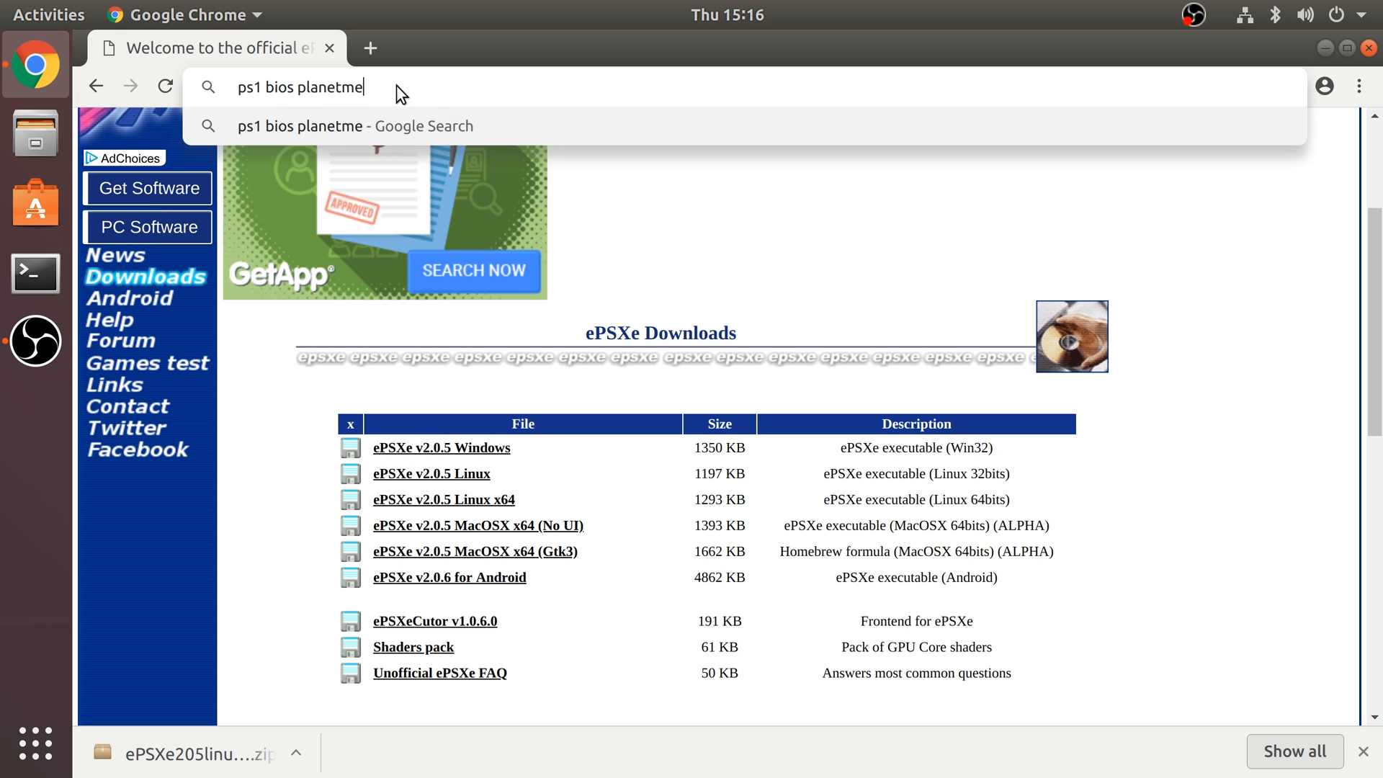
pyautogui.press('Return')
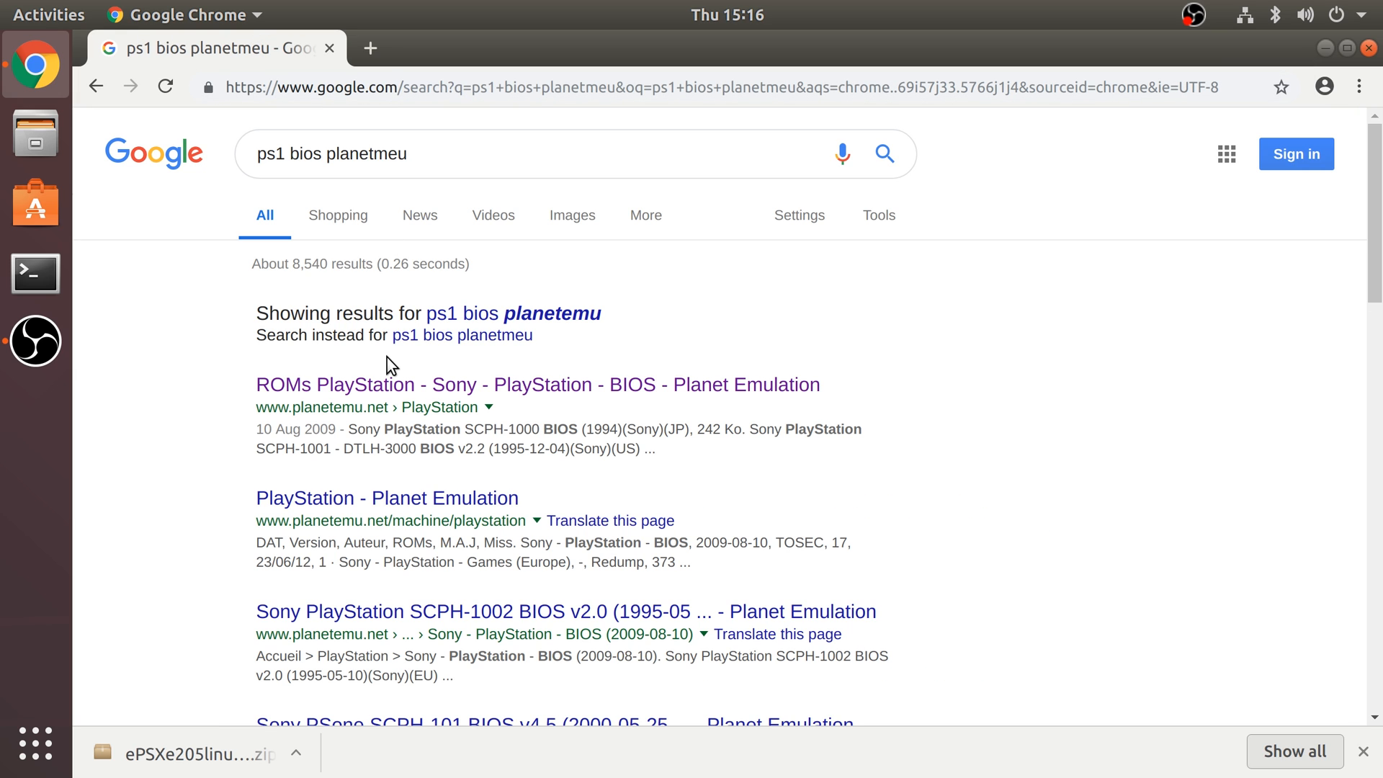
# - Download the SCPH-1001 BIOS archive from the Planet Emulation PlayStation BIOS page
pyautogui.click(535, 384)
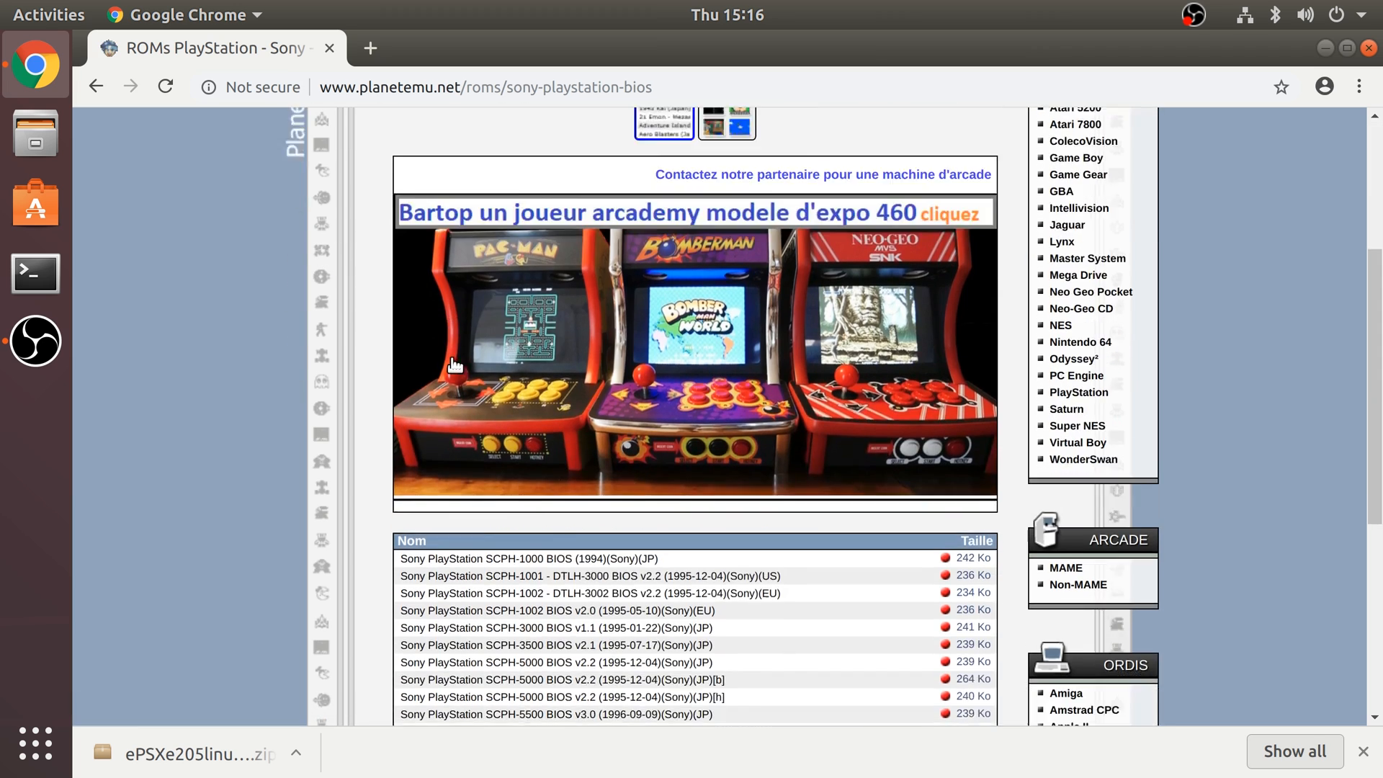
pyautogui.scroll(-3)
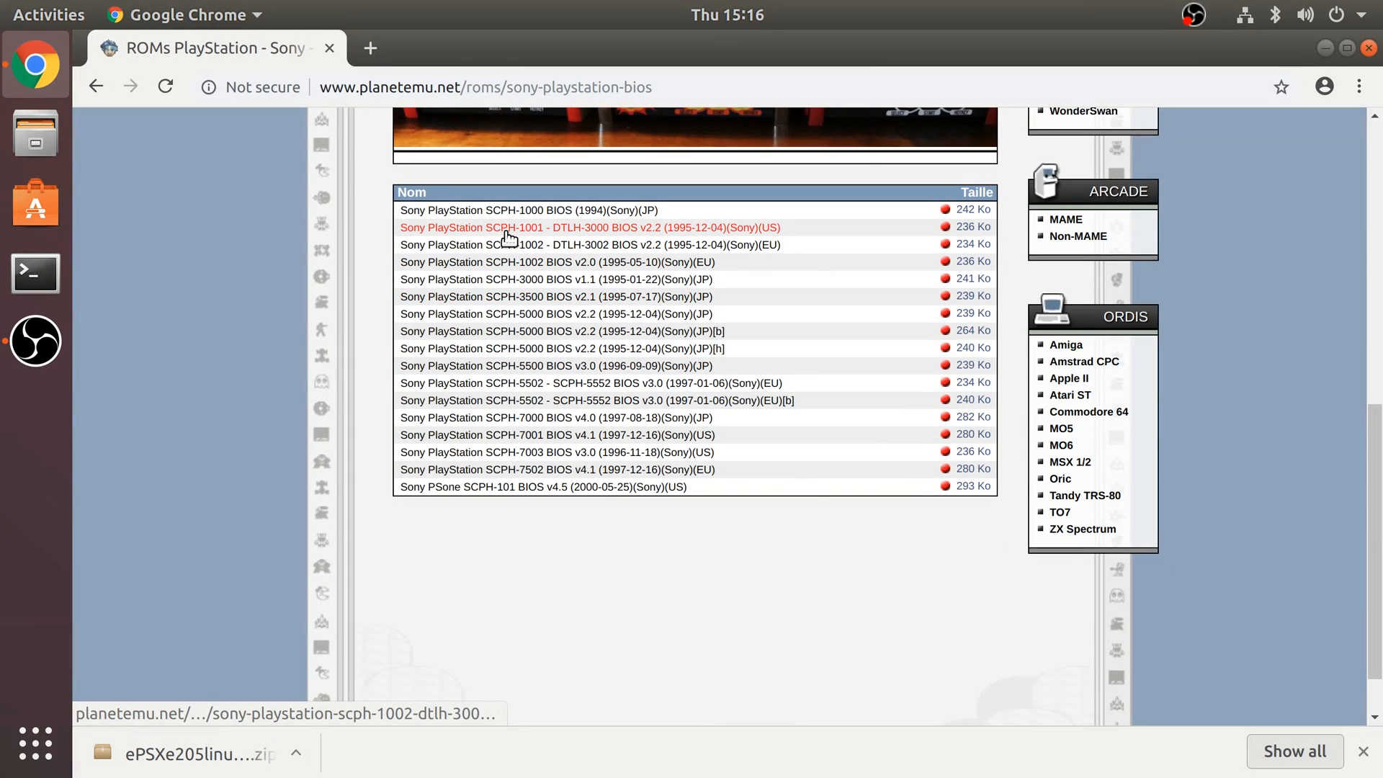
pyautogui.moveTo(564, 279)
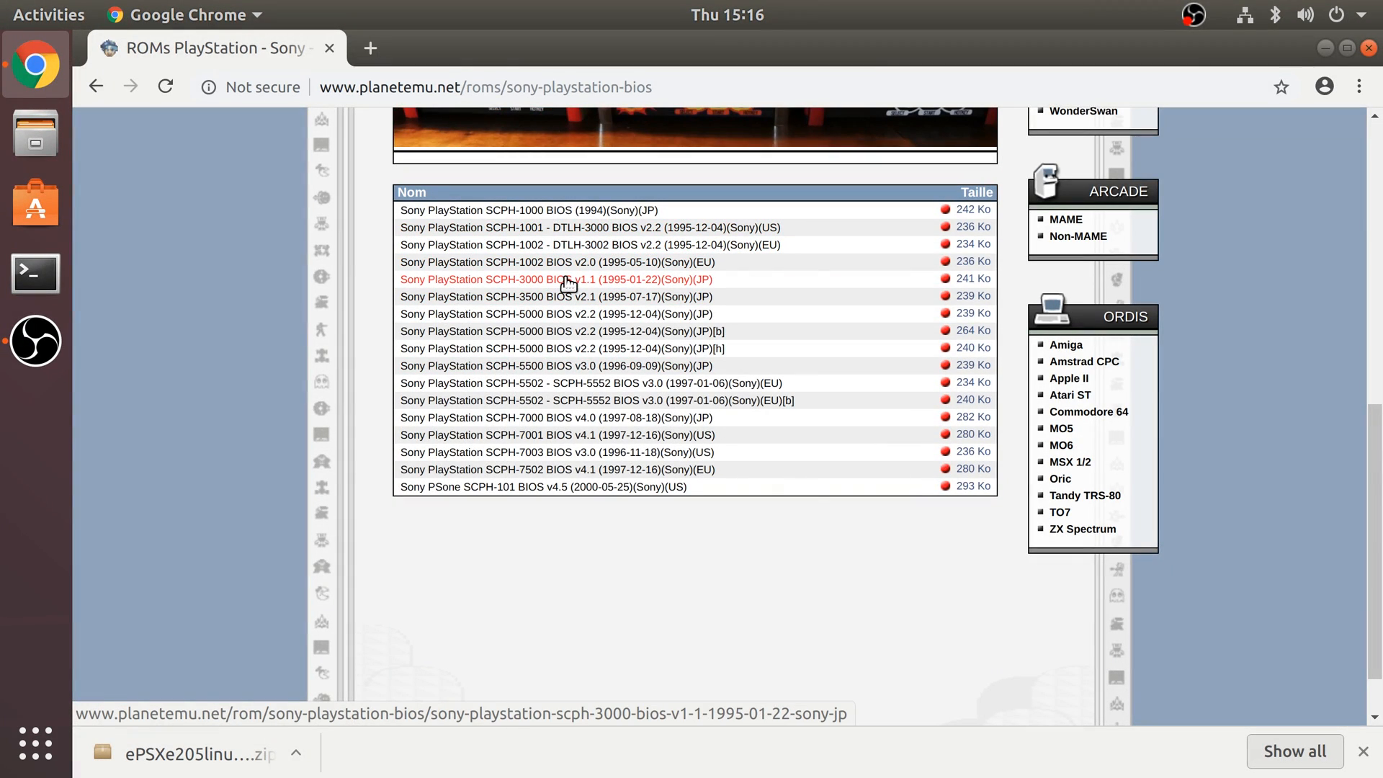
pyautogui.click(589, 227)
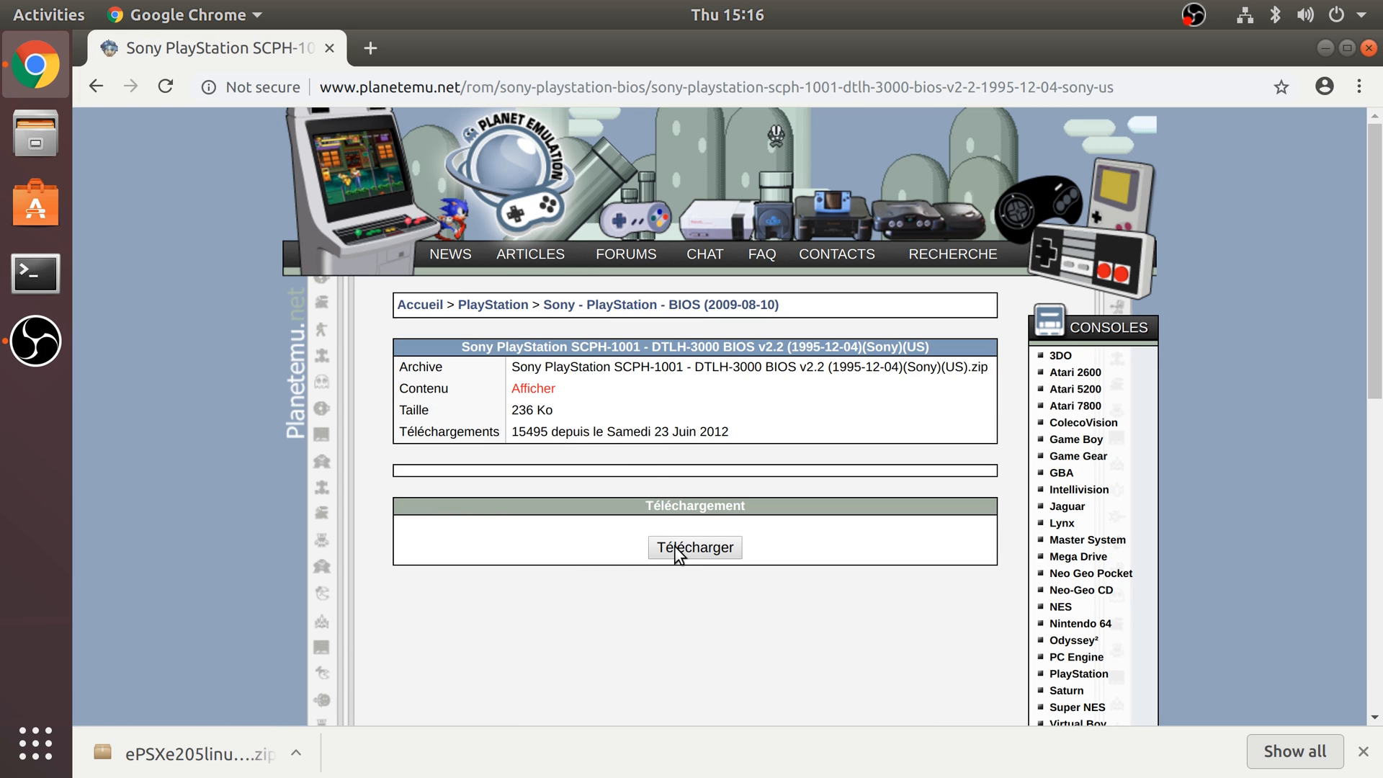
pyautogui.click(694, 547)
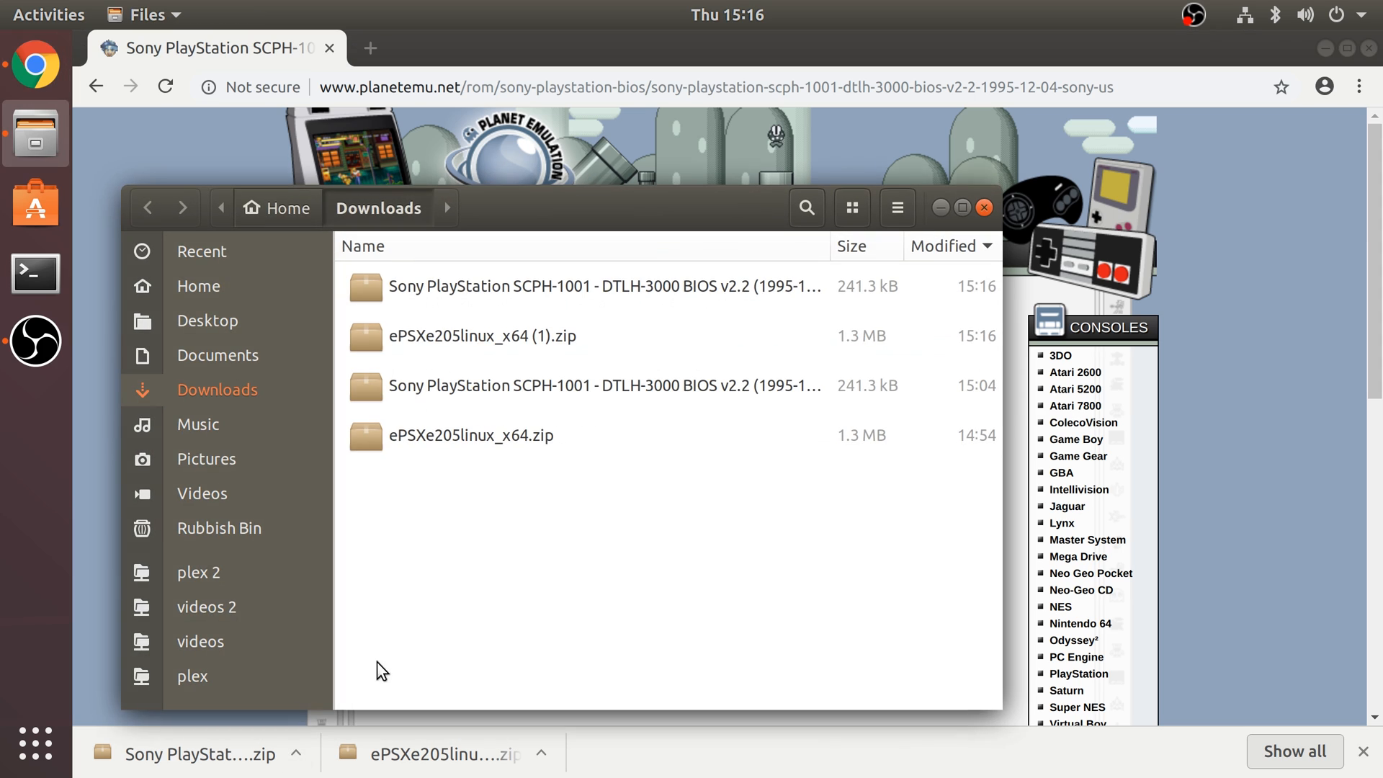
# - Delete the duplicate ePSXe and BIOS downloads
pyautogui.click(483, 337)
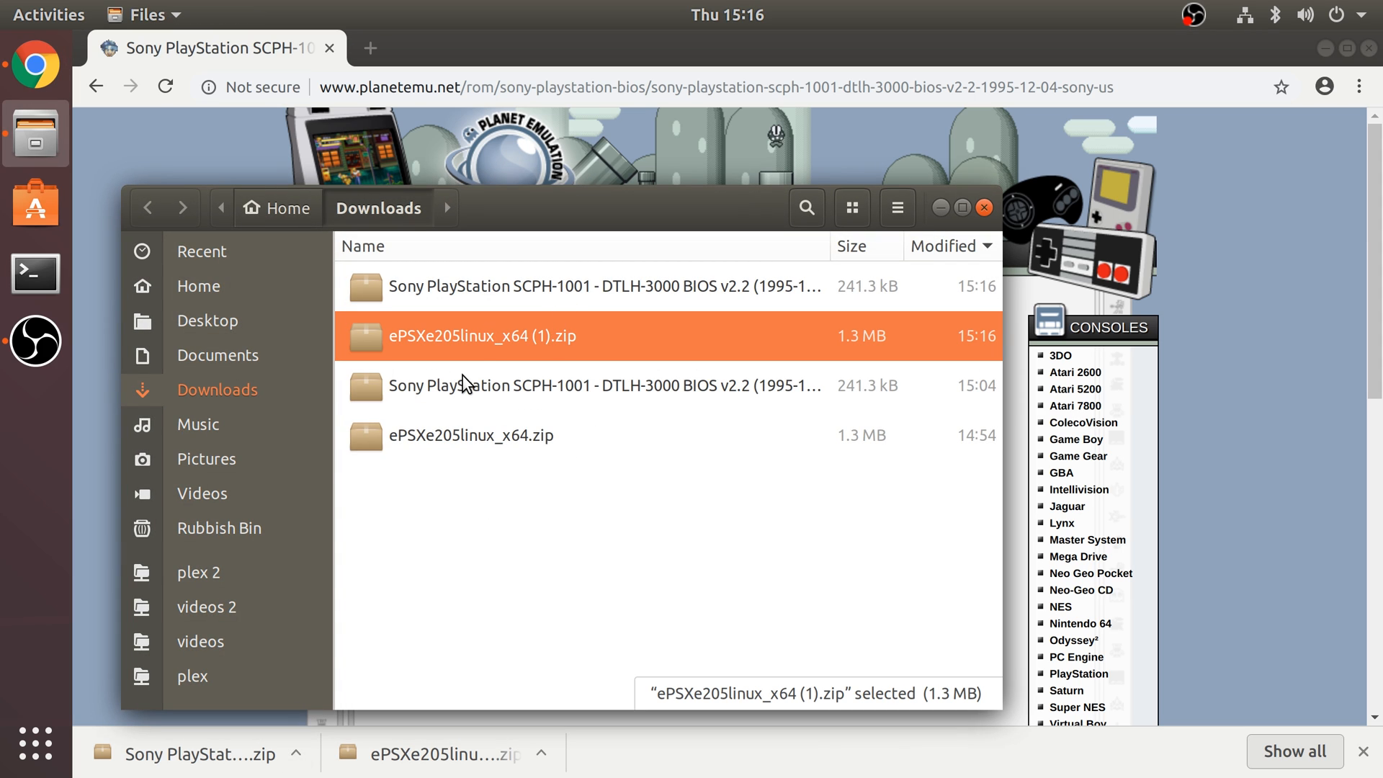
pyautogui.moveTo(451, 315)
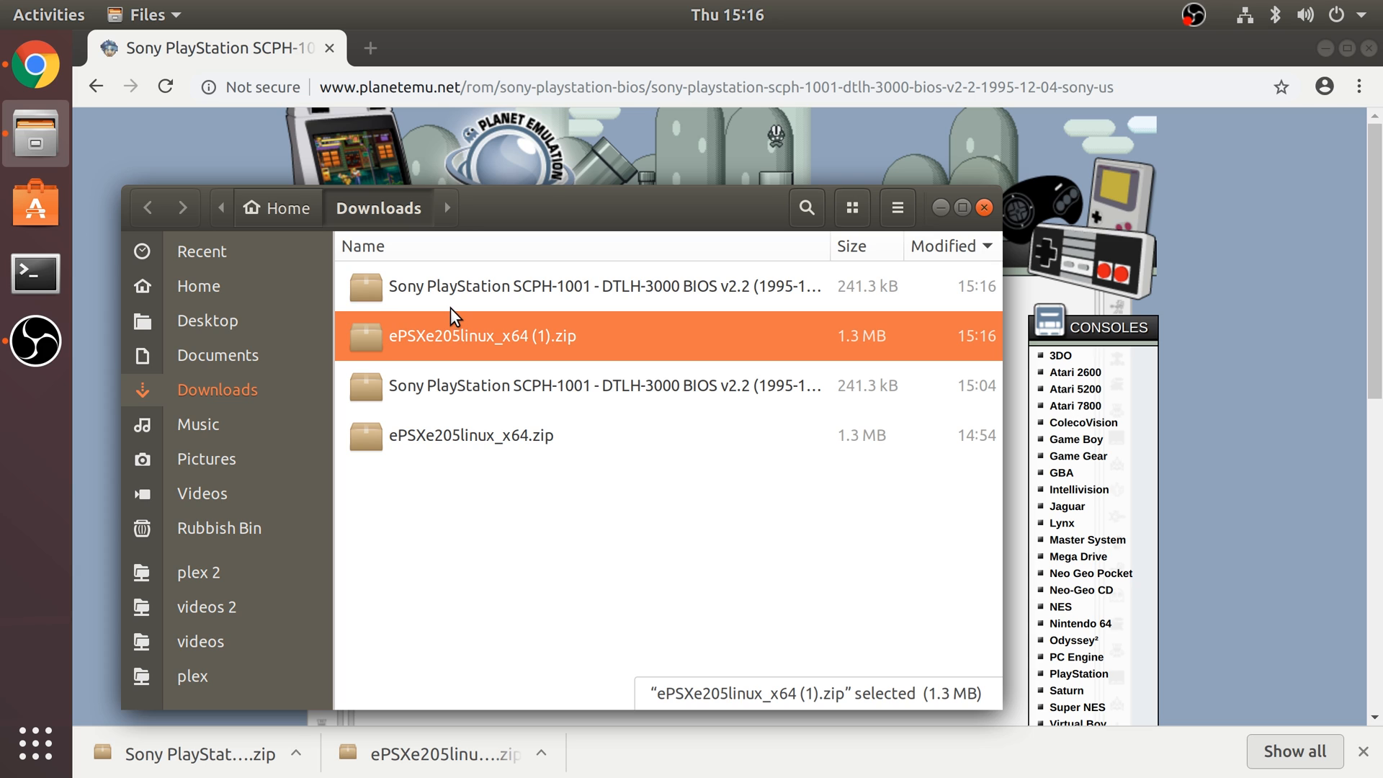
pyautogui.click(604, 286)
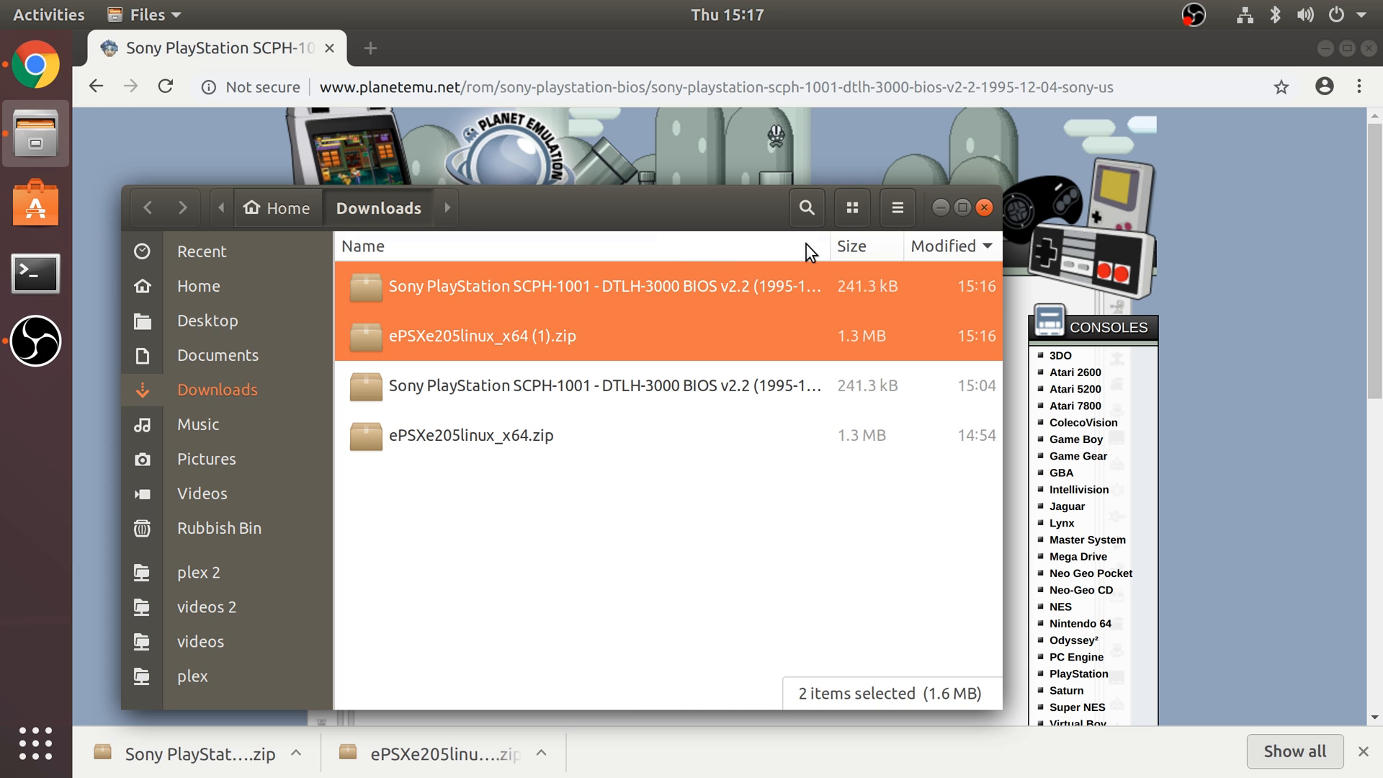
pyautogui.press('Delete')
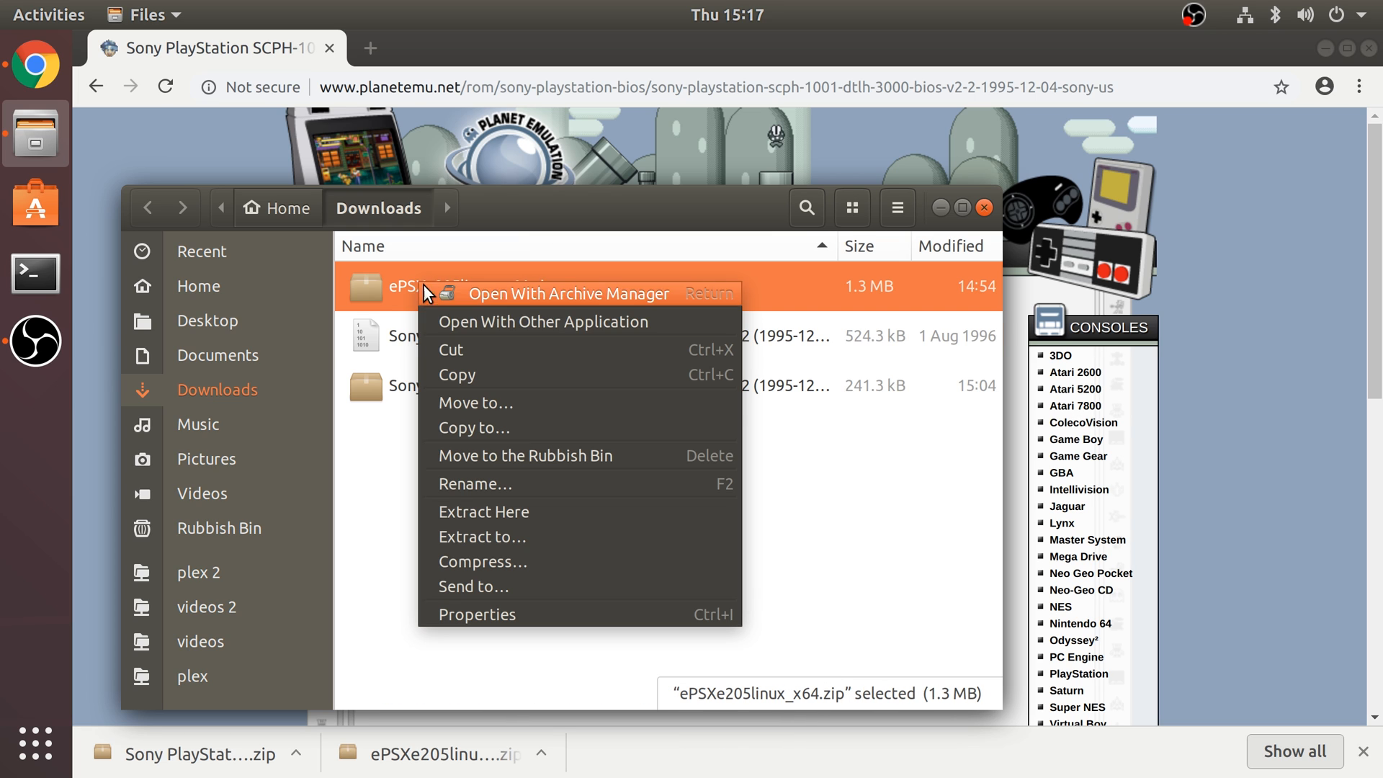
# - Extract ePSXe205linux_x64.zip here and open the extracted folder
pyautogui.click(483, 511)
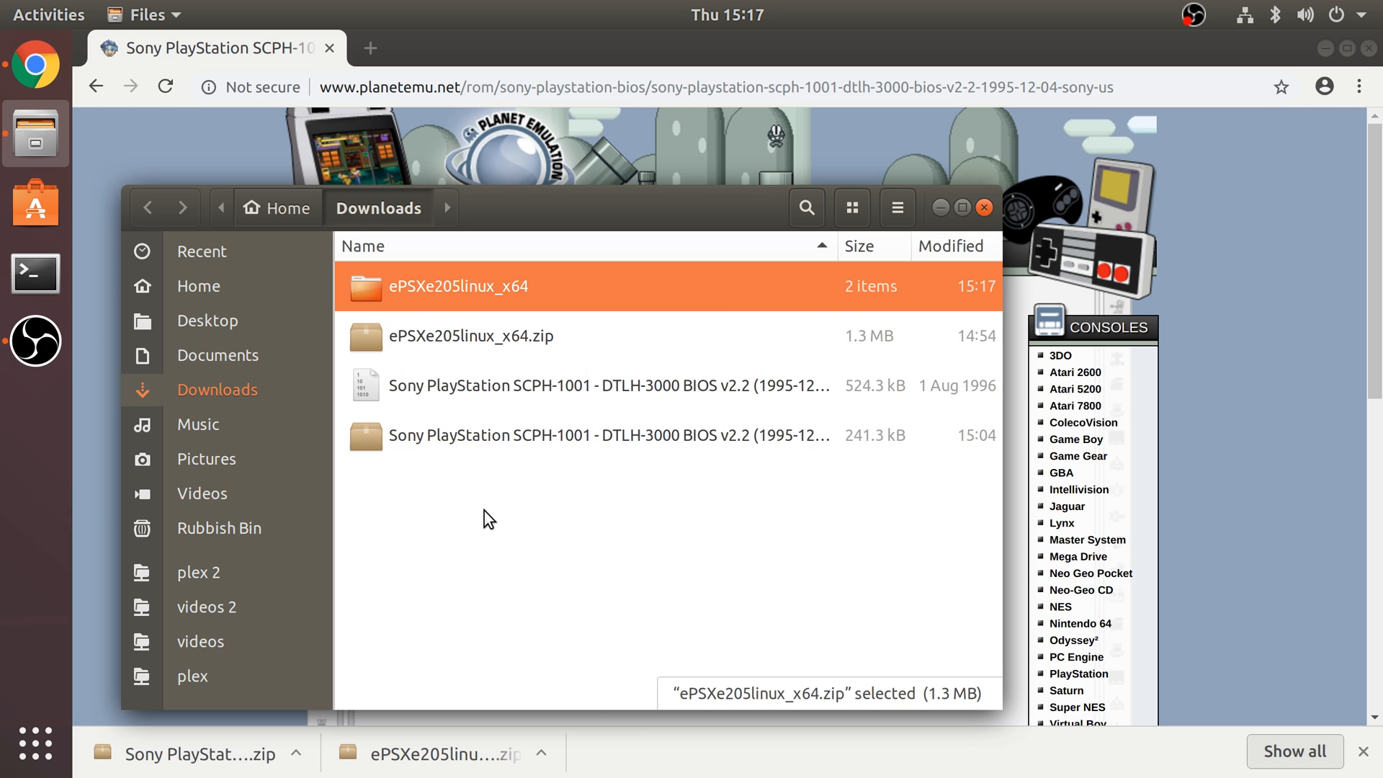
pyautogui.doubleClick(471, 286)
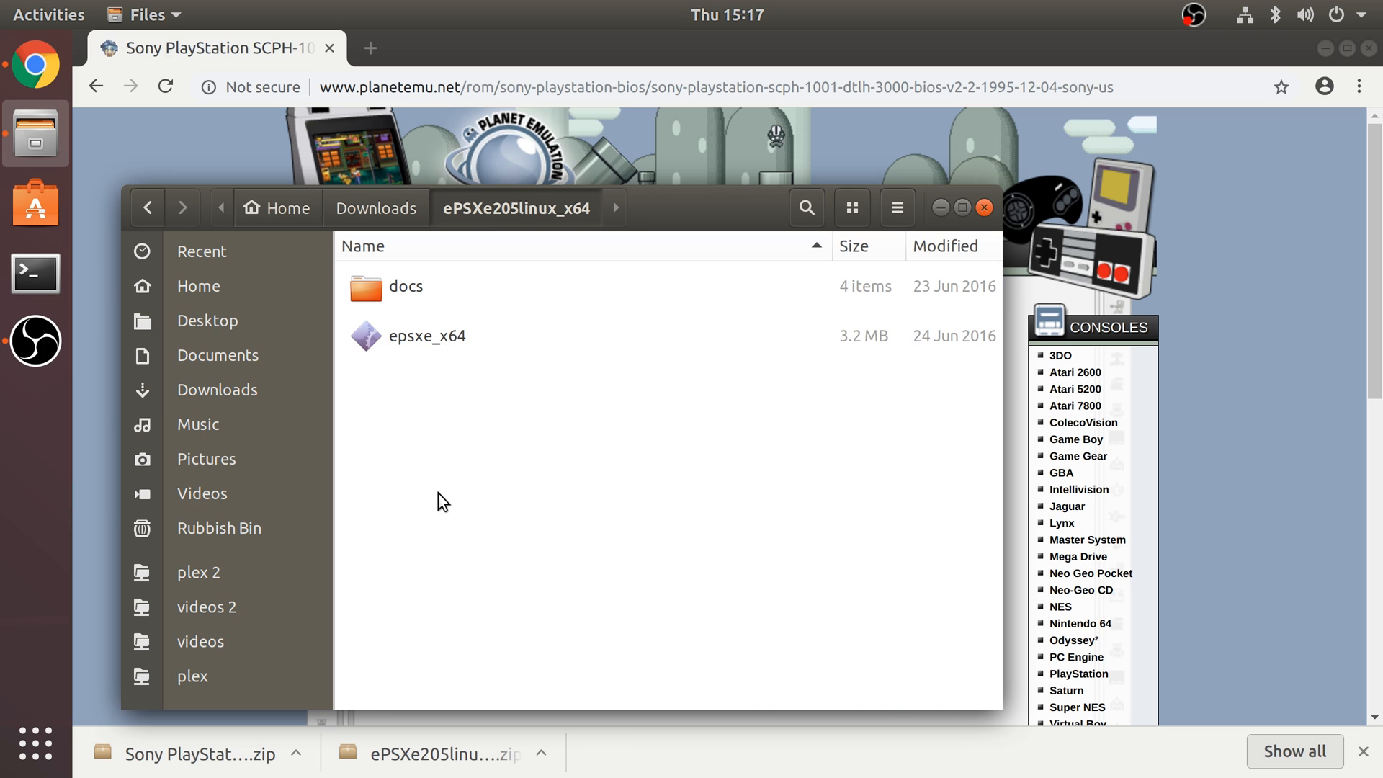
pyautogui.moveTo(445, 372)
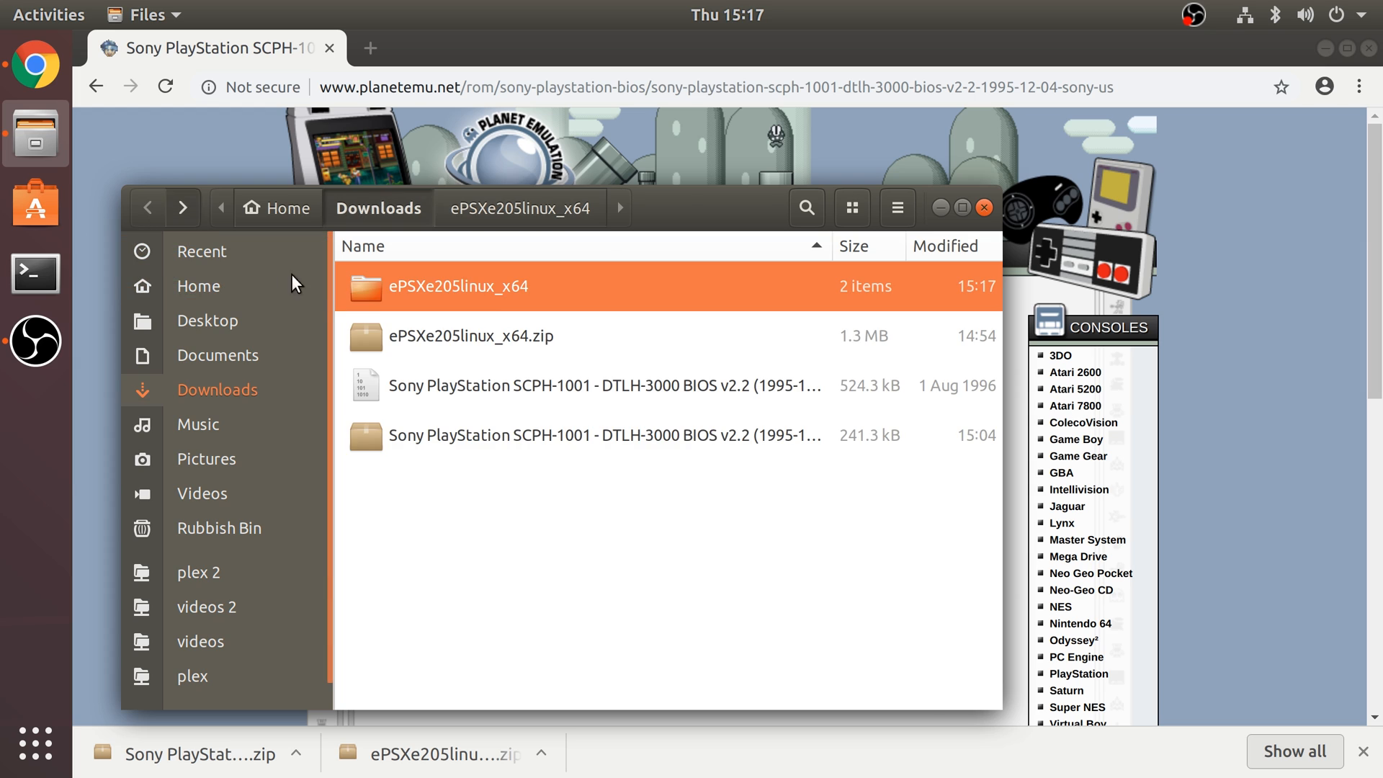
pyautogui.doubleClick(472, 286)
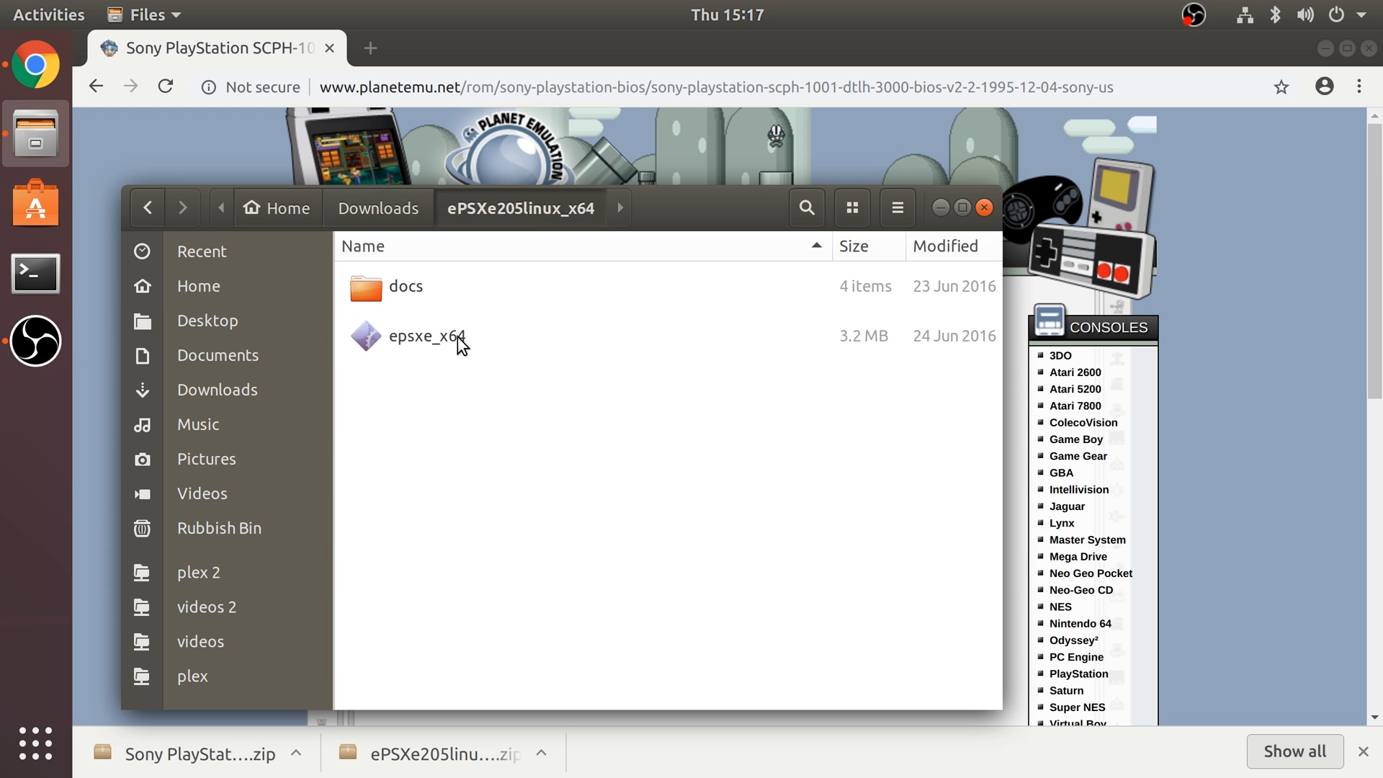
pyautogui.moveTo(345, 344)
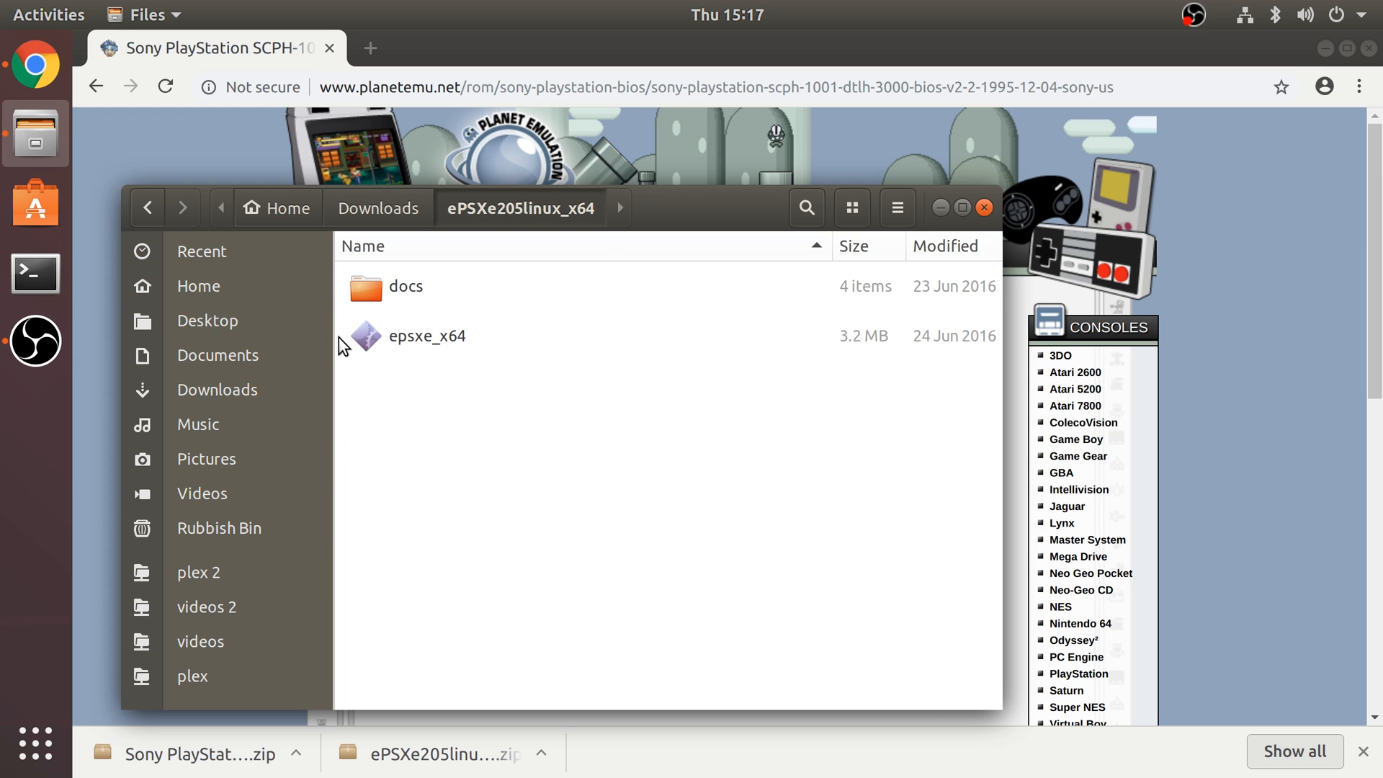
# - Install libsdl-ttf2.0-0 with sudo apt-get in a new terminal
pyautogui.click(36, 272)
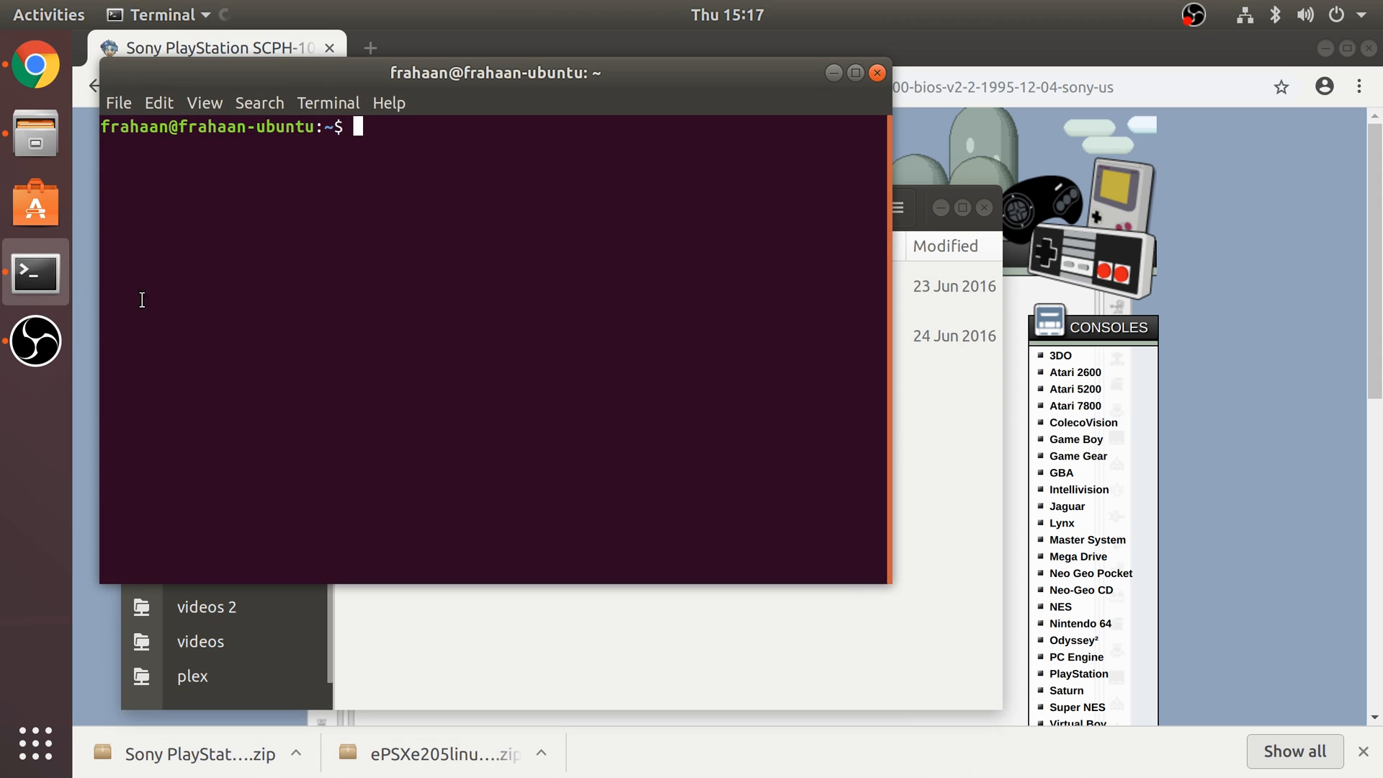
pyautogui.write('sudo')
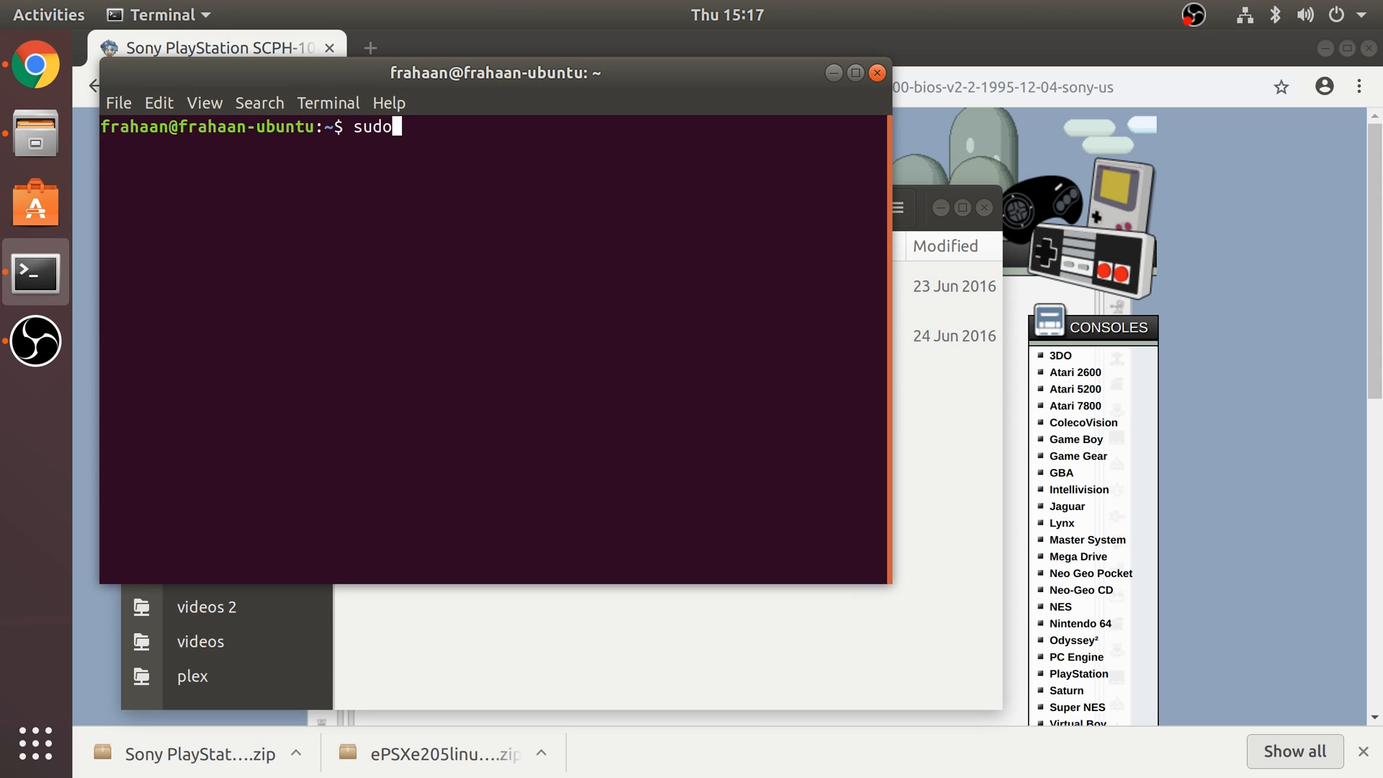
pyautogui.write('apt-get')
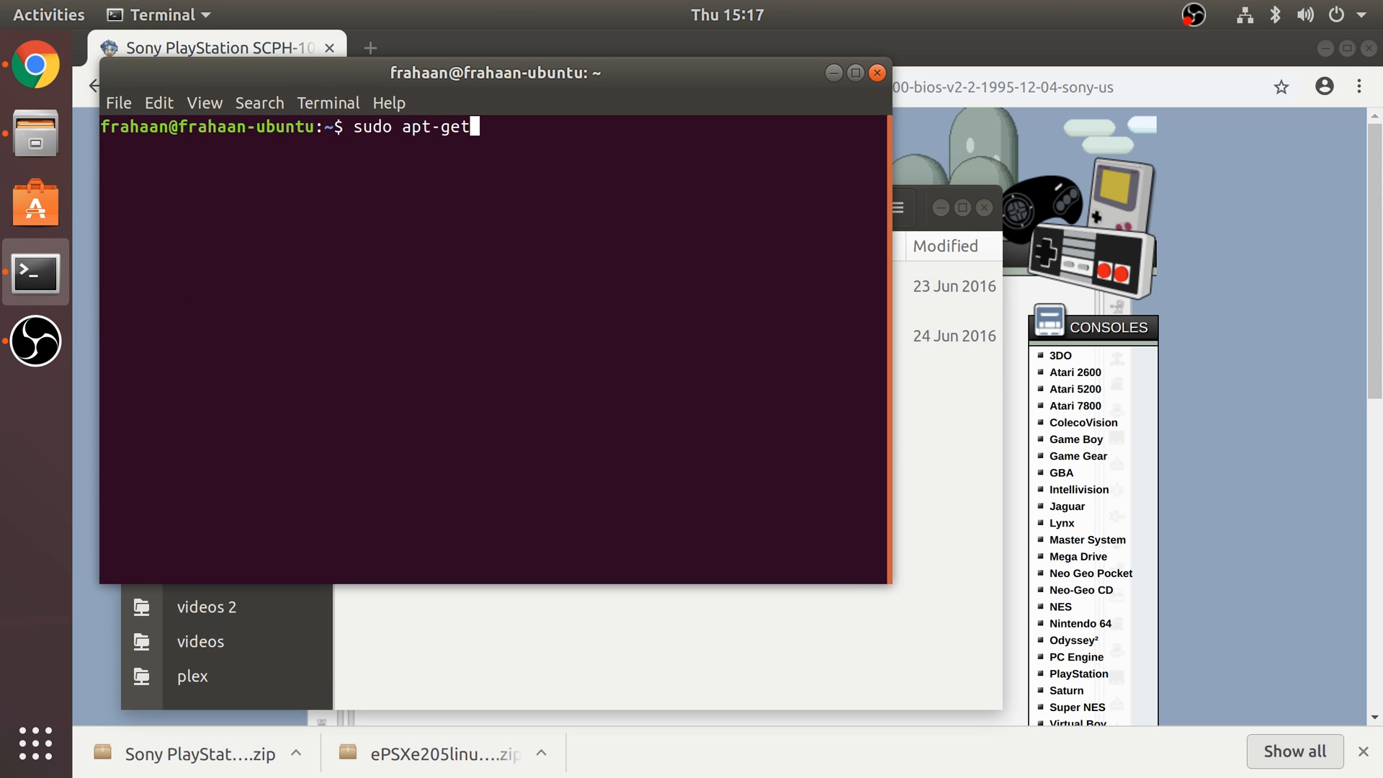
pyautogui.write('in')
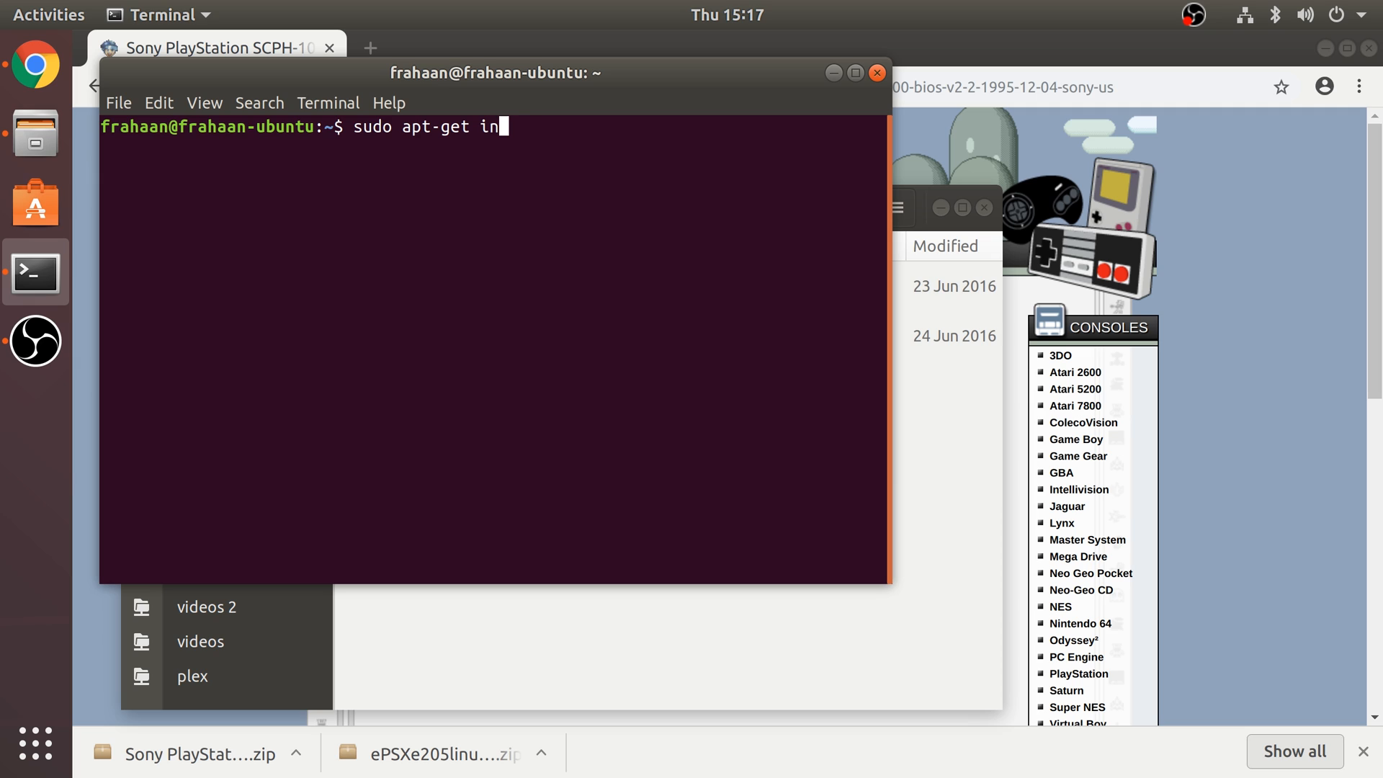
pyautogui.write('stall li')
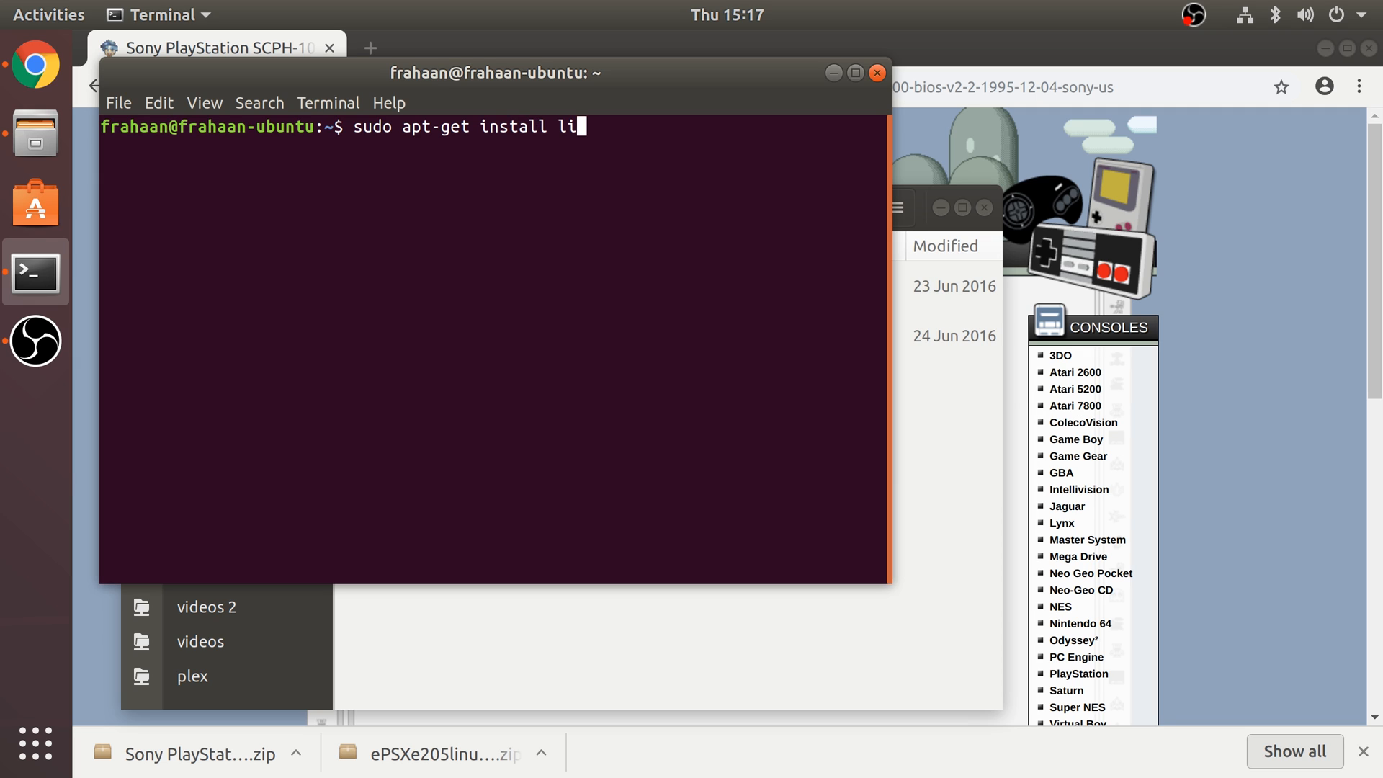
pyautogui.write('bsdl')
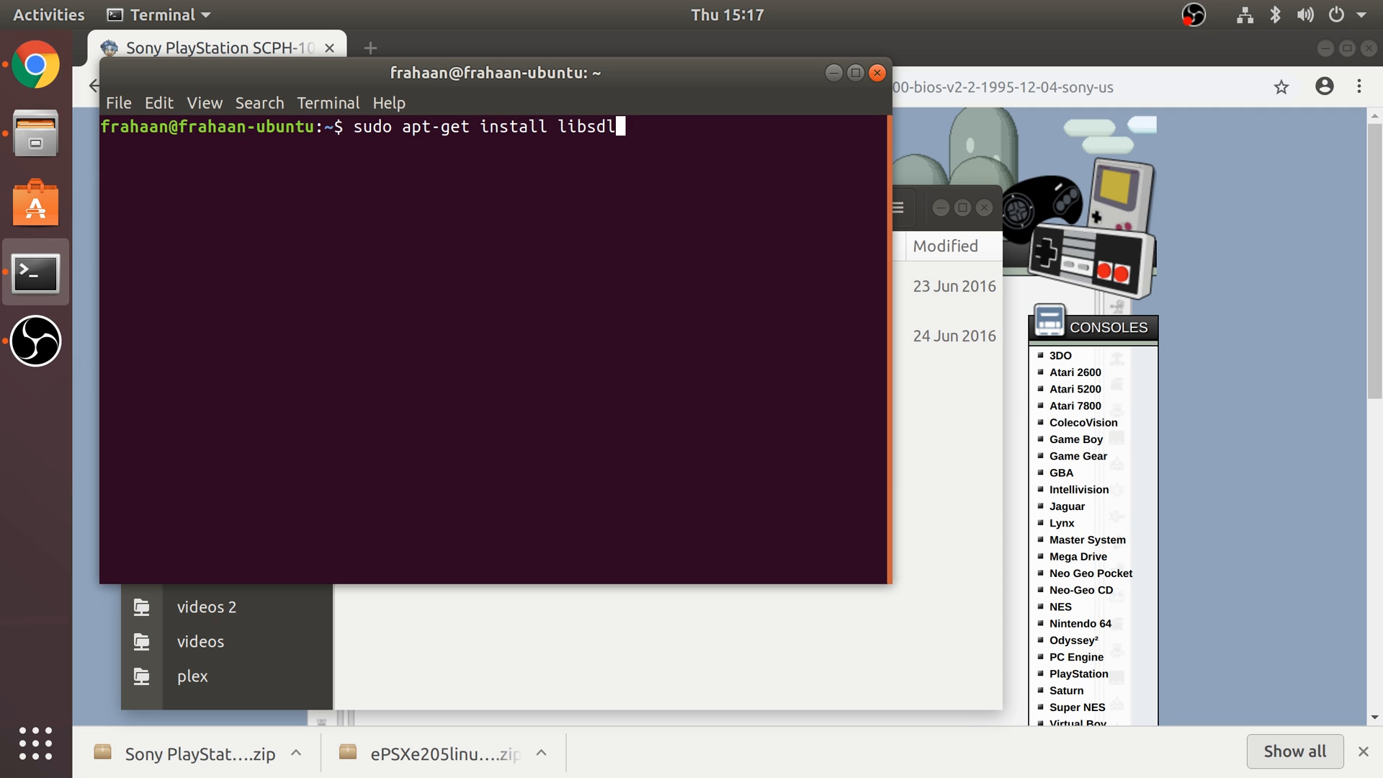
pyautogui.write('-ttf')
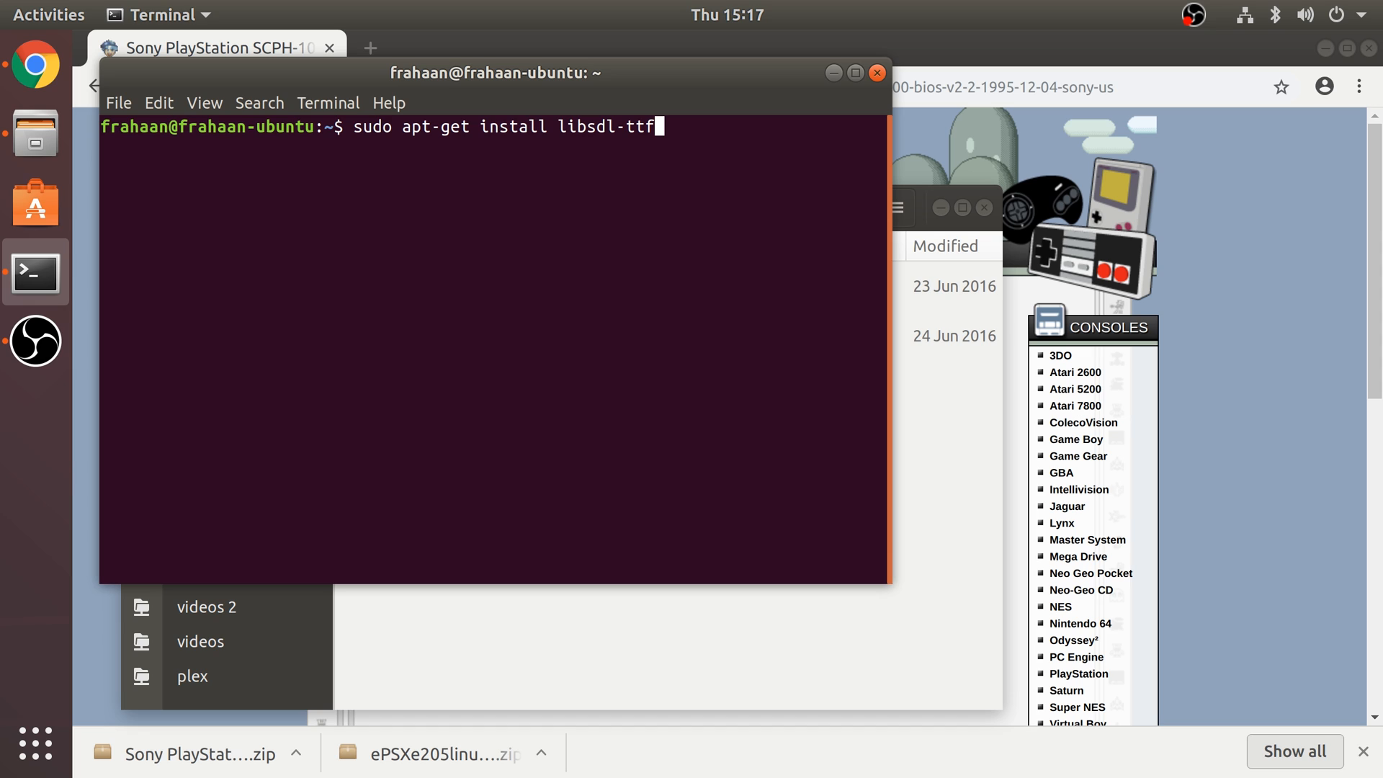
pyautogui.write('2.0')
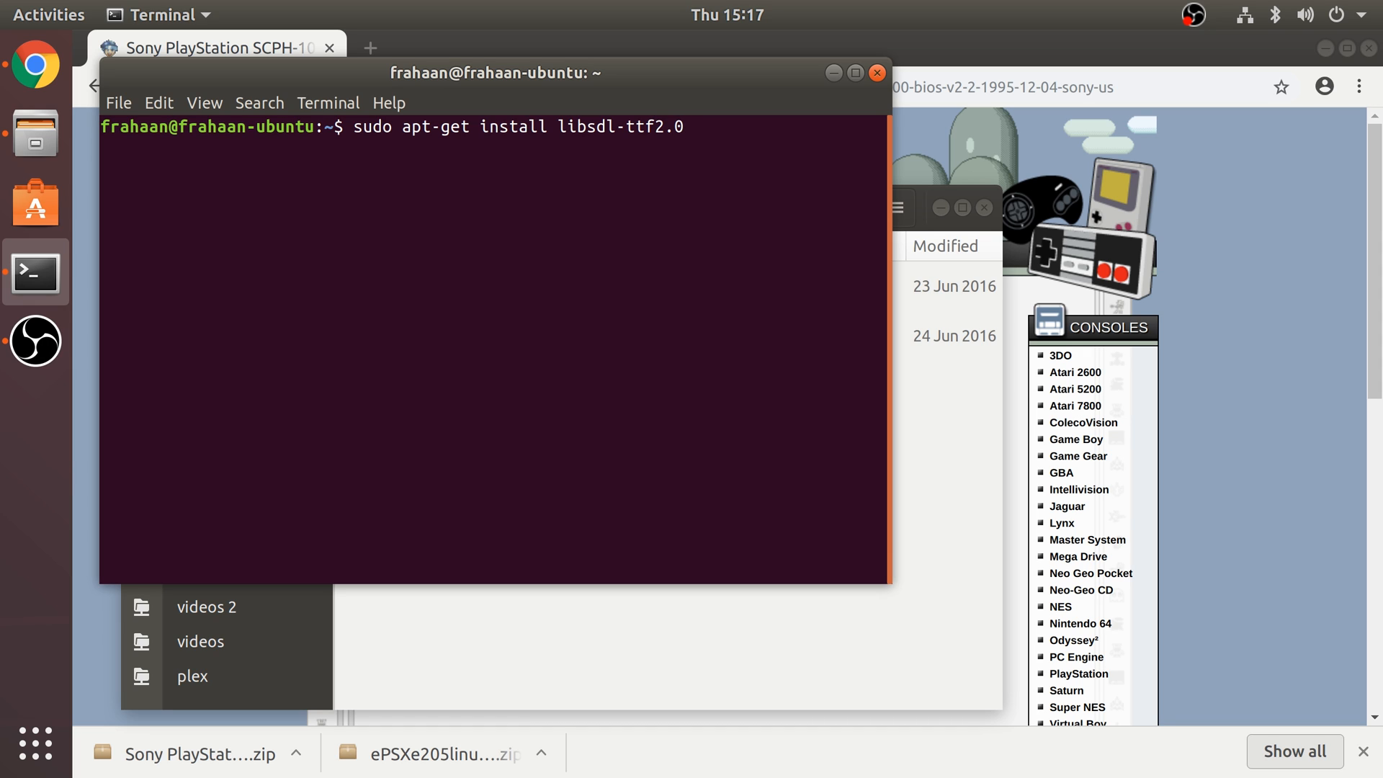
pyautogui.write('-0')
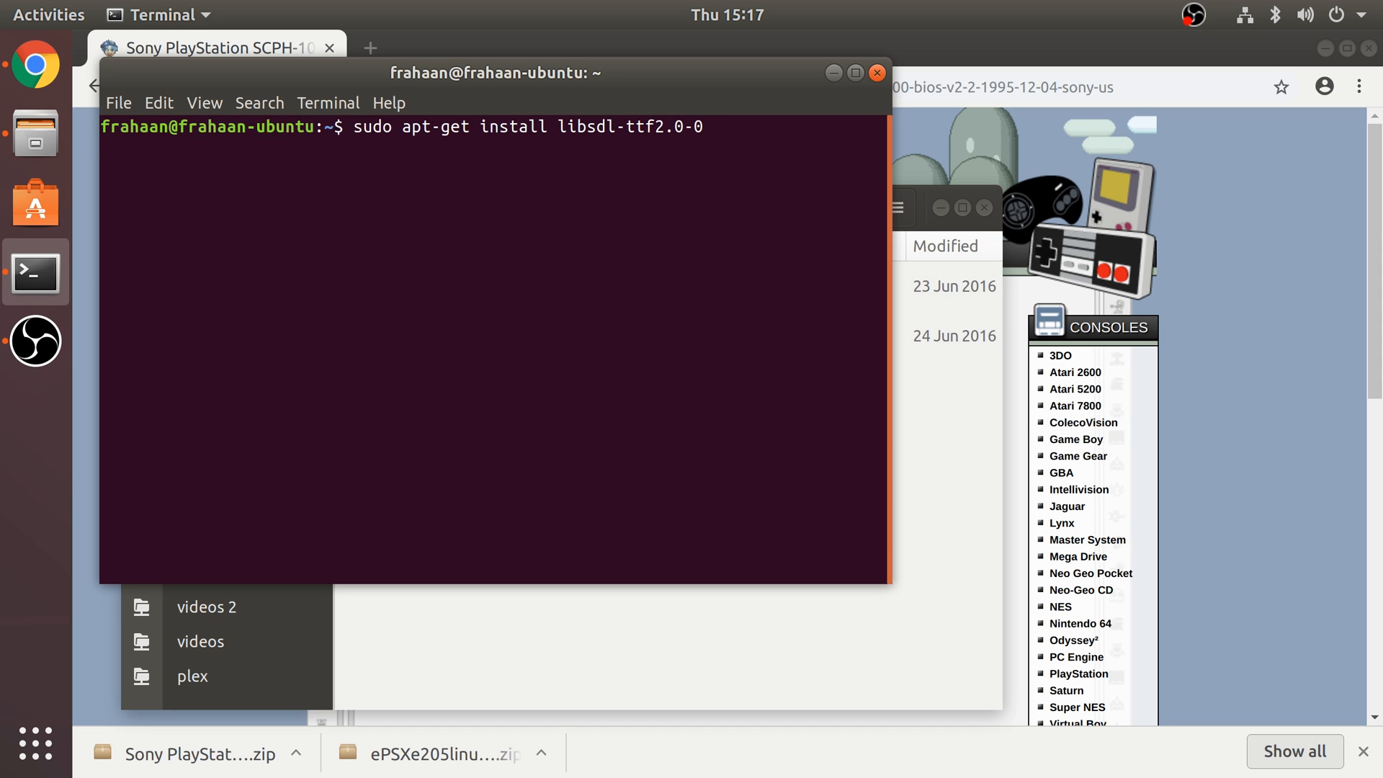
pyautogui.press('Return')
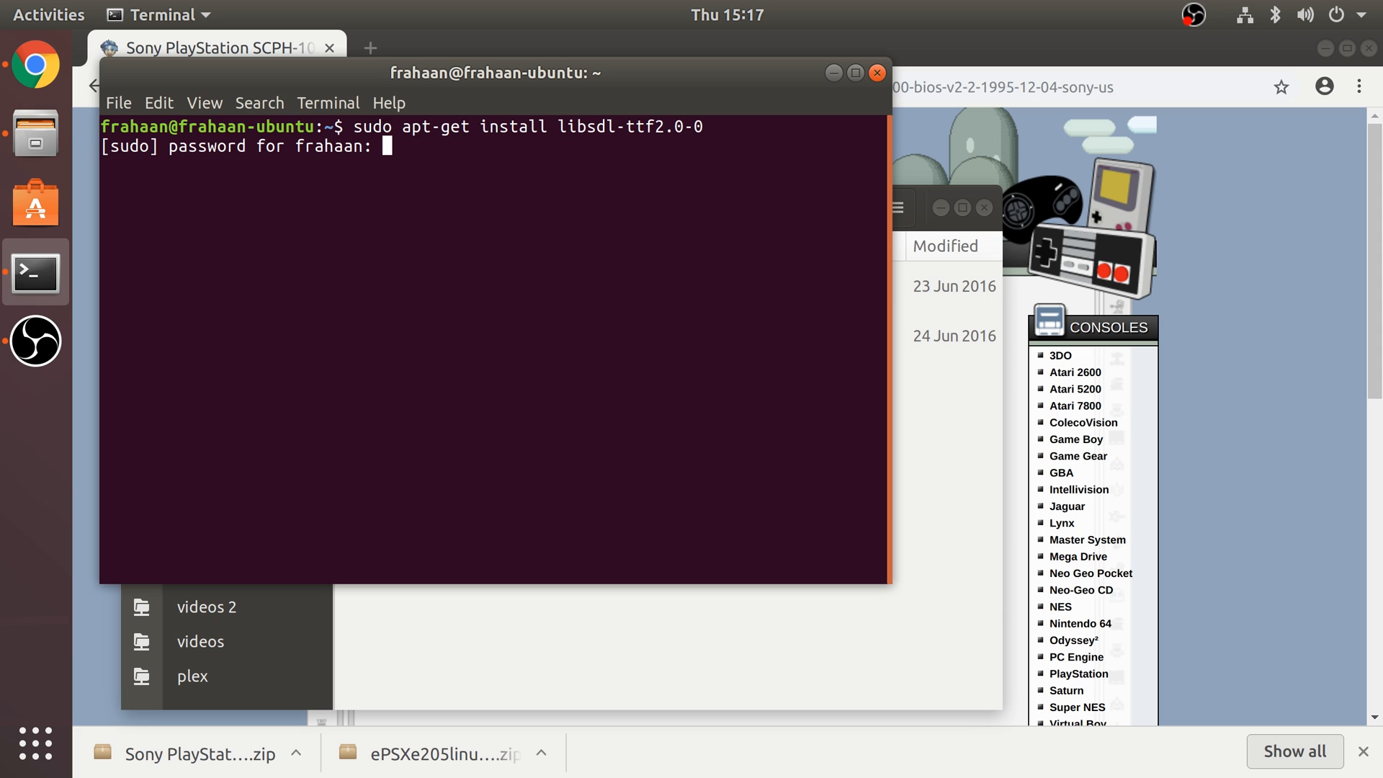
pyautogui.press('Return')
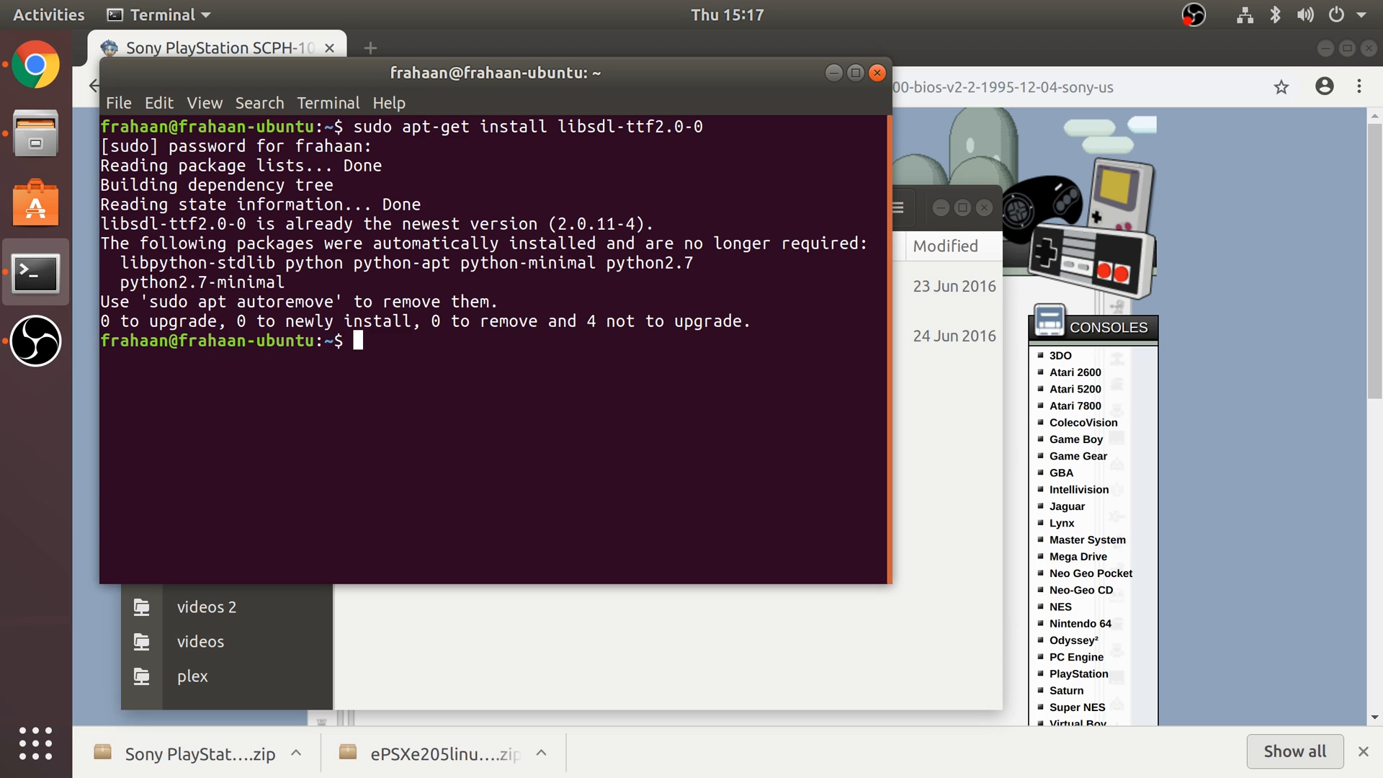
# - Install libcurl3 with apt-get, confirming removal of conflicting packages
pyautogui.write('sudo')
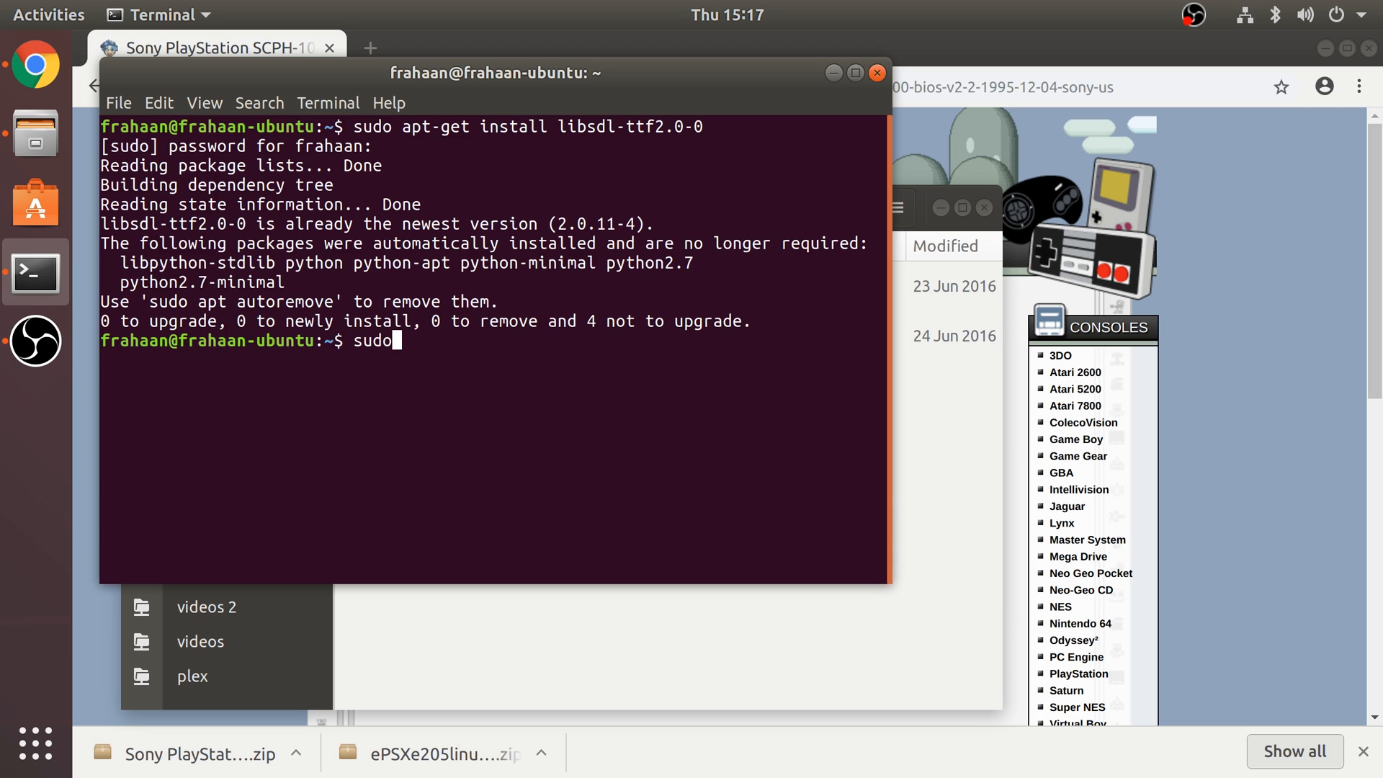
pyautogui.write('apt')
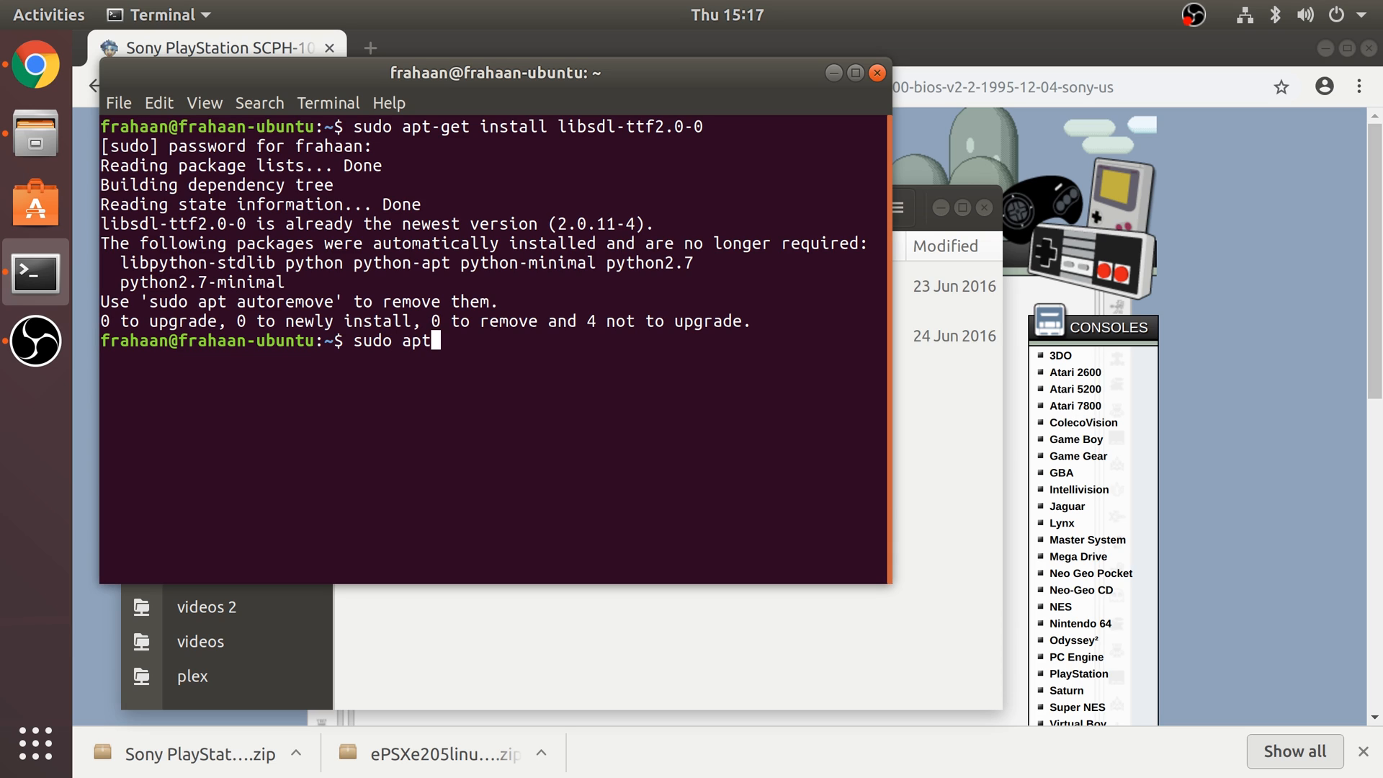
pyautogui.write('-get')
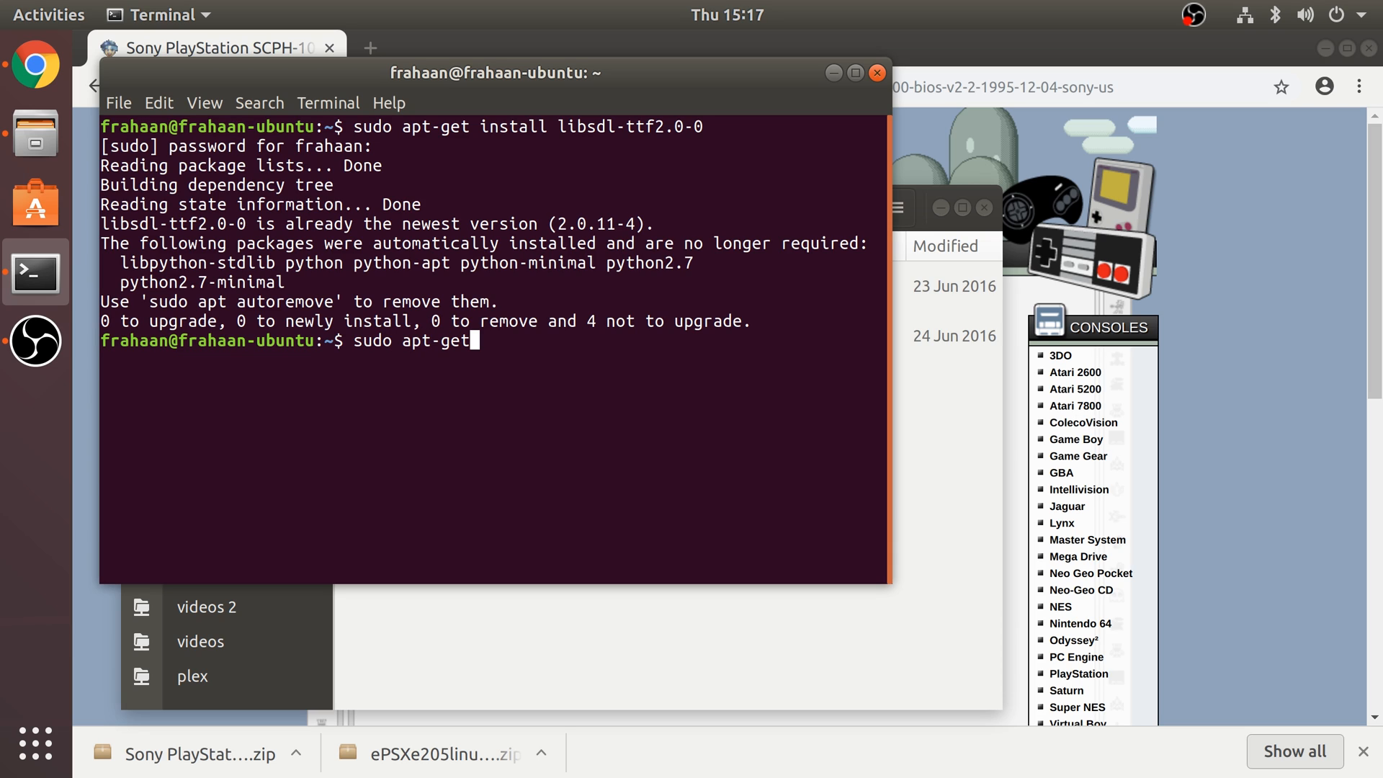
pyautogui.write('install lib')
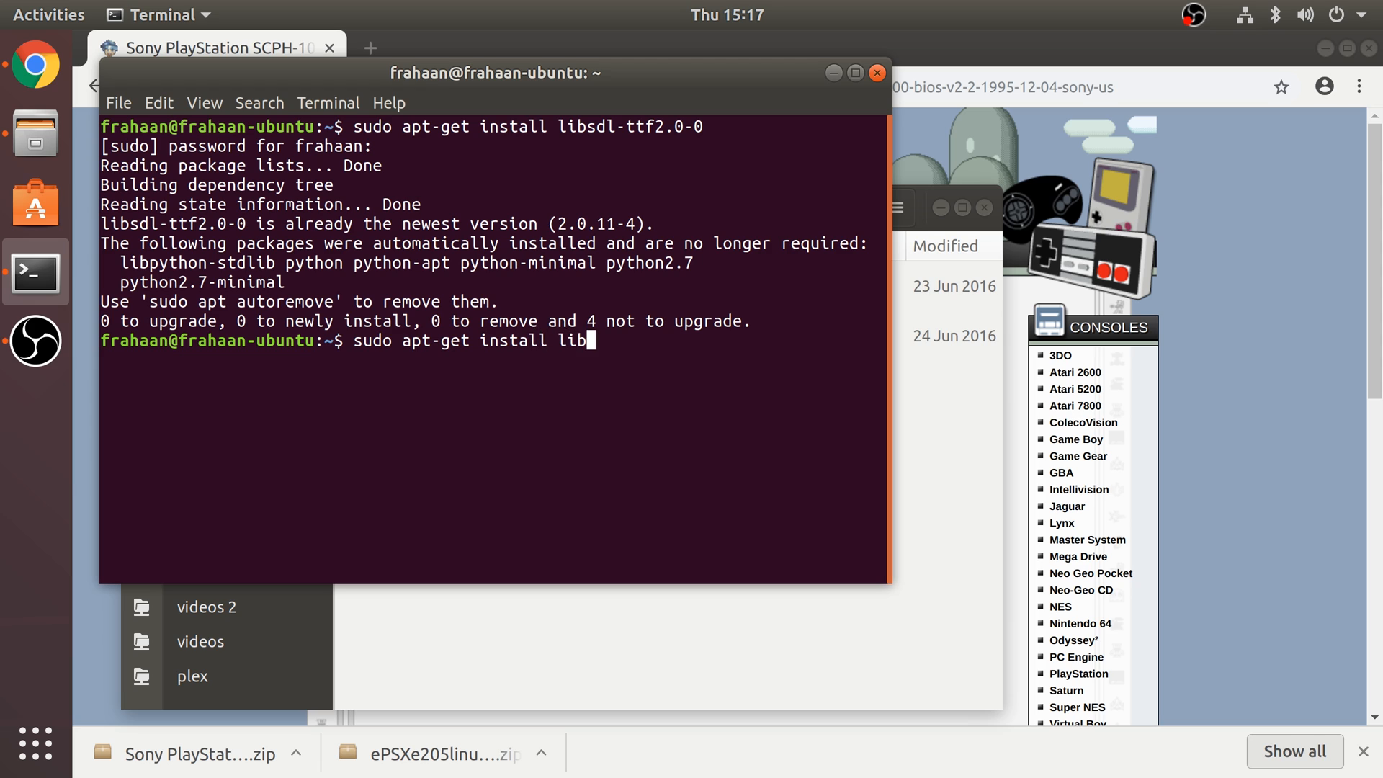
pyautogui.write('curl2')
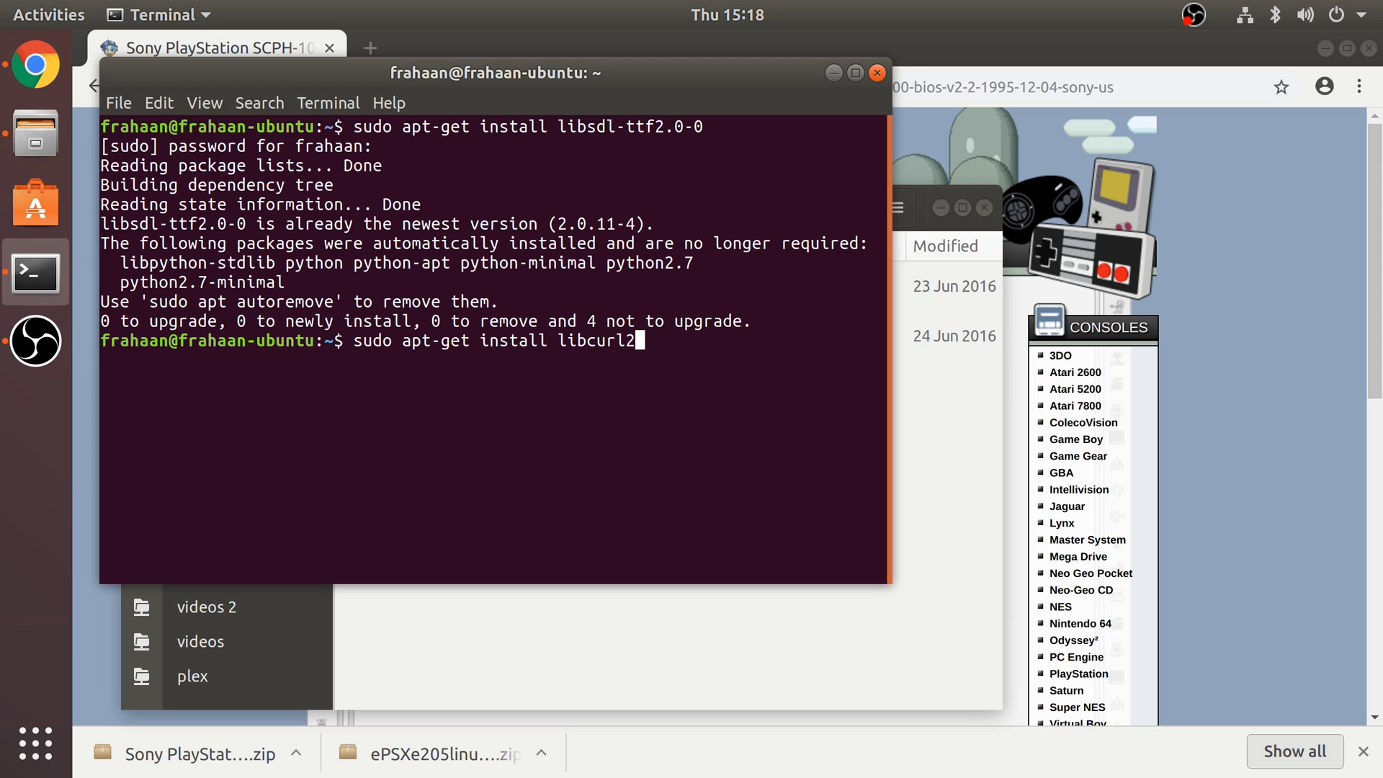
pyautogui.press('Return')
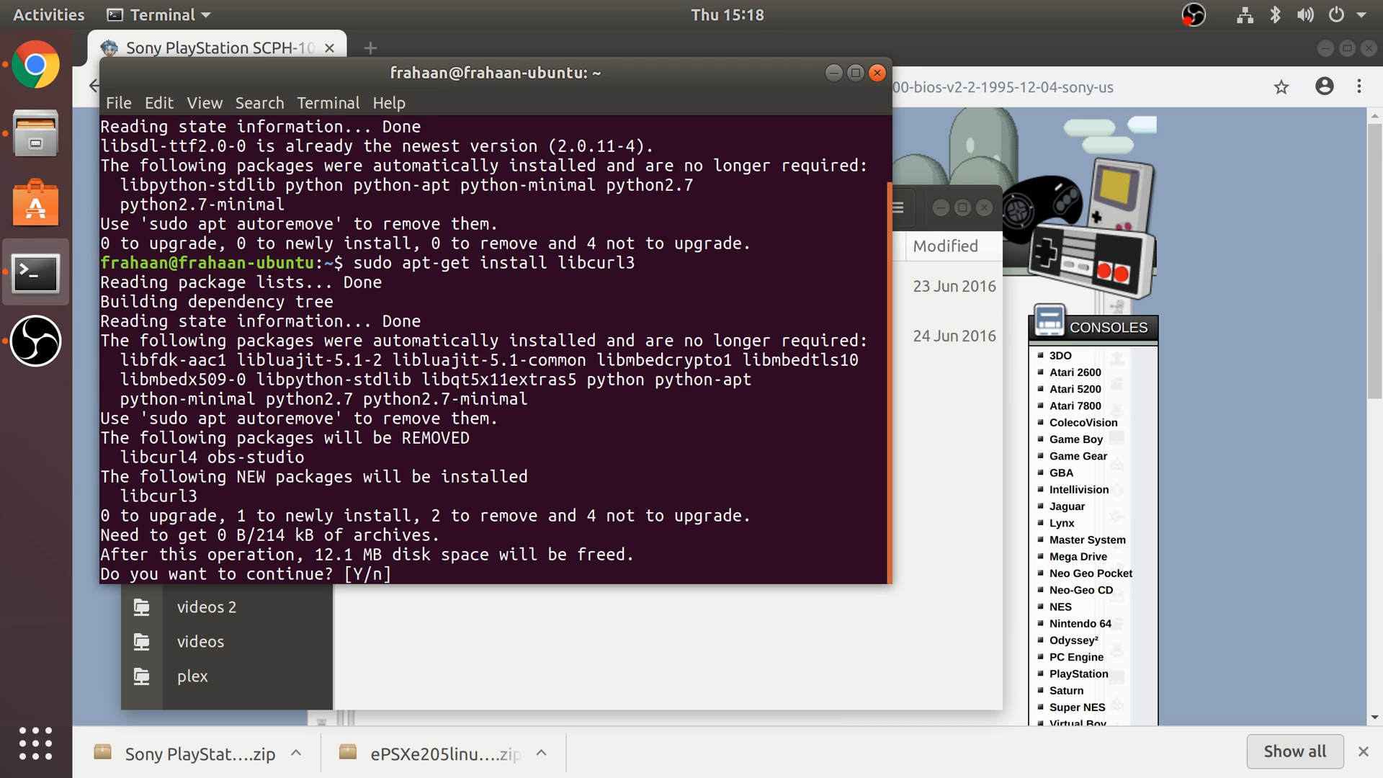
pyautogui.write('y')
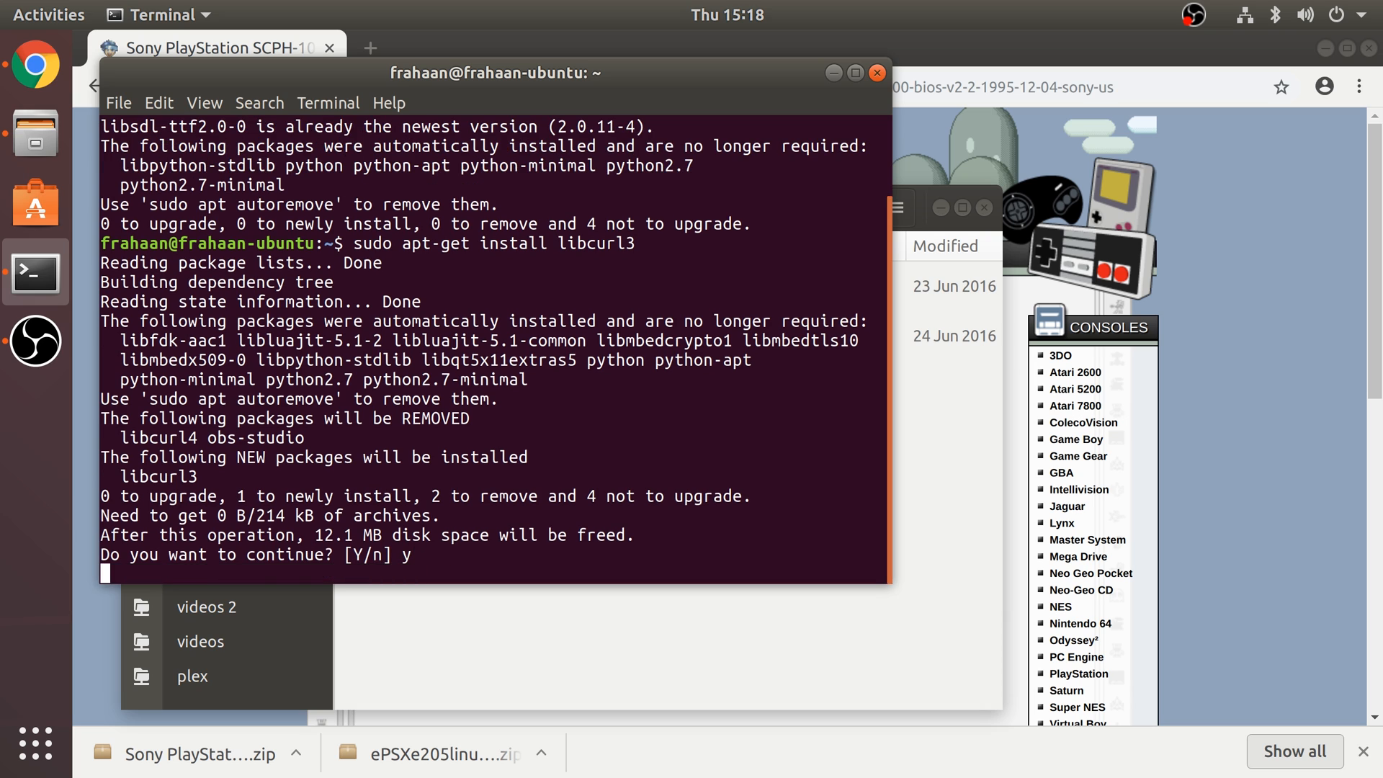
pyautogui.press('Return')
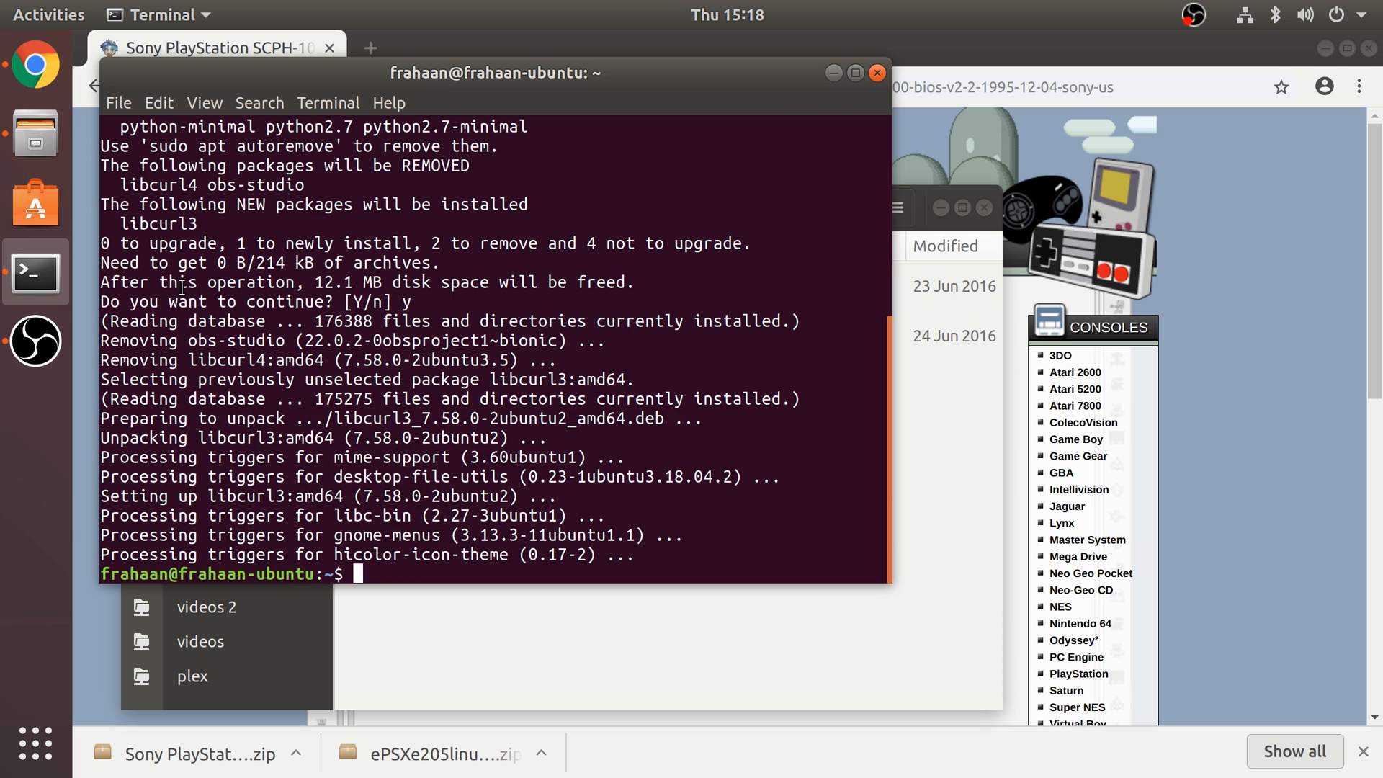
pyautogui.moveTo(626, 282)
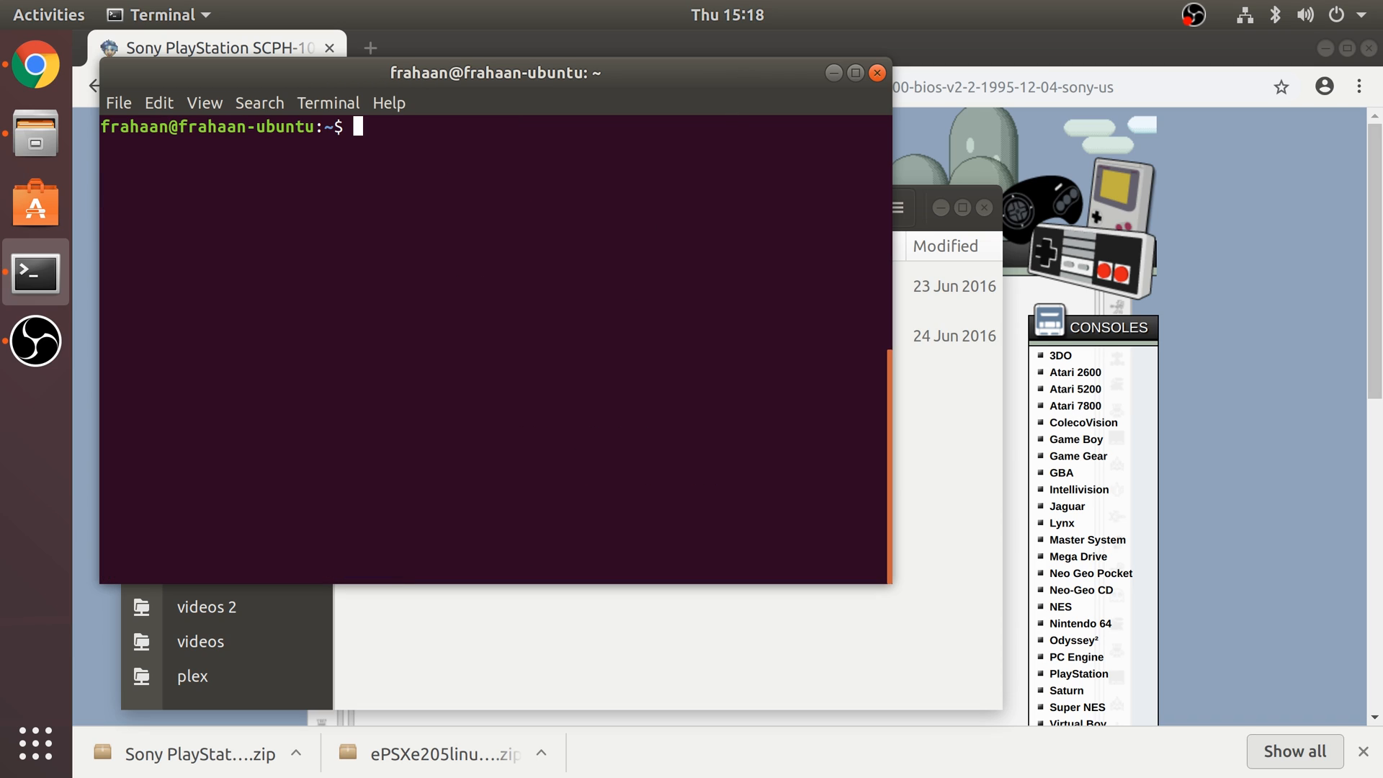
pyautogui.moveTo(915, 375)
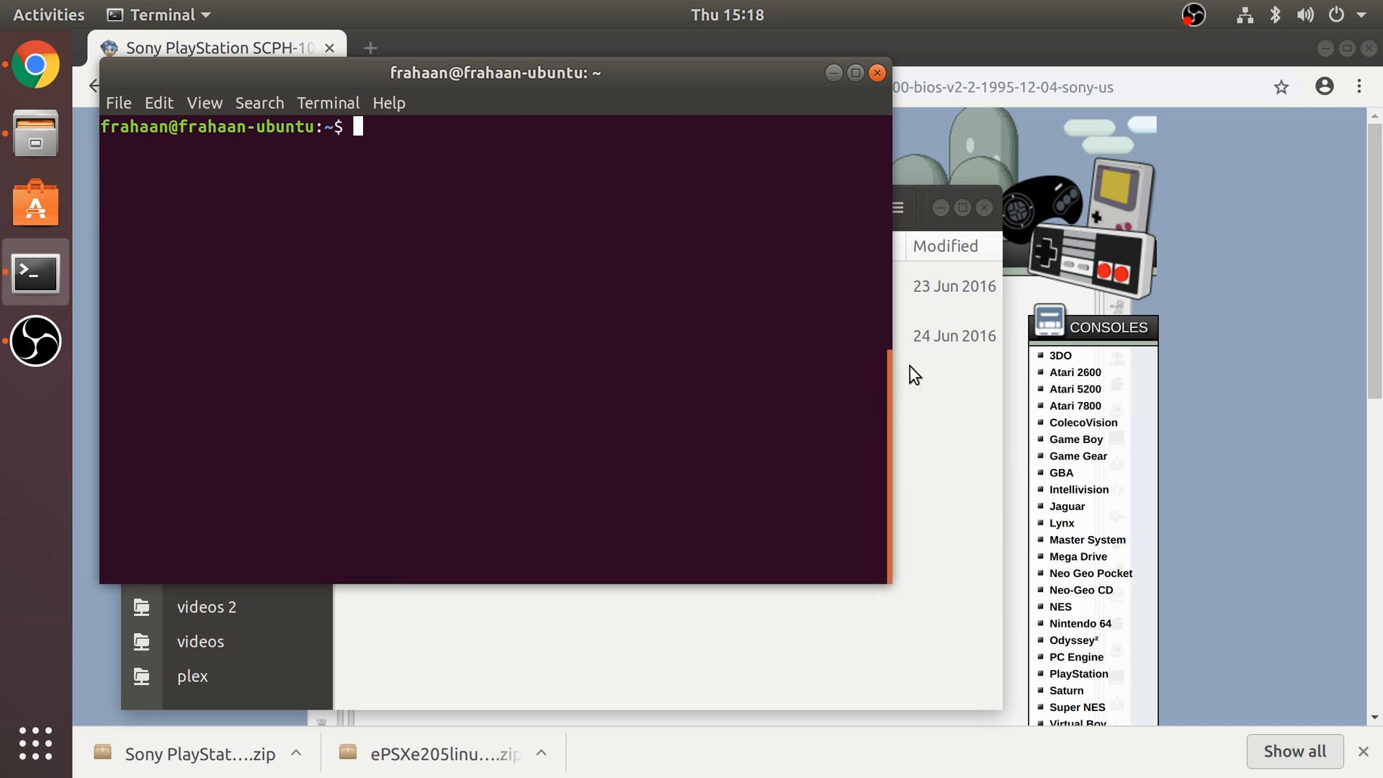
# - Try opening epsxe_x64 from Files and dismiss the 'Could not display' error
pyautogui.doubleClick(426, 336)
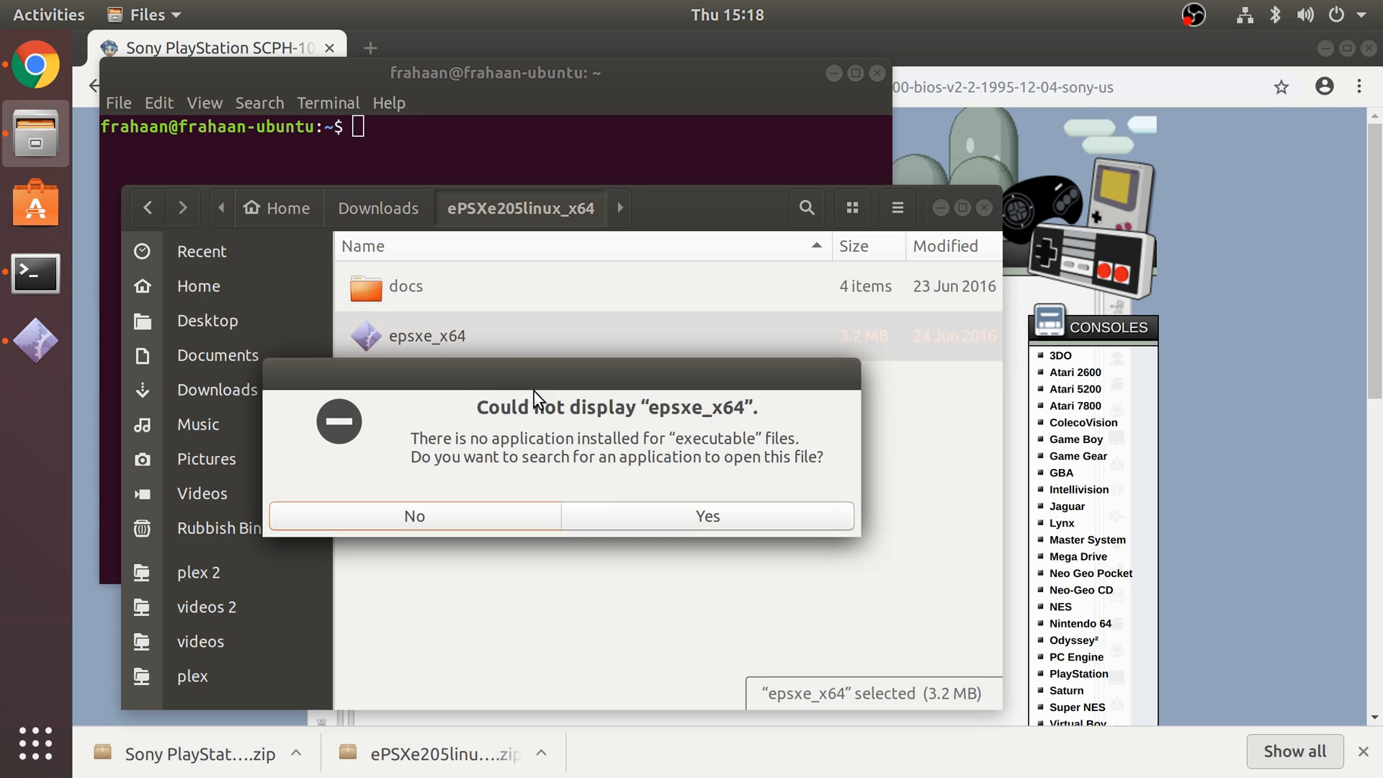
pyautogui.rightClick(426, 335)
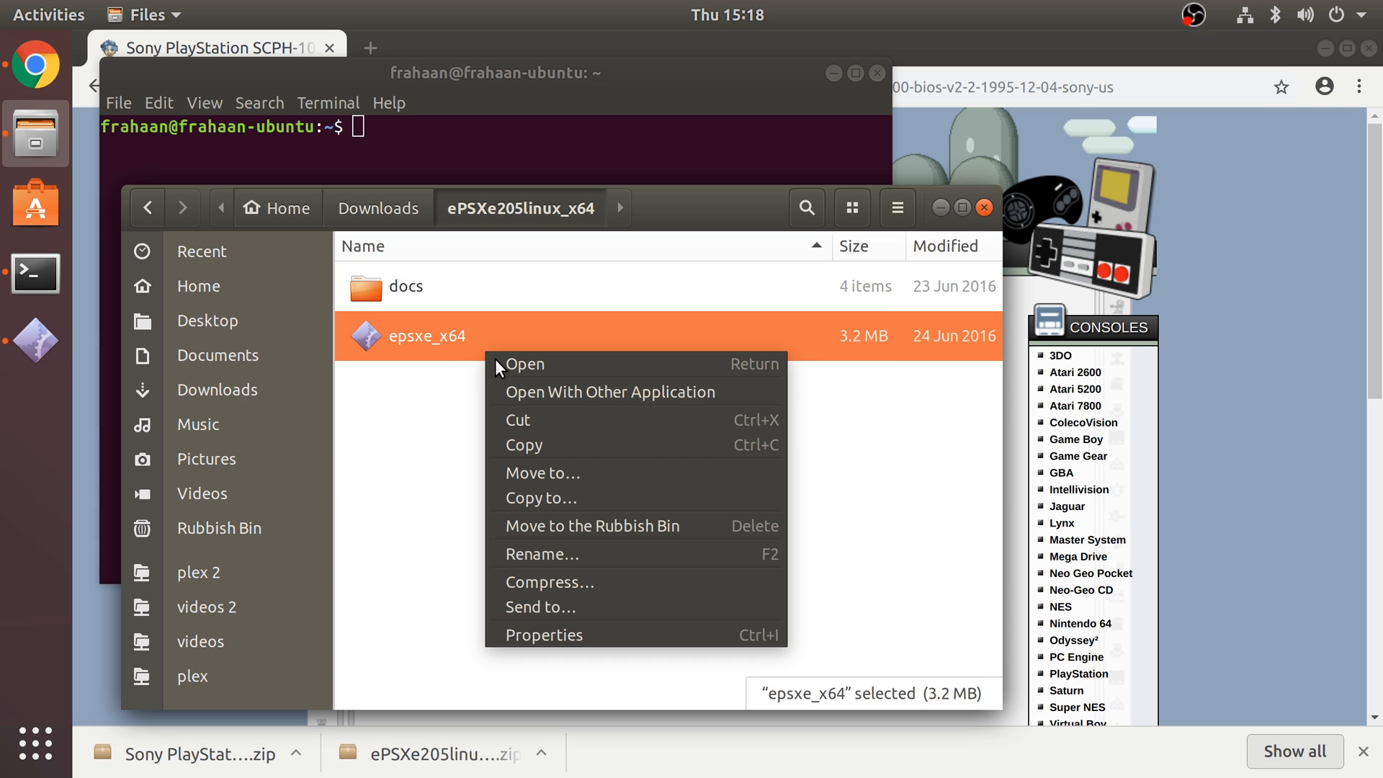
pyautogui.click(525, 363)
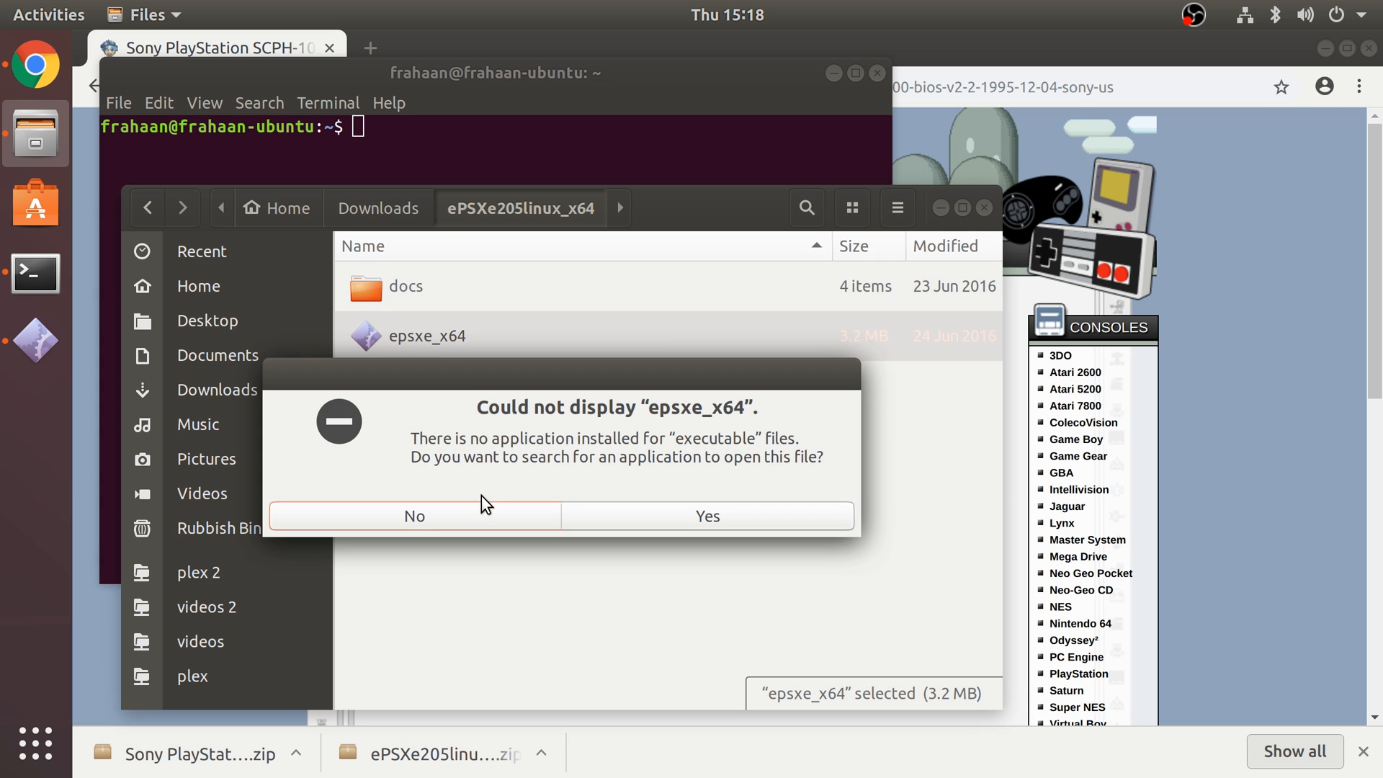
pyautogui.click(414, 516)
pyautogui.write('c')
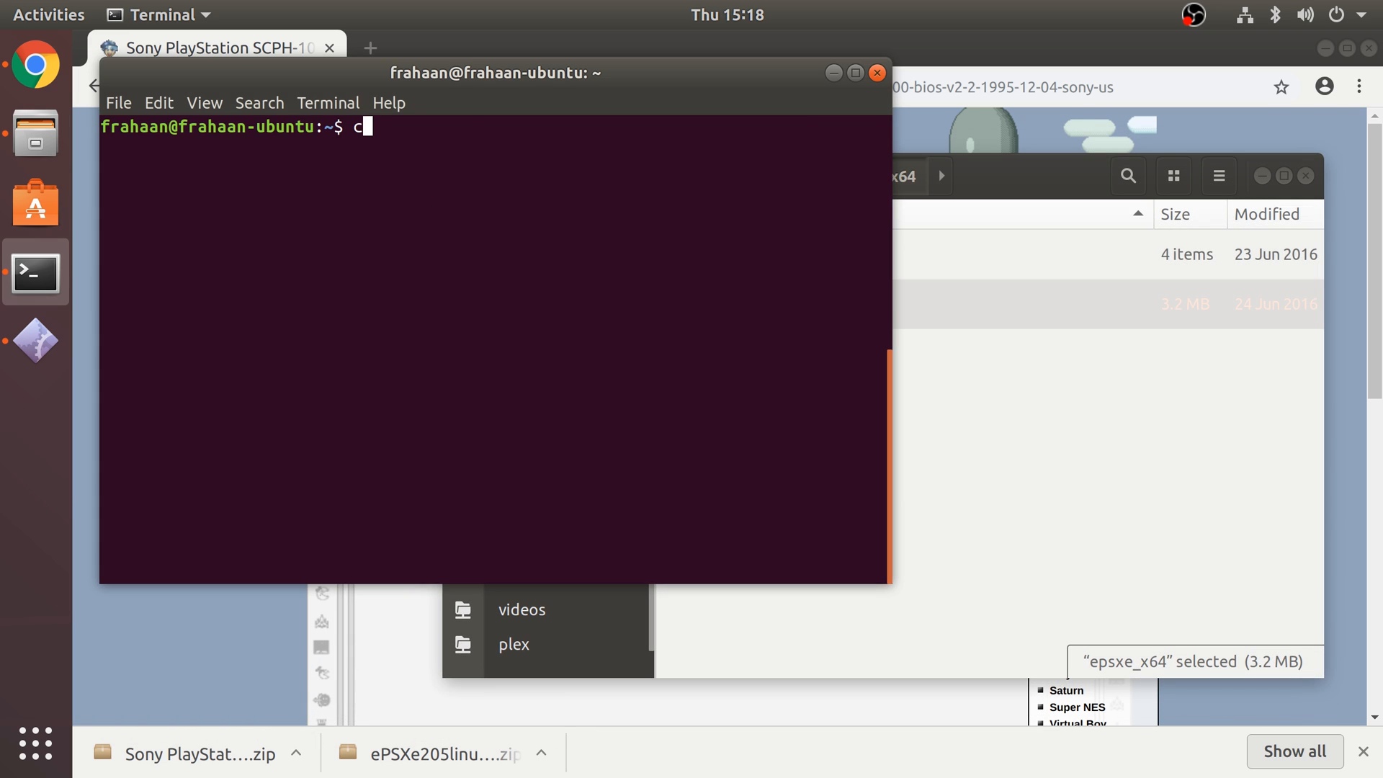
# - List ePSXe205linux_x64, then run epsxe_x64 and ./epsxe_x64, getting Permission denied
pyautogui.write('d')
pyautogui.write('ls')
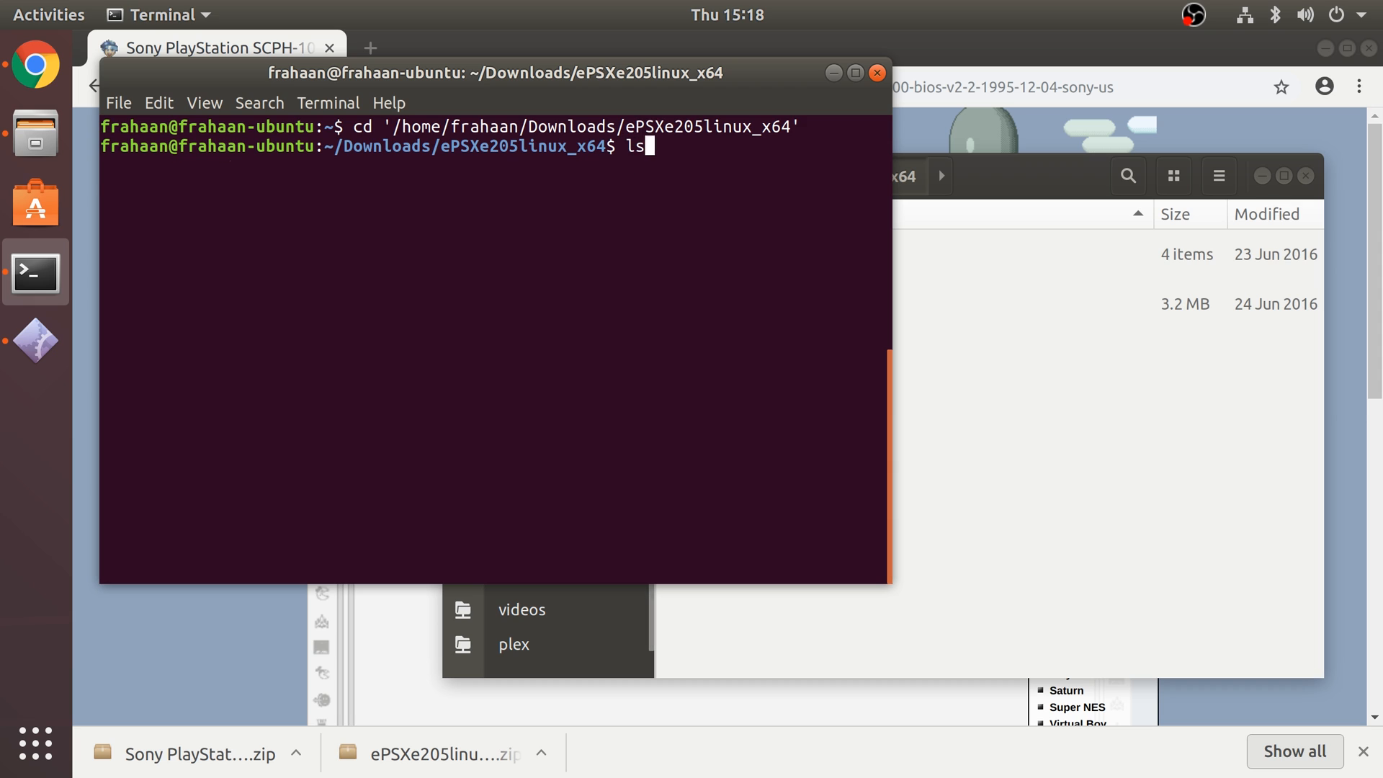
pyautogui.press('Return')
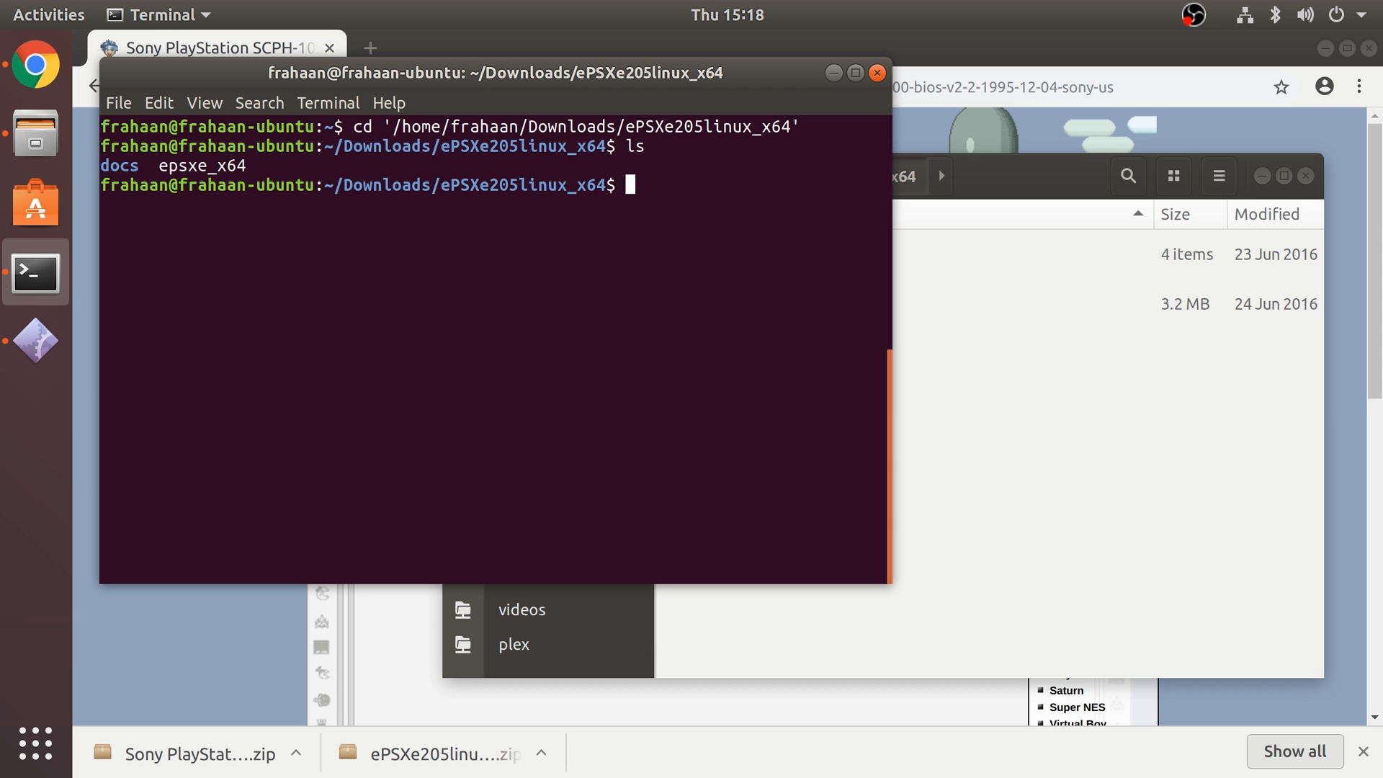
pyautogui.write('epsx')
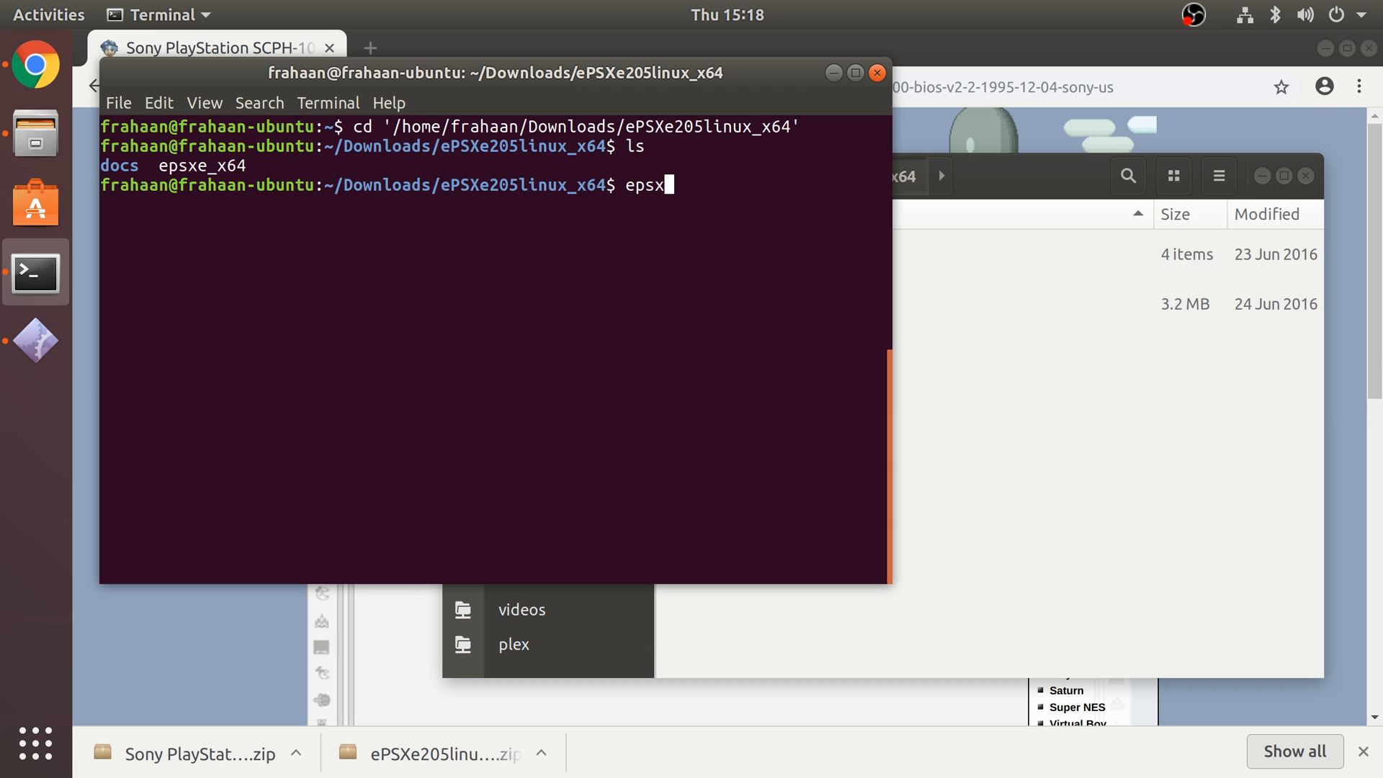
pyautogui.write('e_')
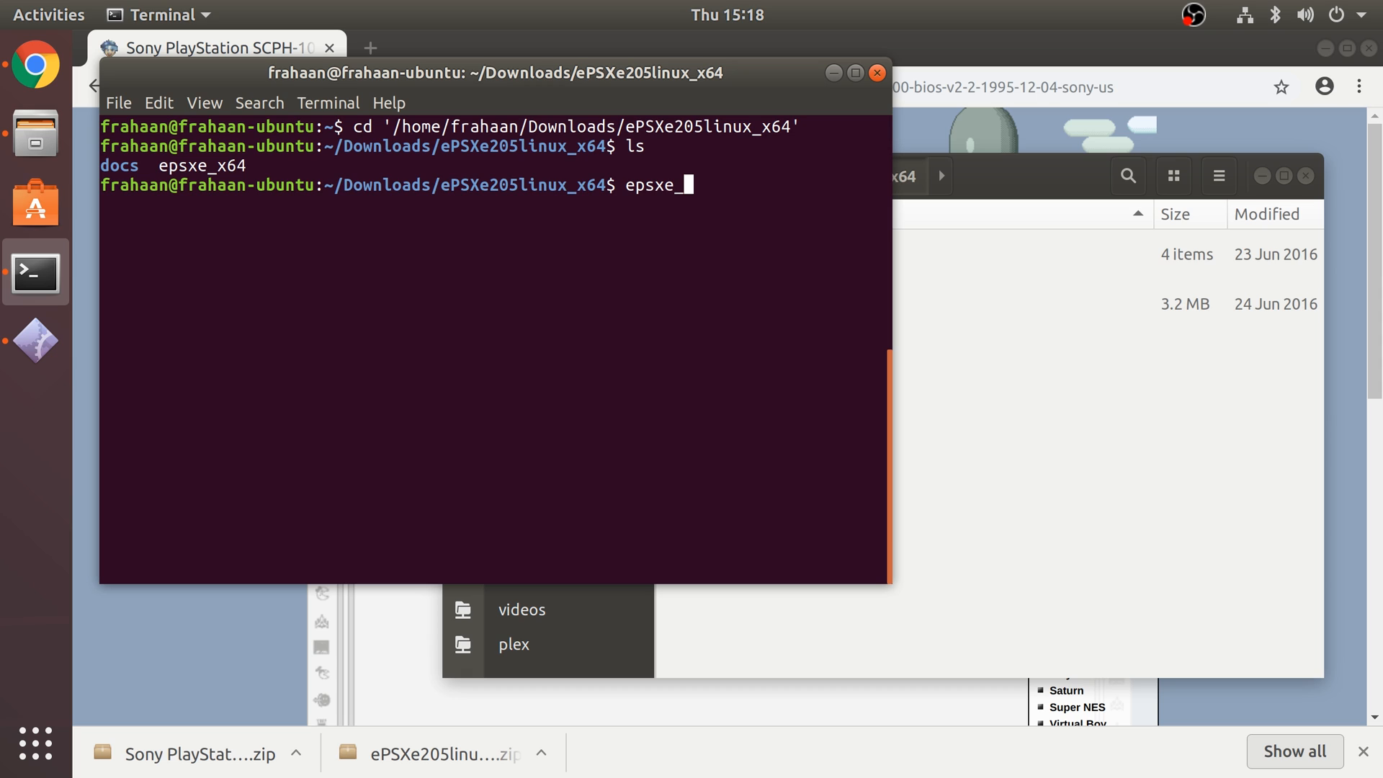
pyautogui.press('Return')
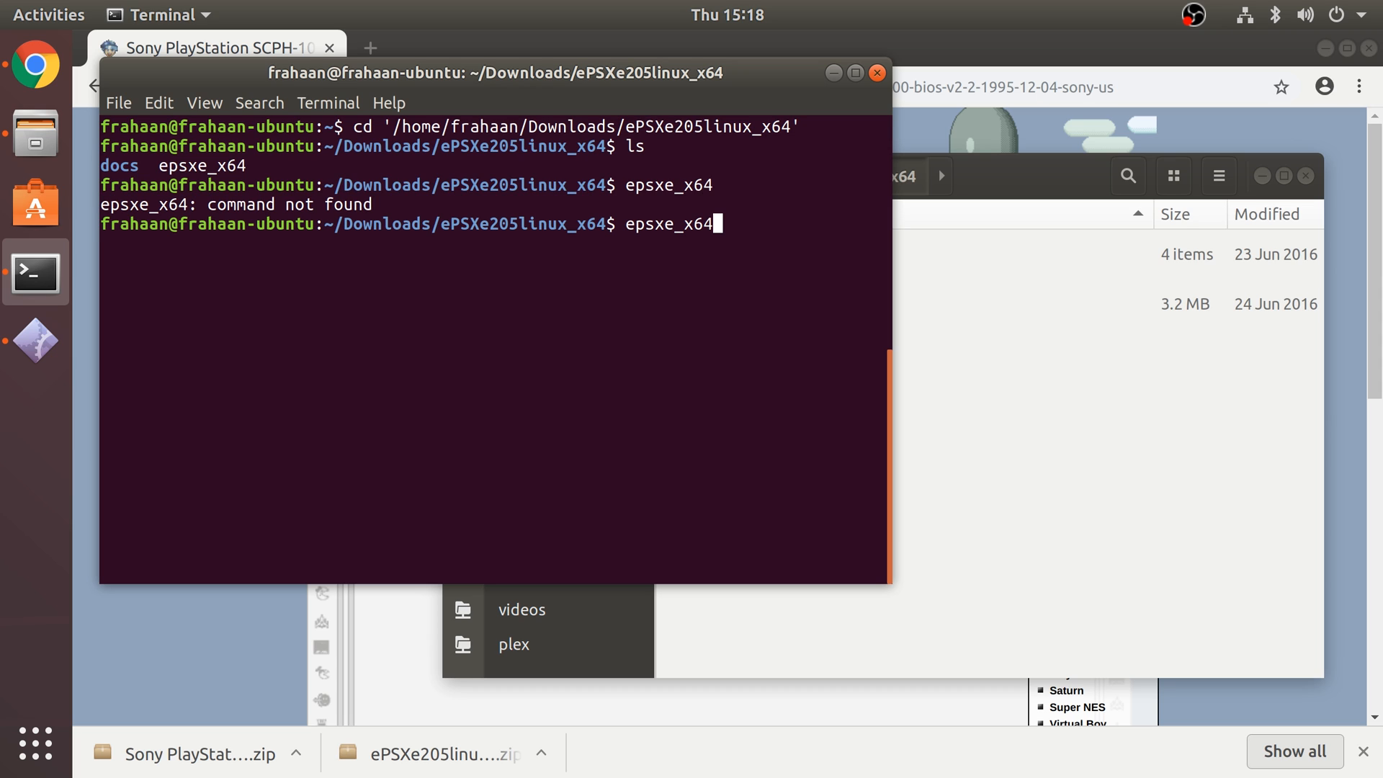
pyautogui.write('./')
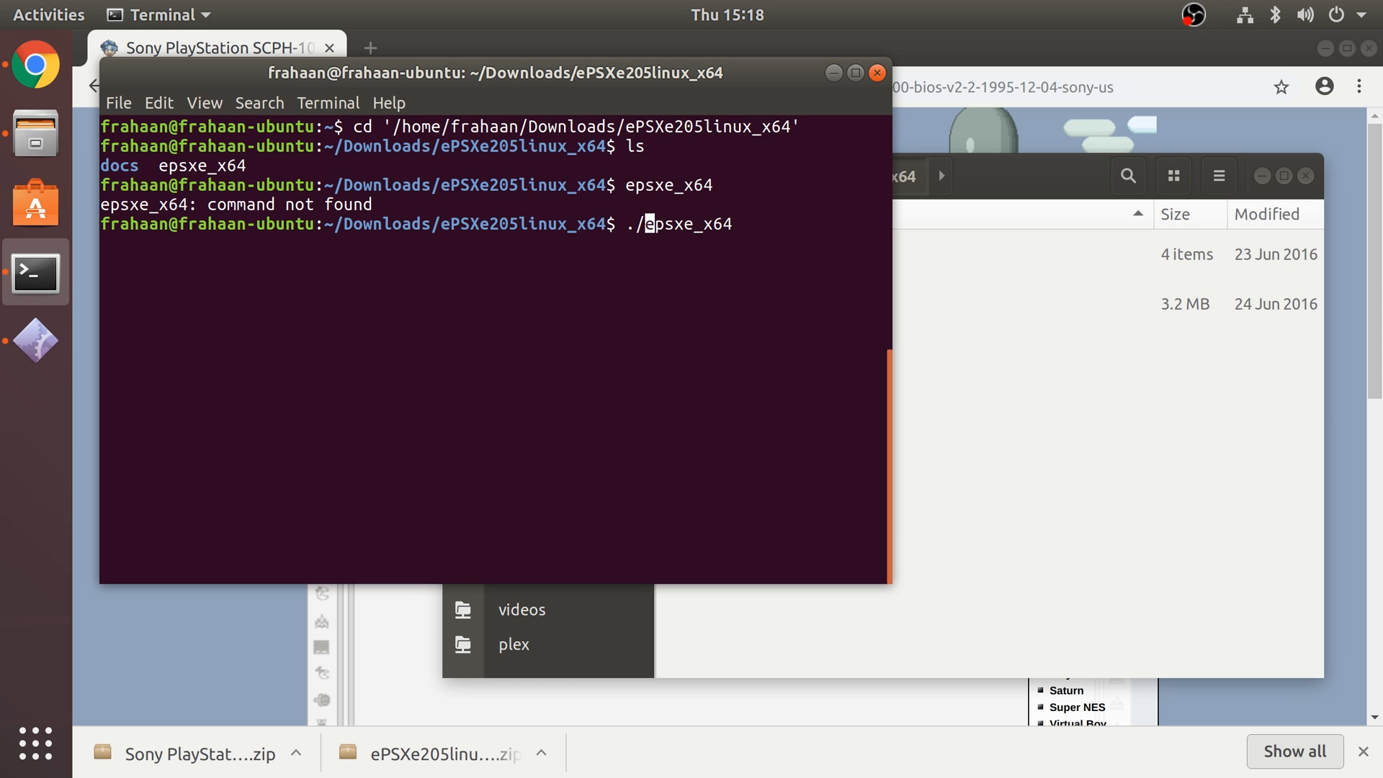
pyautogui.press('Return')
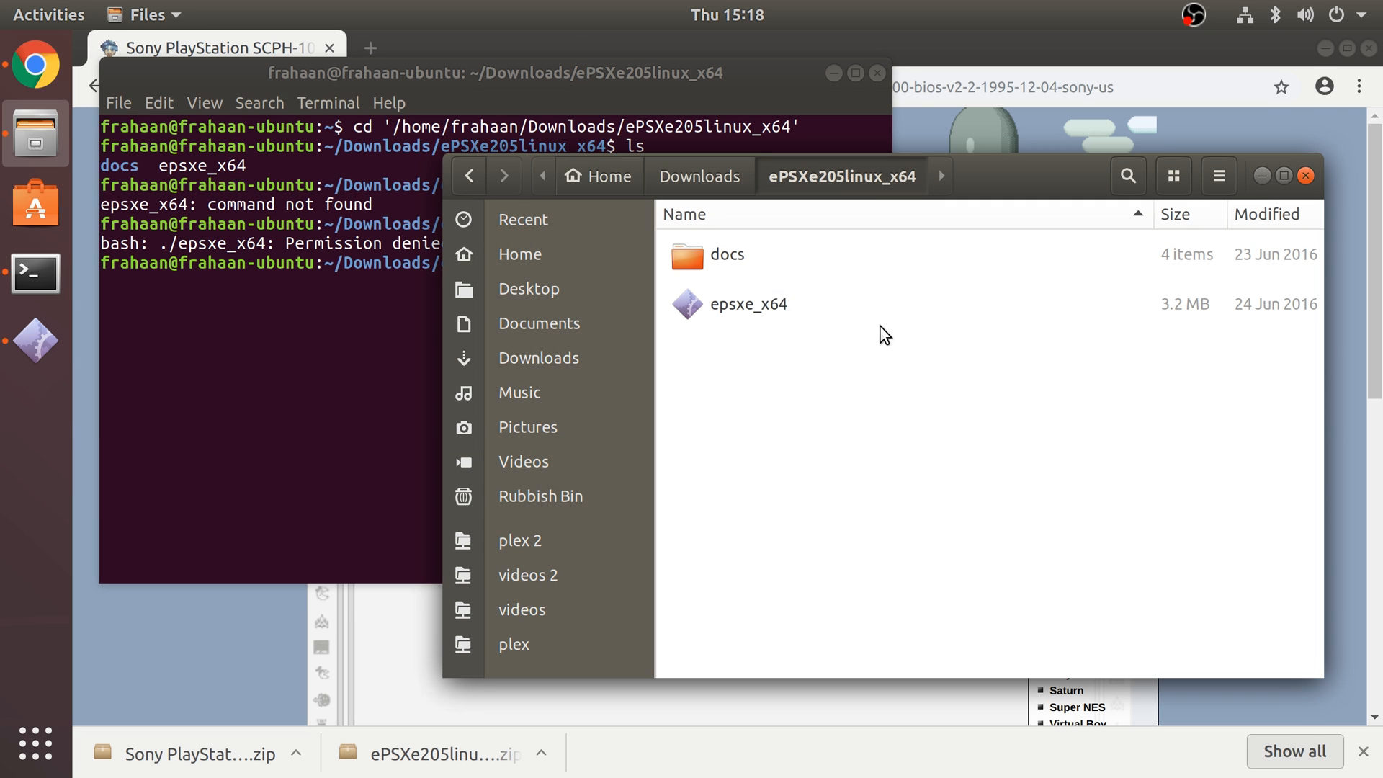
# - Tick 'Allow executing file as program' for epsxe_x64, then launch it
pyautogui.rightClick(765, 303)
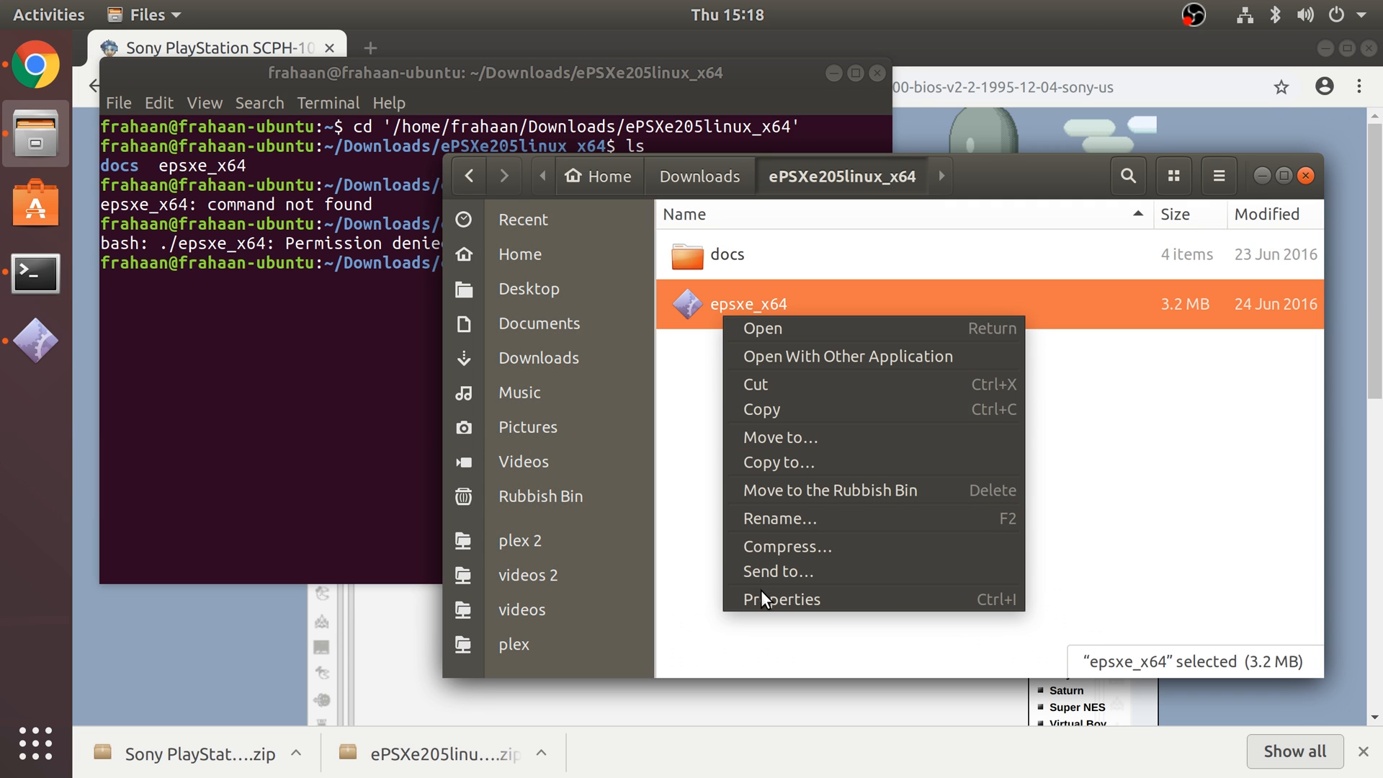
pyautogui.click(781, 598)
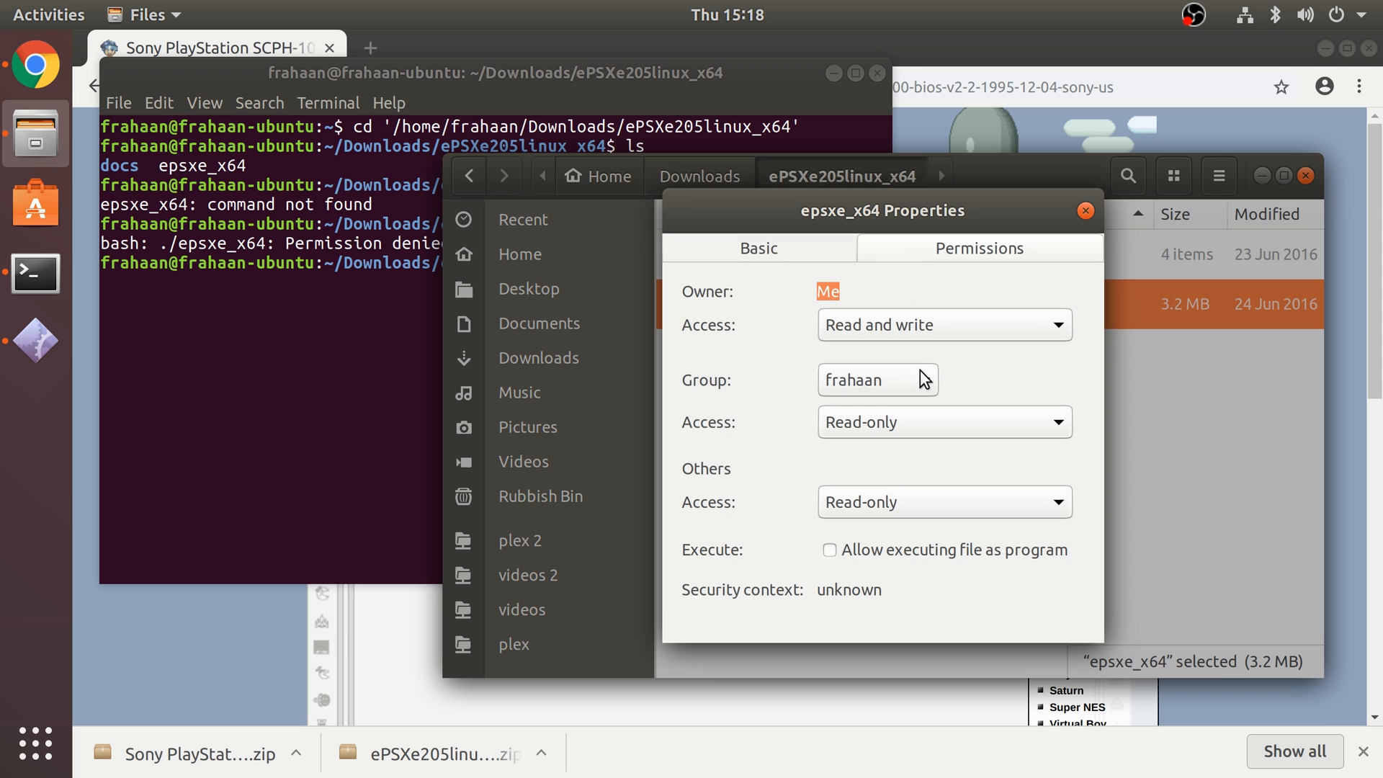
pyautogui.moveTo(837, 555)
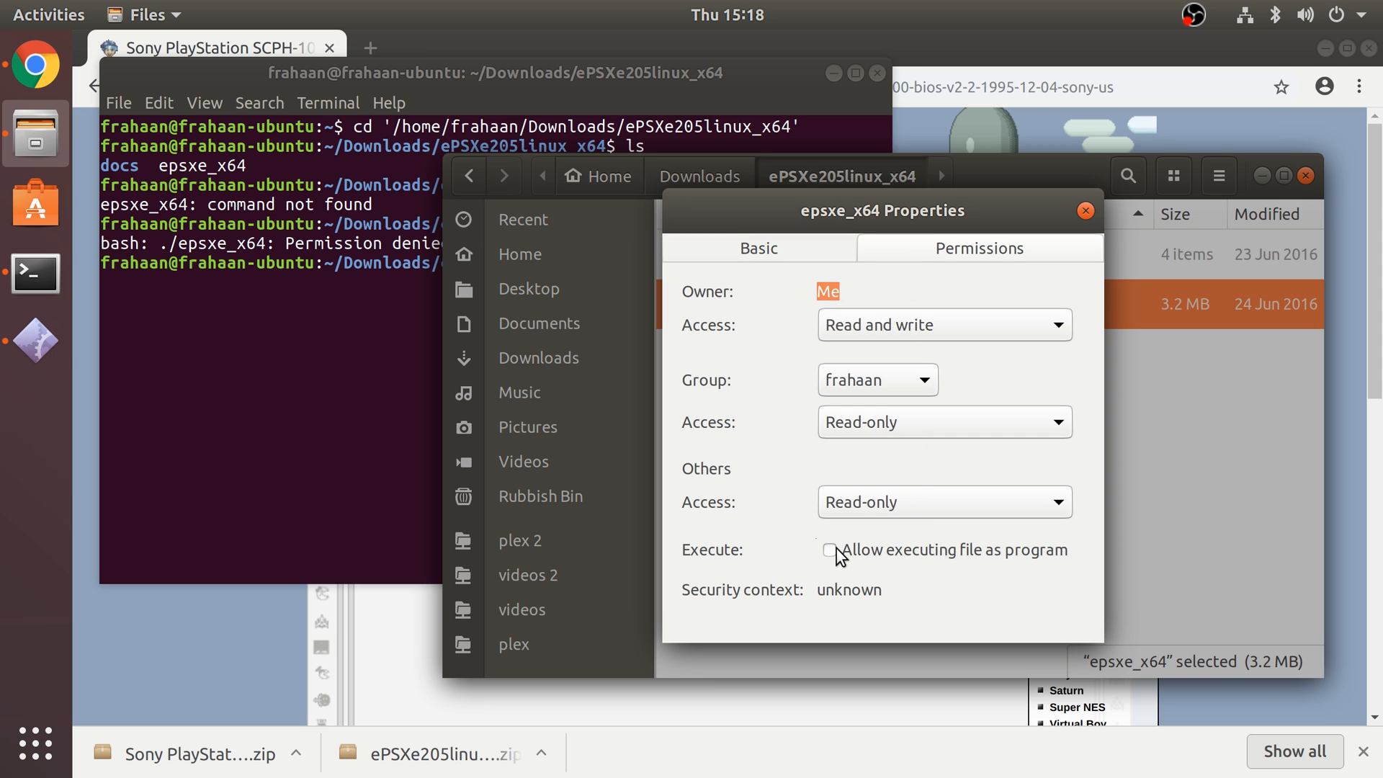
pyautogui.click(1085, 211)
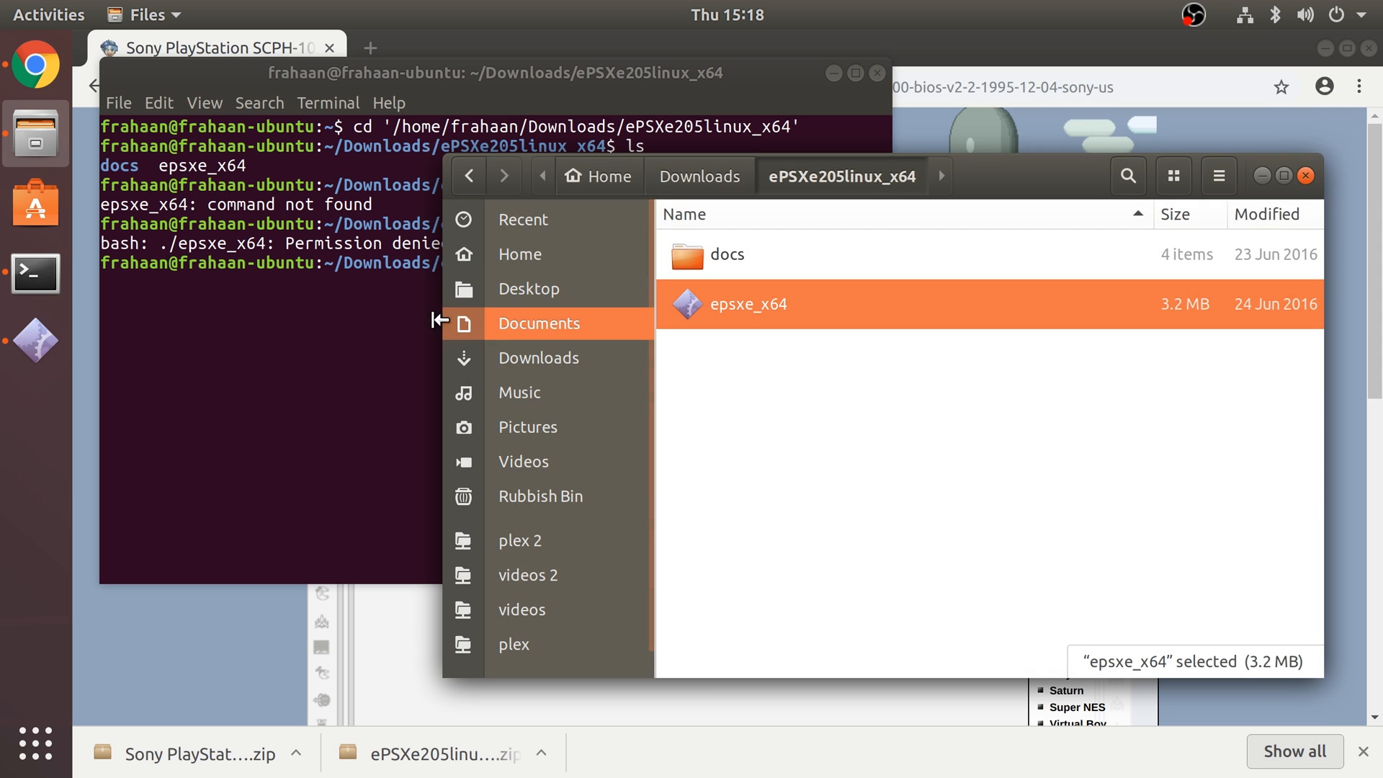
pyautogui.doubleClick(748, 303)
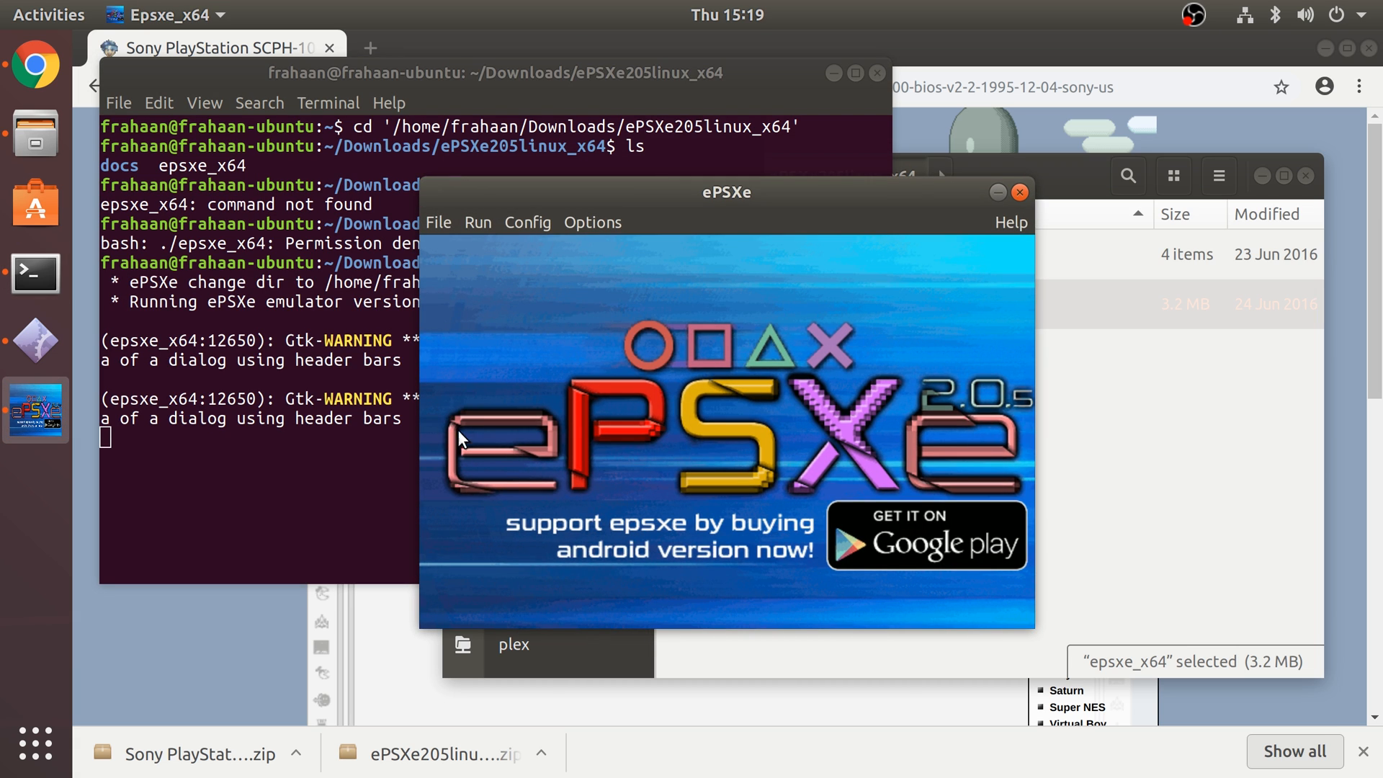
pyautogui.moveTo(519, 278)
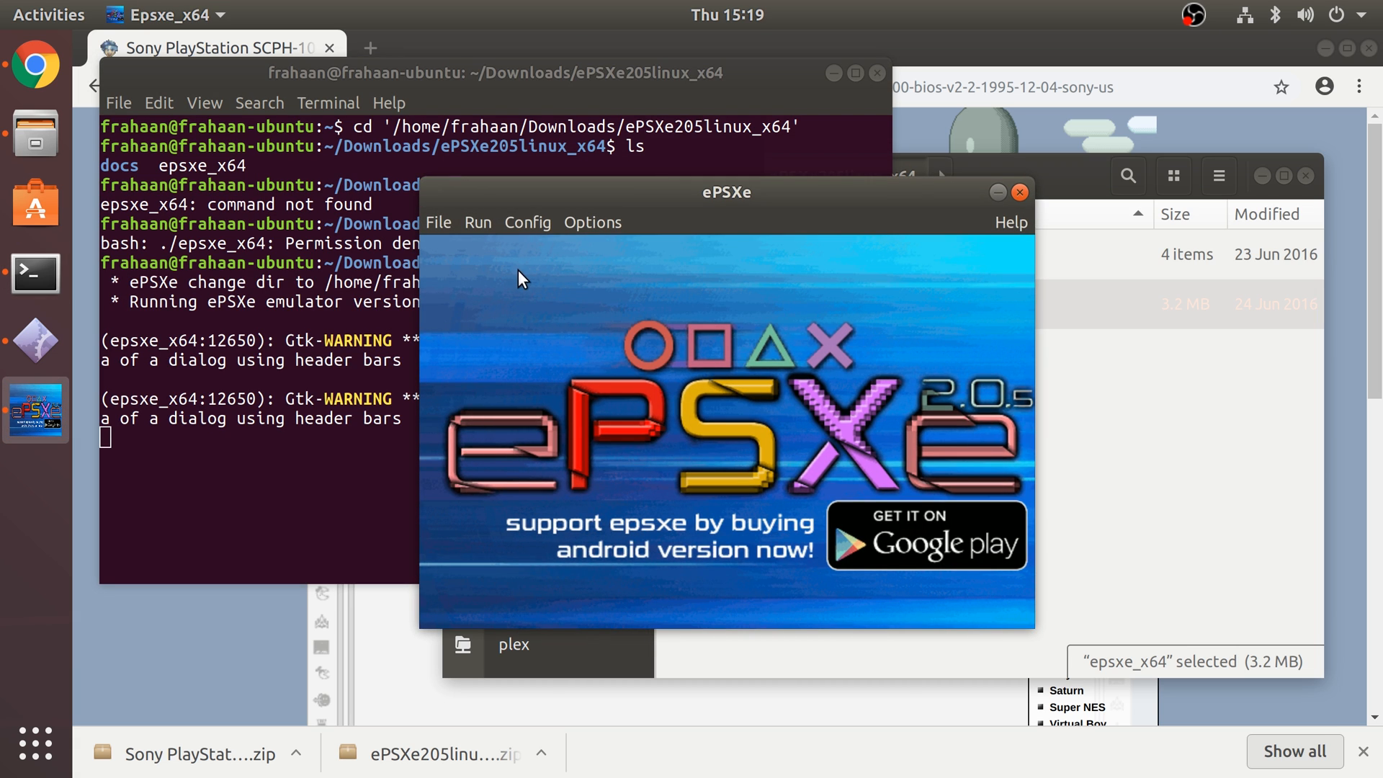
# - Open Config > Bios and browse for a BIOS file
pyautogui.click(527, 222)
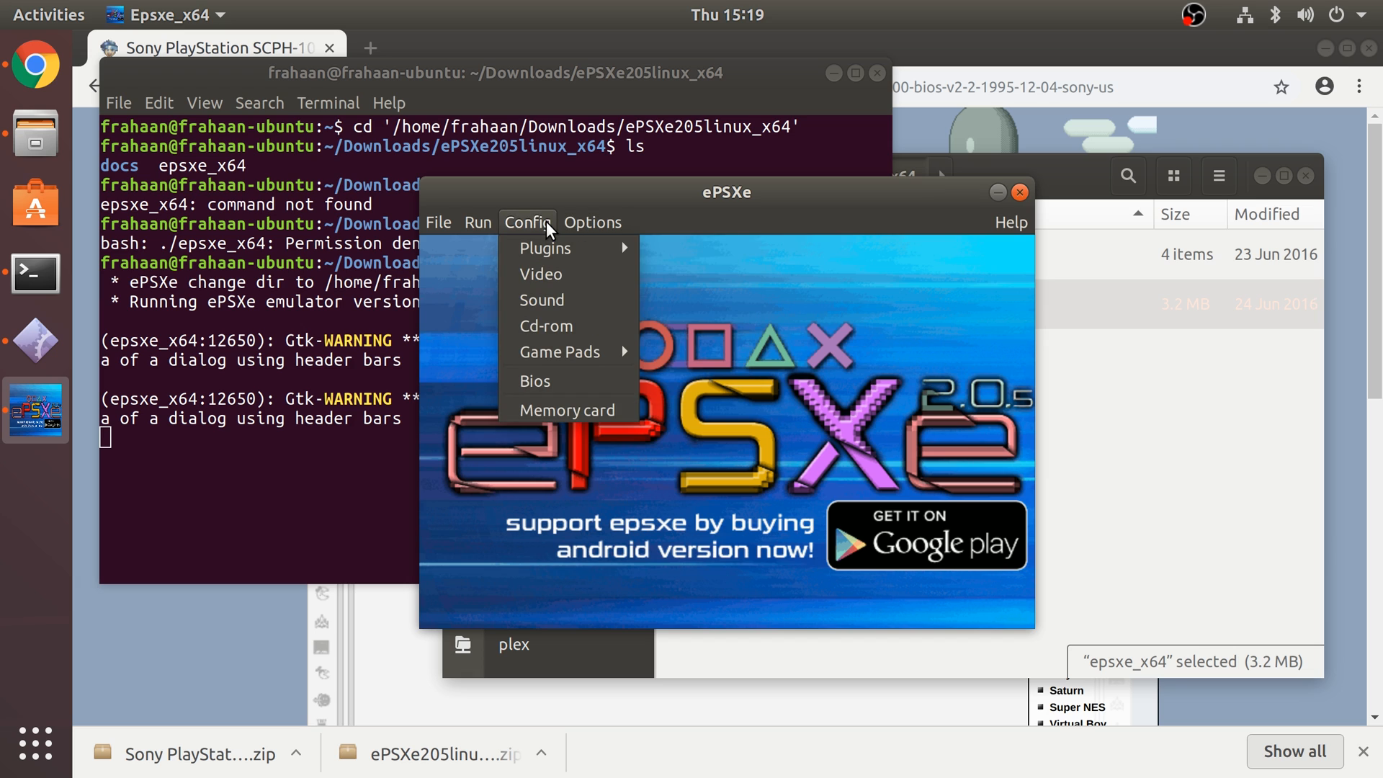
pyautogui.click(535, 381)
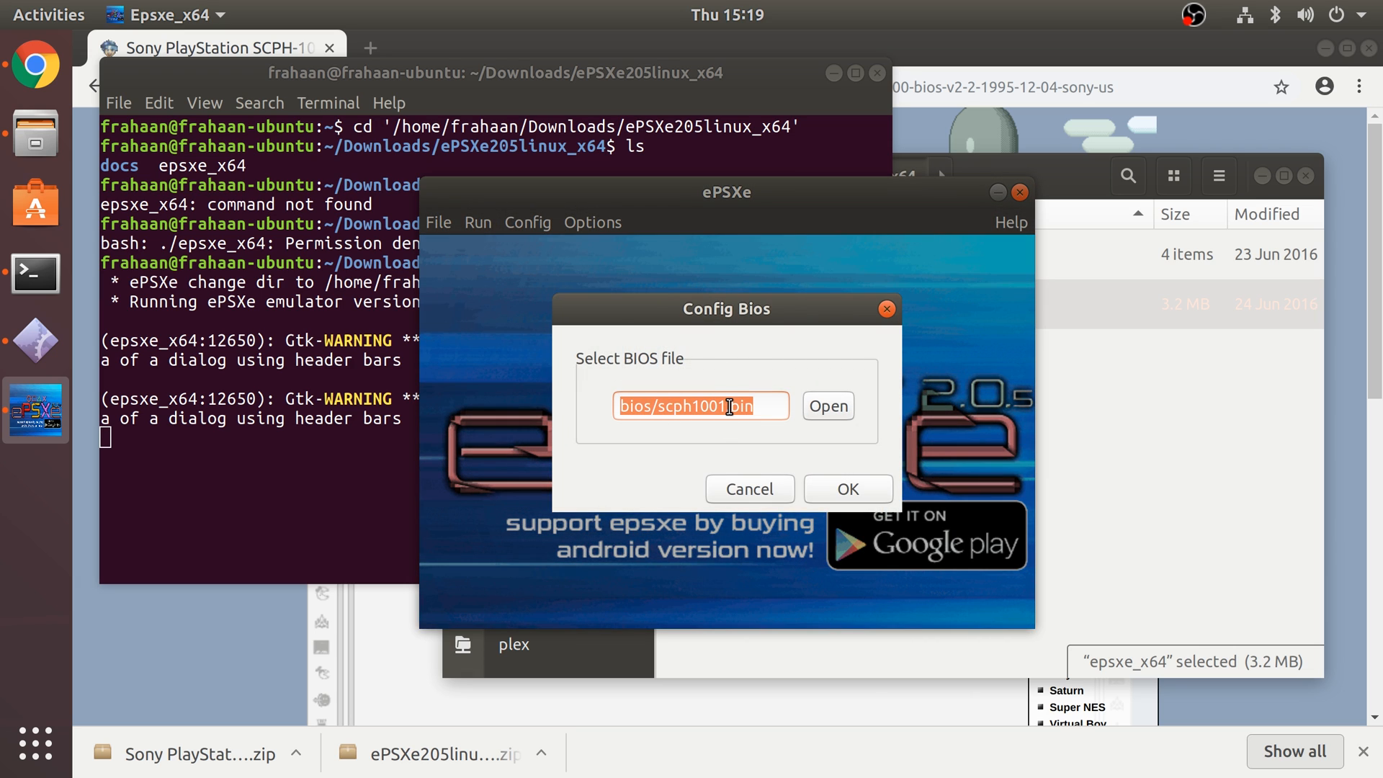
pyautogui.click(825, 405)
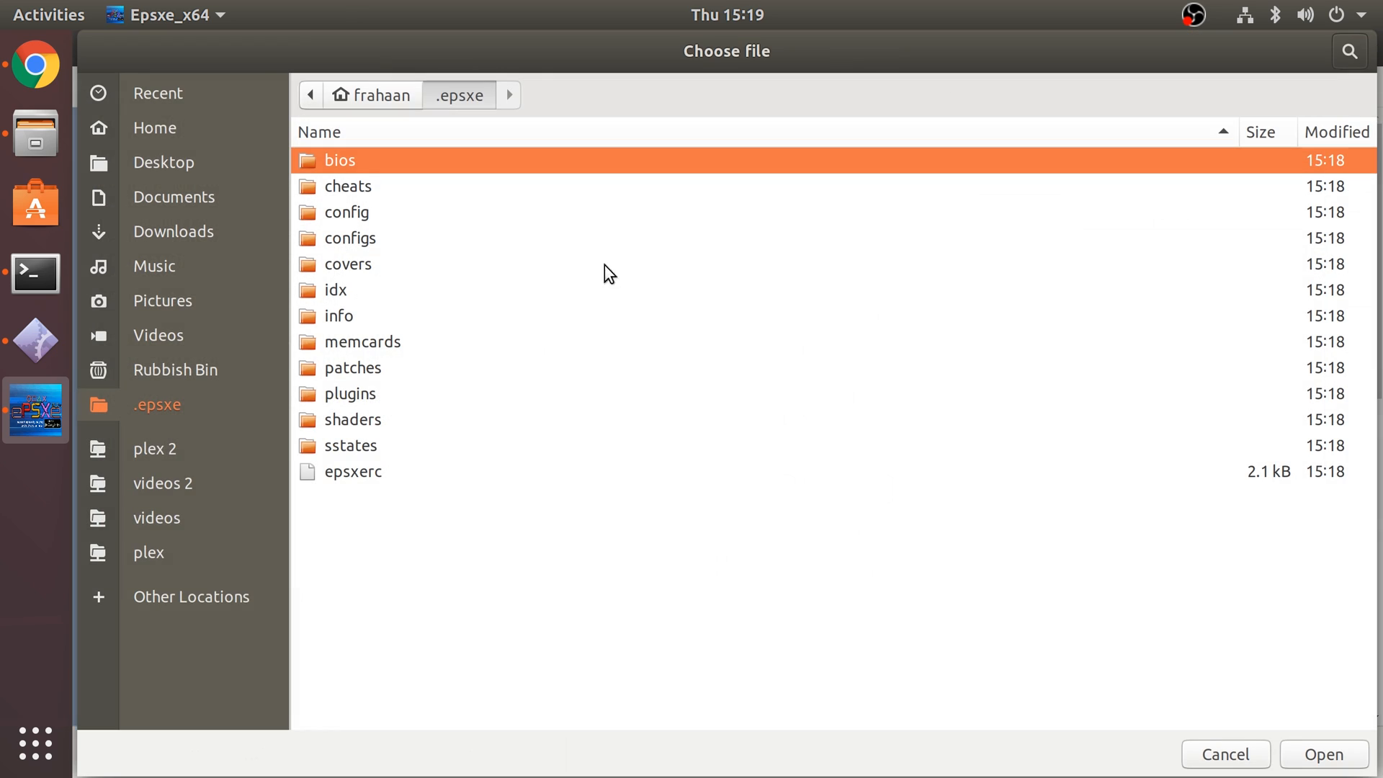
pyautogui.moveTo(397, 269)
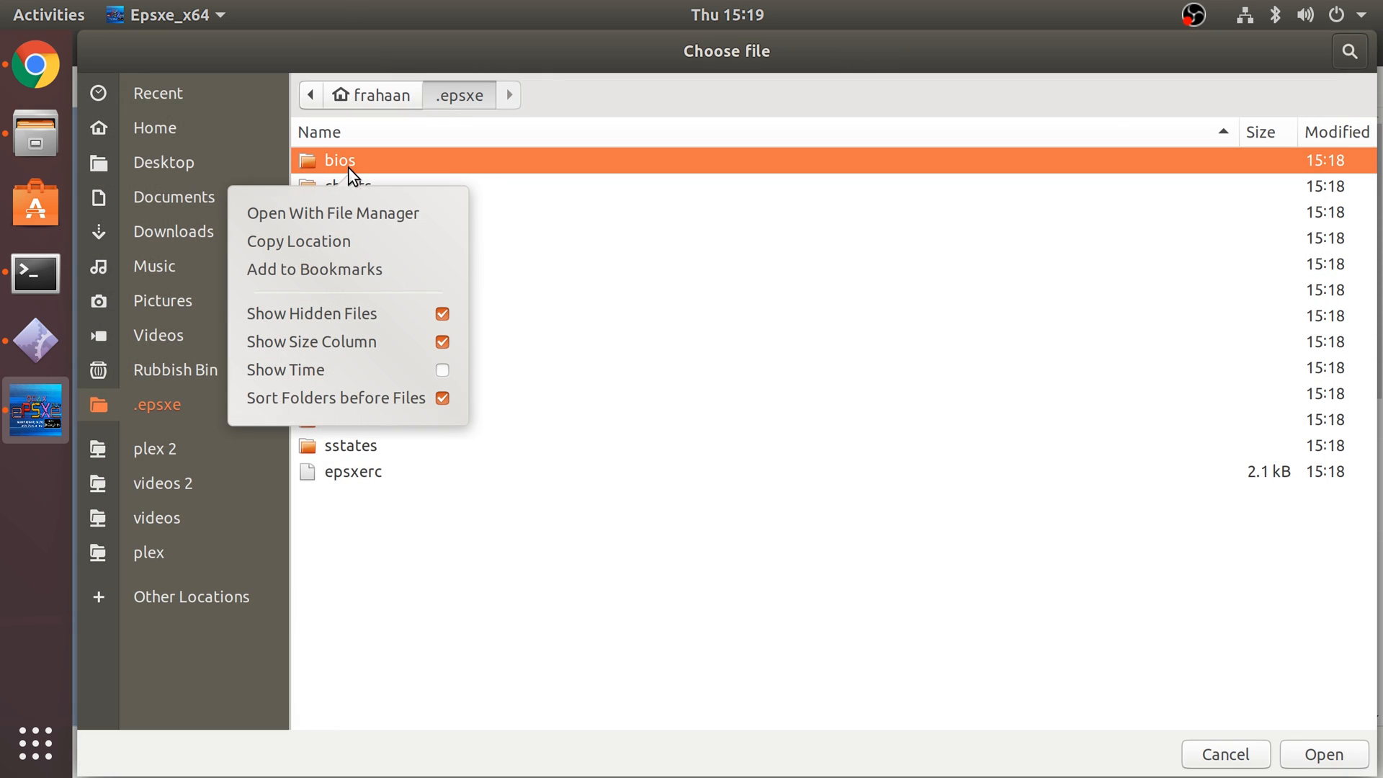
pyautogui.moveTo(342, 212)
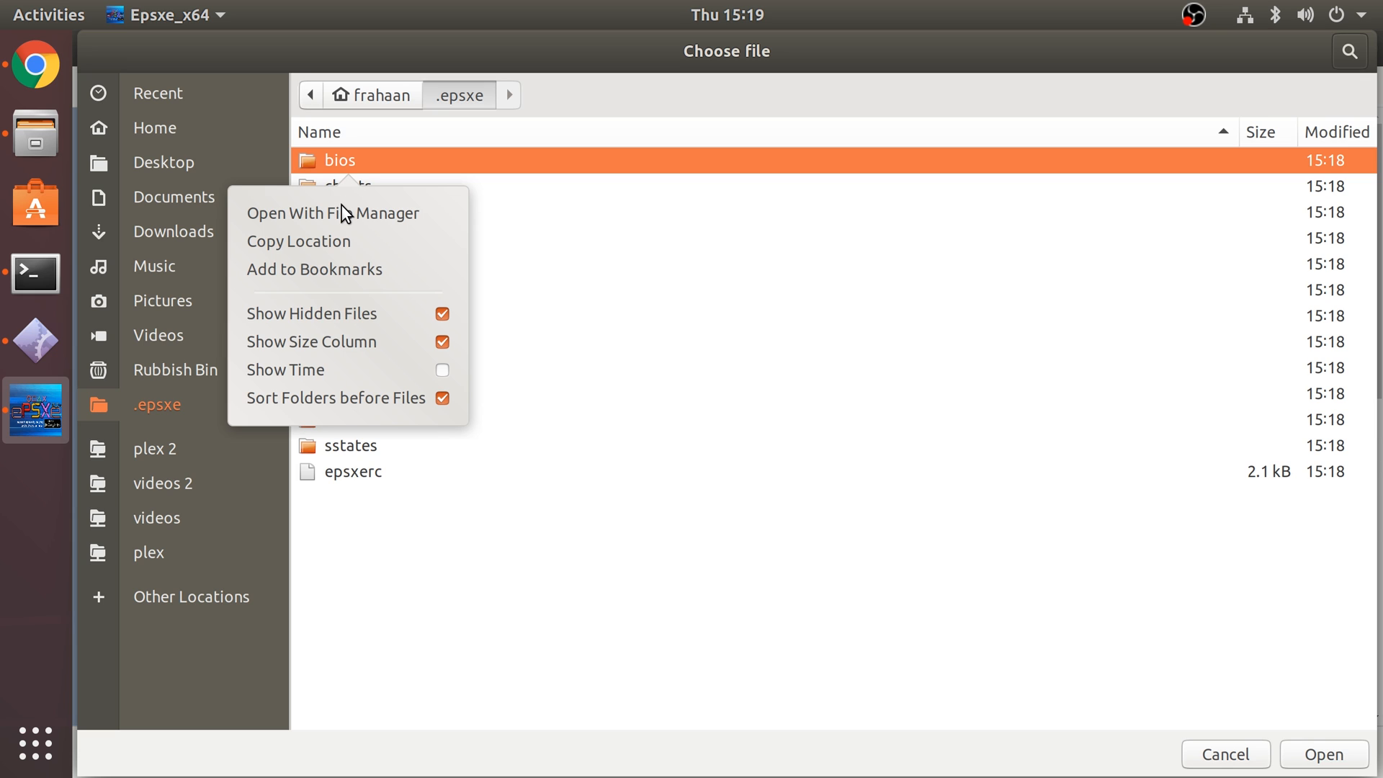
# - Open the .epsxe bios folder in the file manager from the Choose file dialog
pyautogui.click(331, 212)
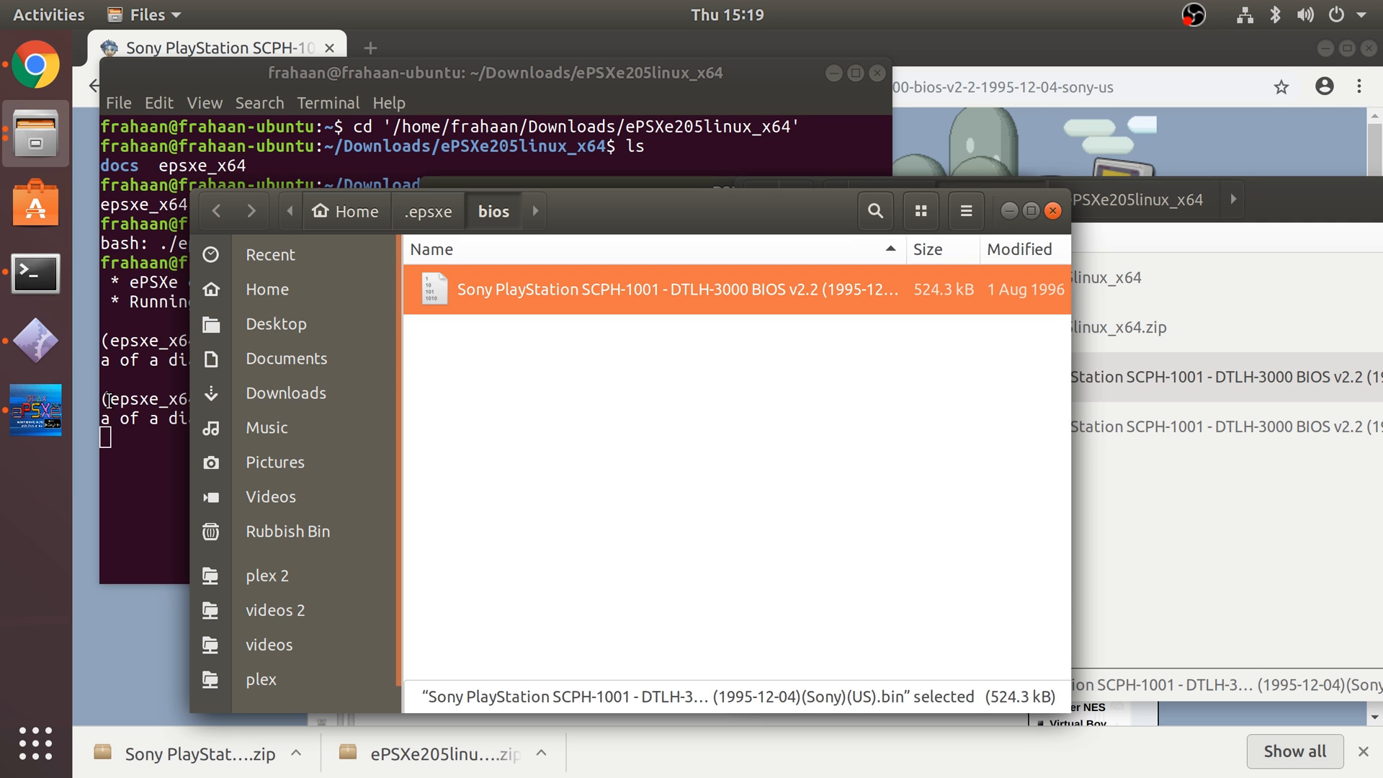
# - Choose the SCPH-1001 .bin file from the bios folder as the BIOS and confirm
pyautogui.click(35, 409)
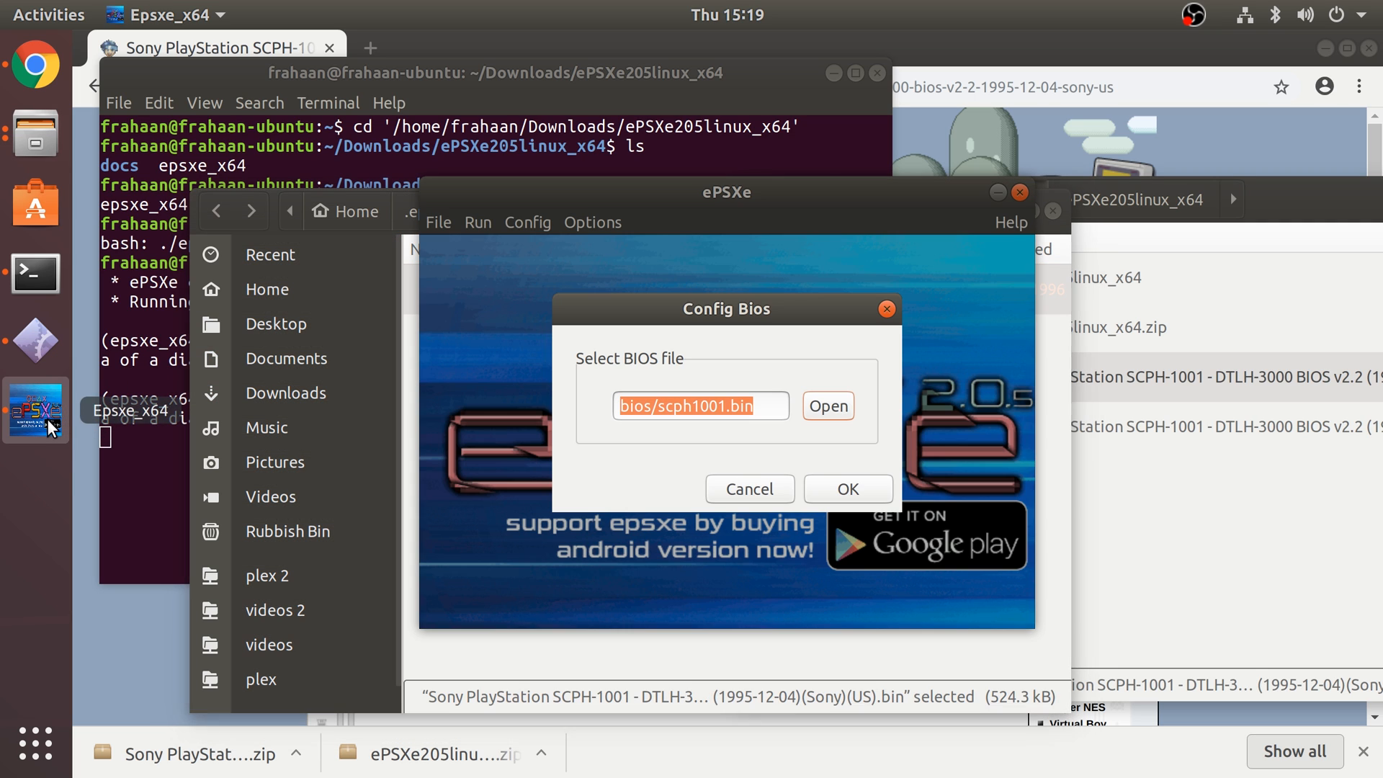
pyautogui.click(826, 406)
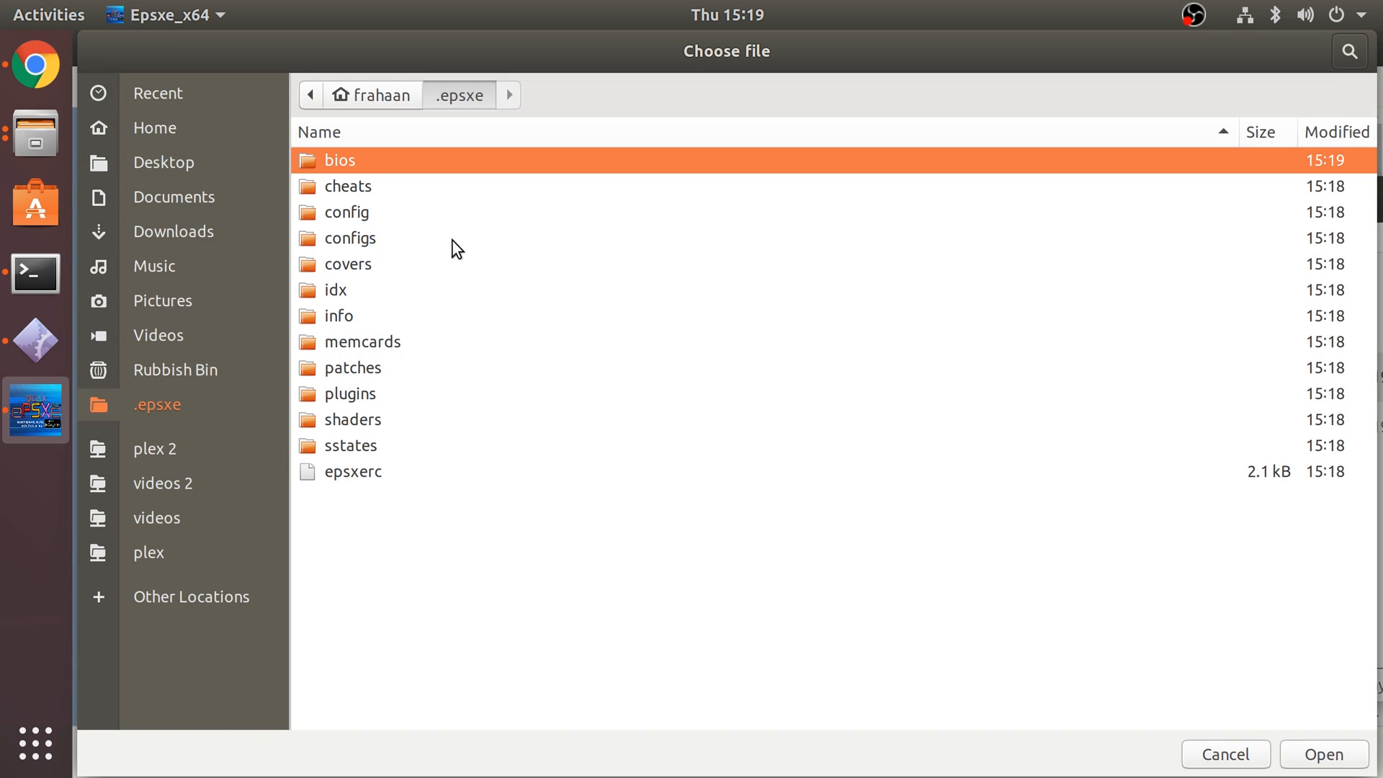
pyautogui.doubleClick(338, 159)
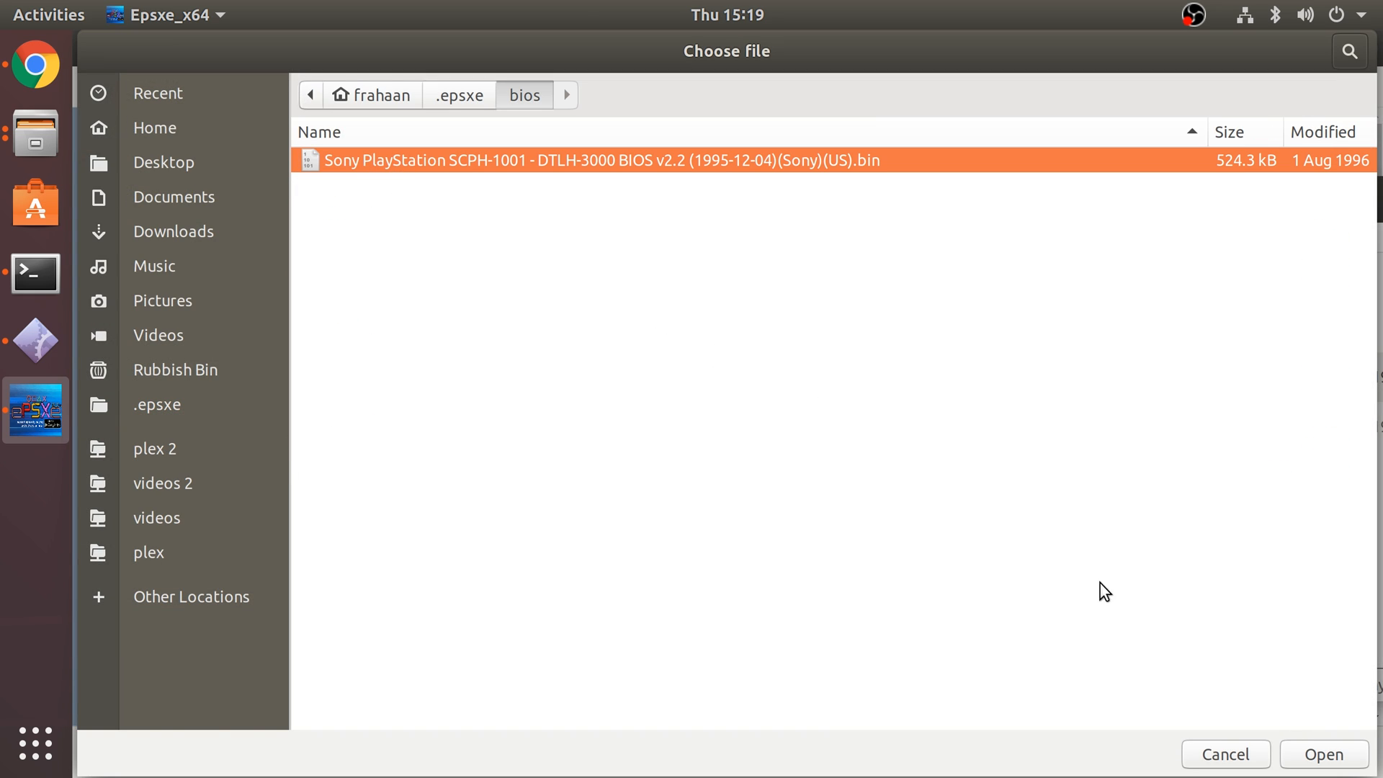
pyautogui.click(1321, 754)
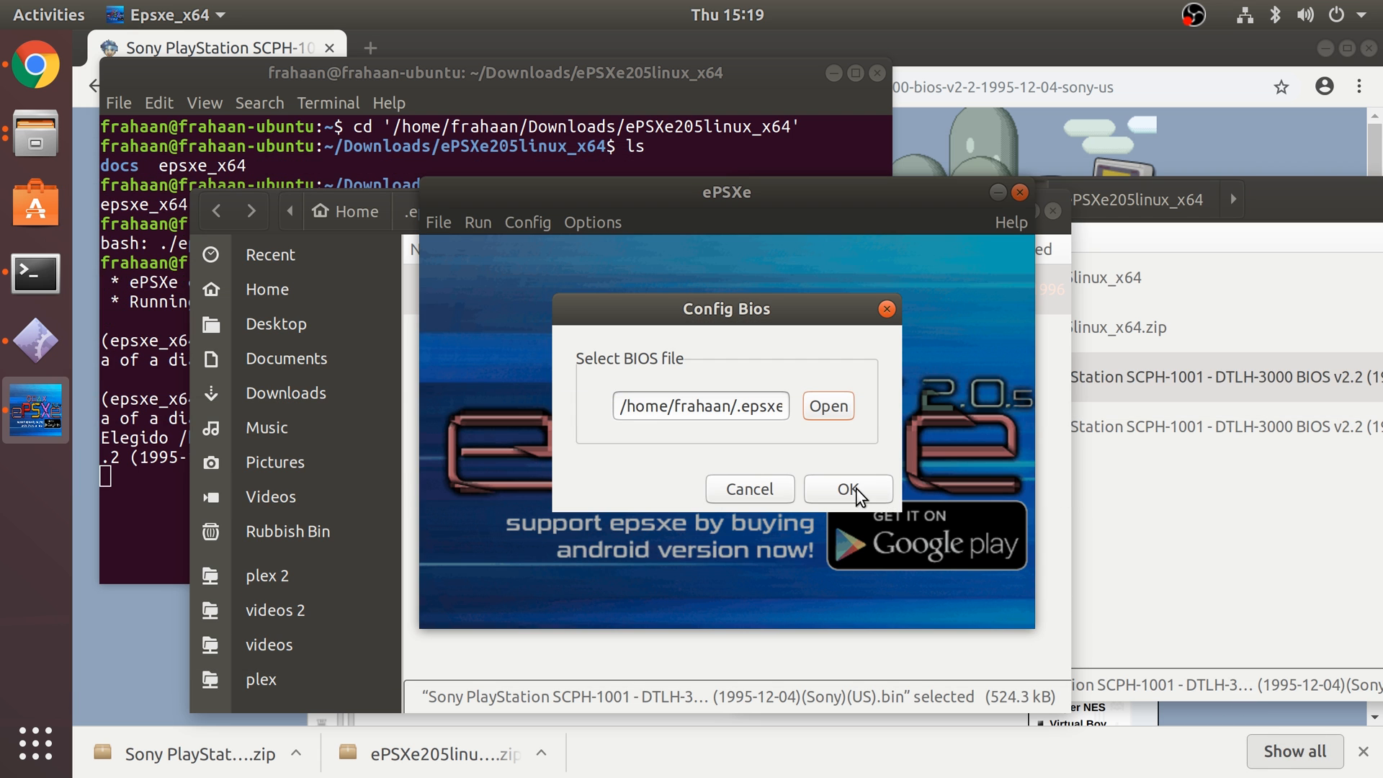
pyautogui.click(845, 490)
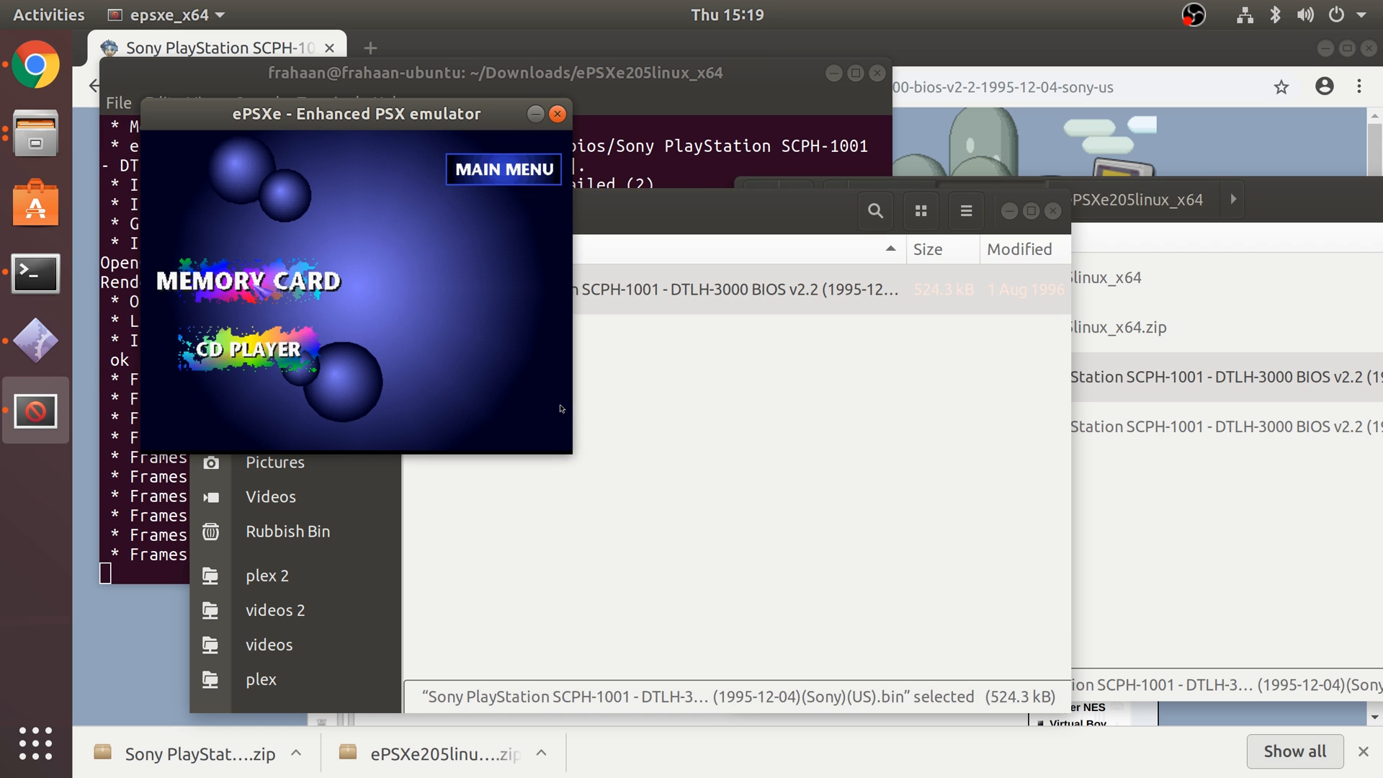
# - Exit the running PlayStation BIOS screen
pyautogui.click(504, 170)
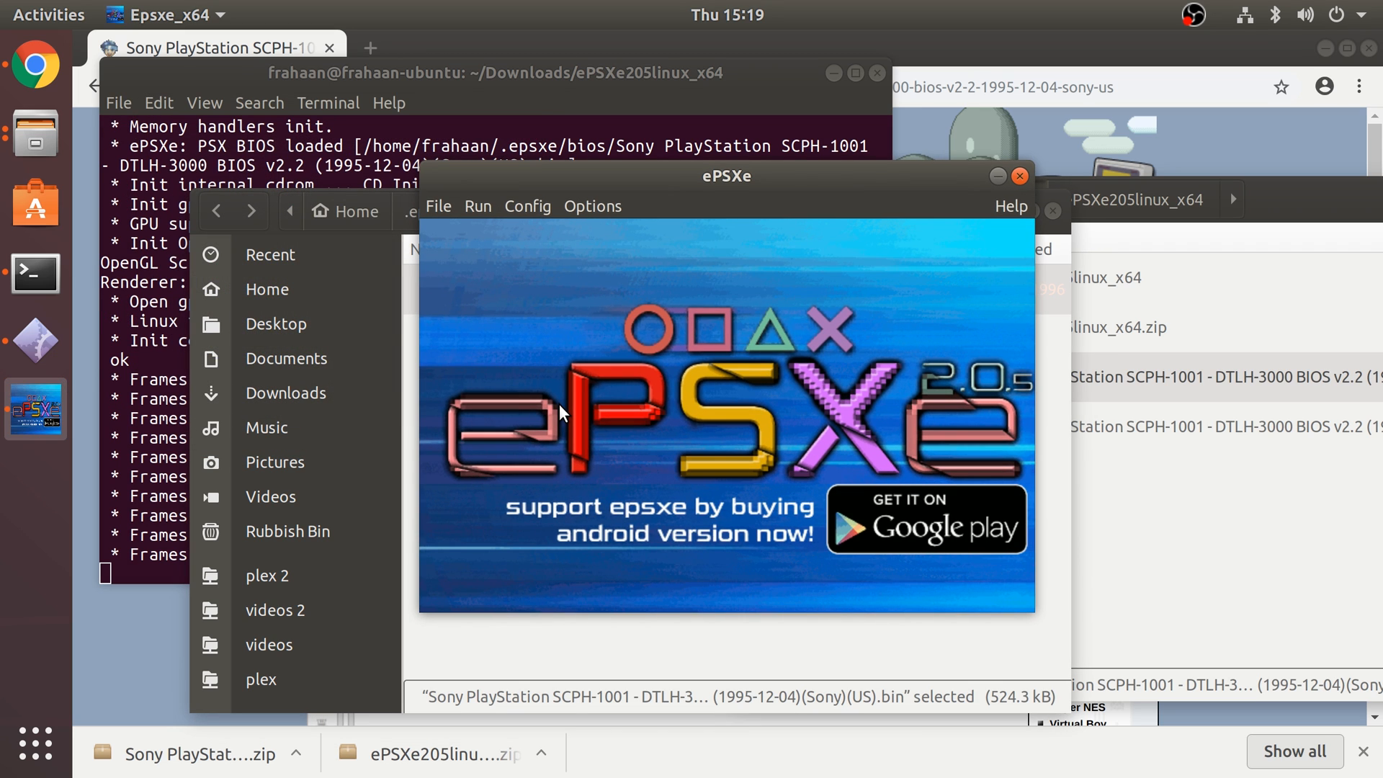
pyautogui.moveTo(924, 337)
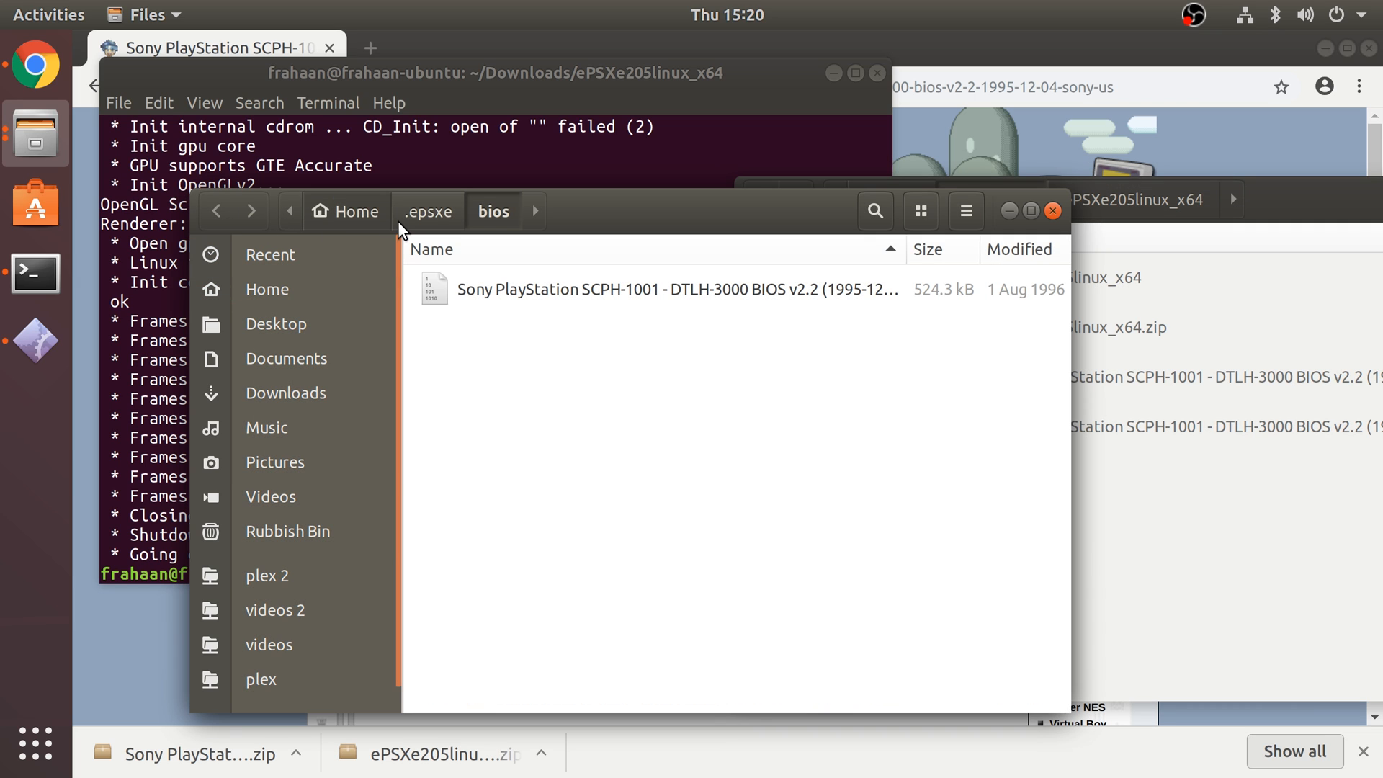
# - Go up to .epsxe and create a new folder there for games
pyautogui.click(427, 212)
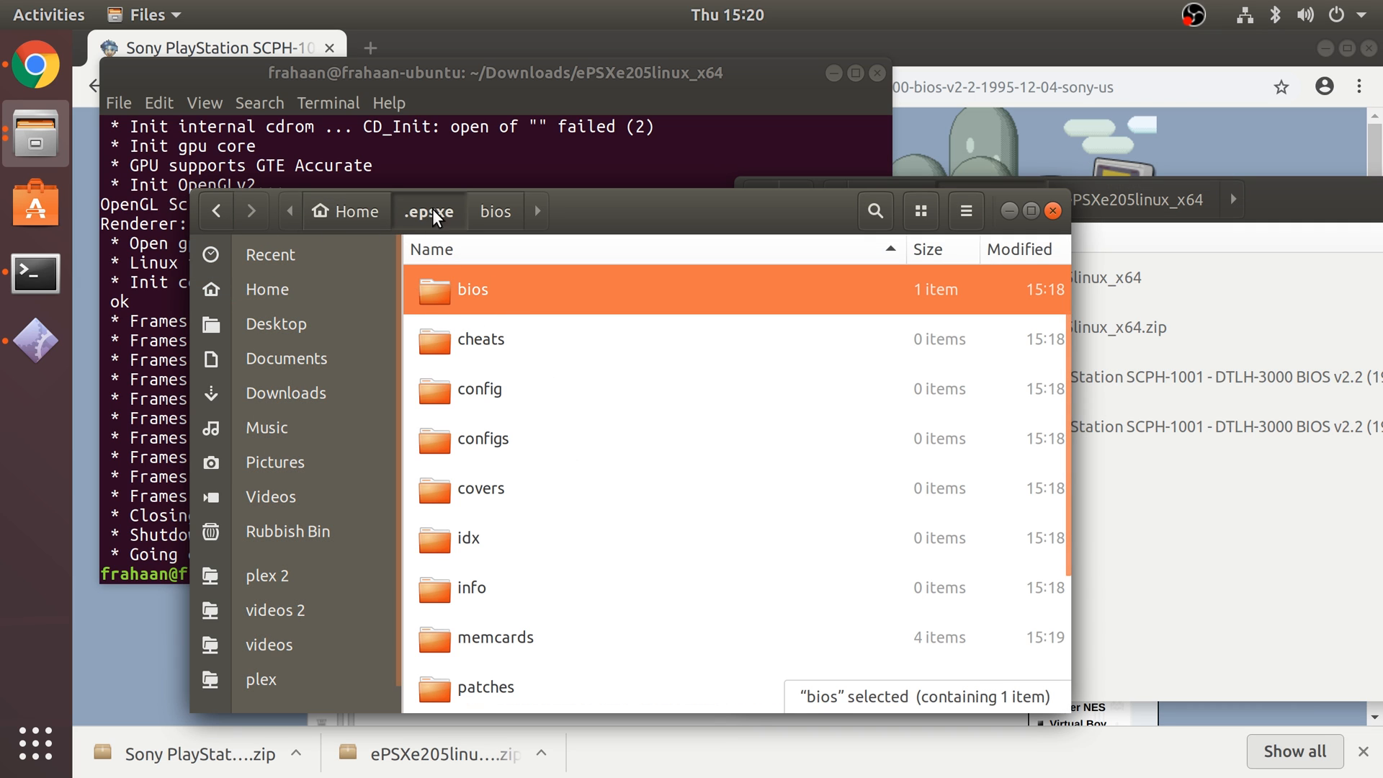
pyautogui.moveTo(864, 411)
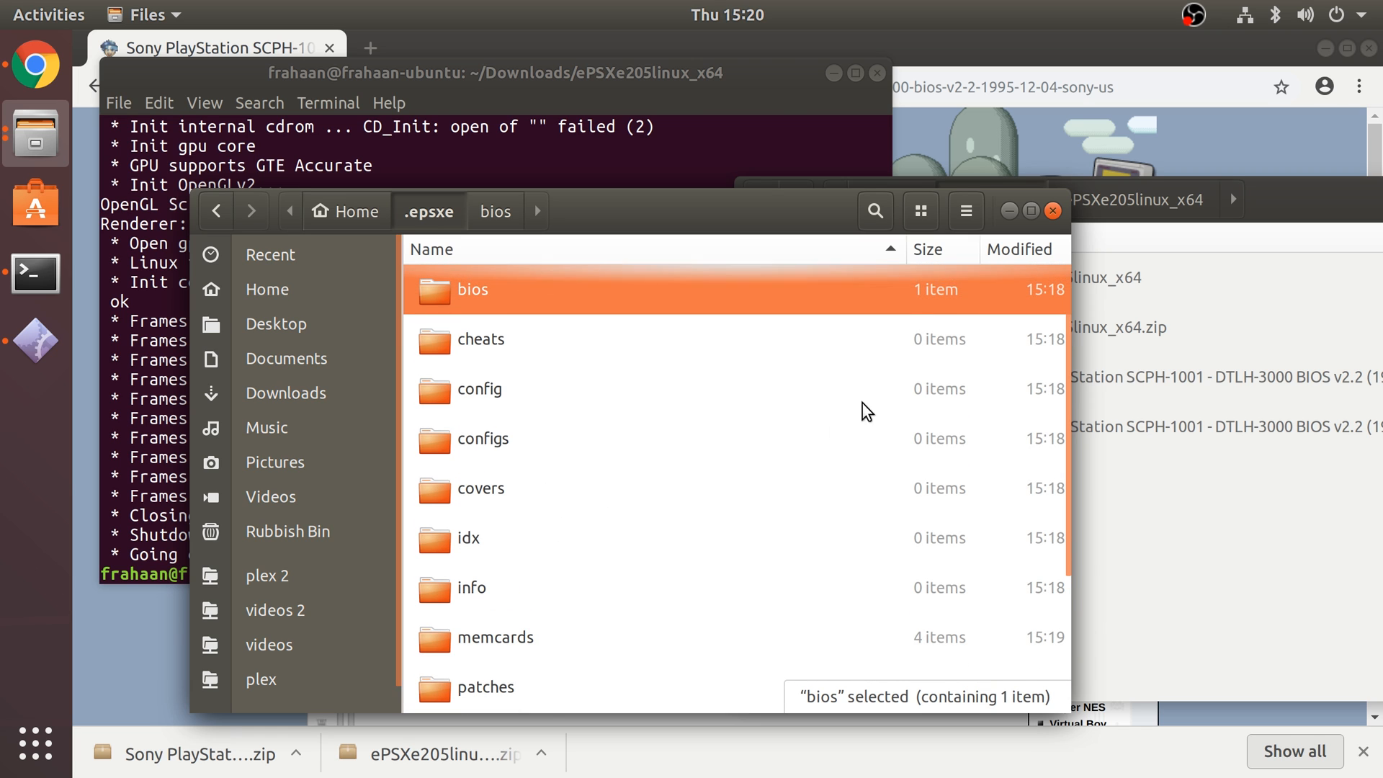
pyautogui.click(966, 211)
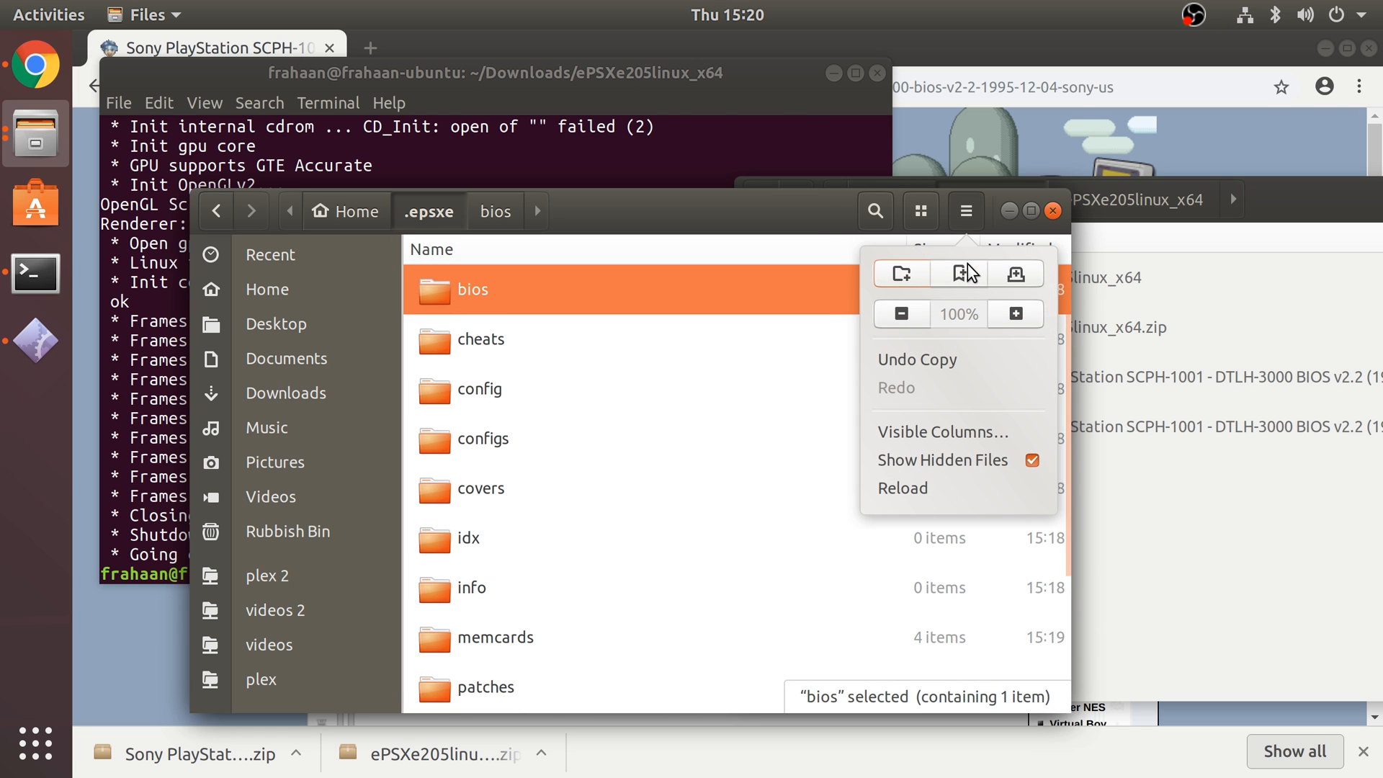
pyautogui.click(899, 272)
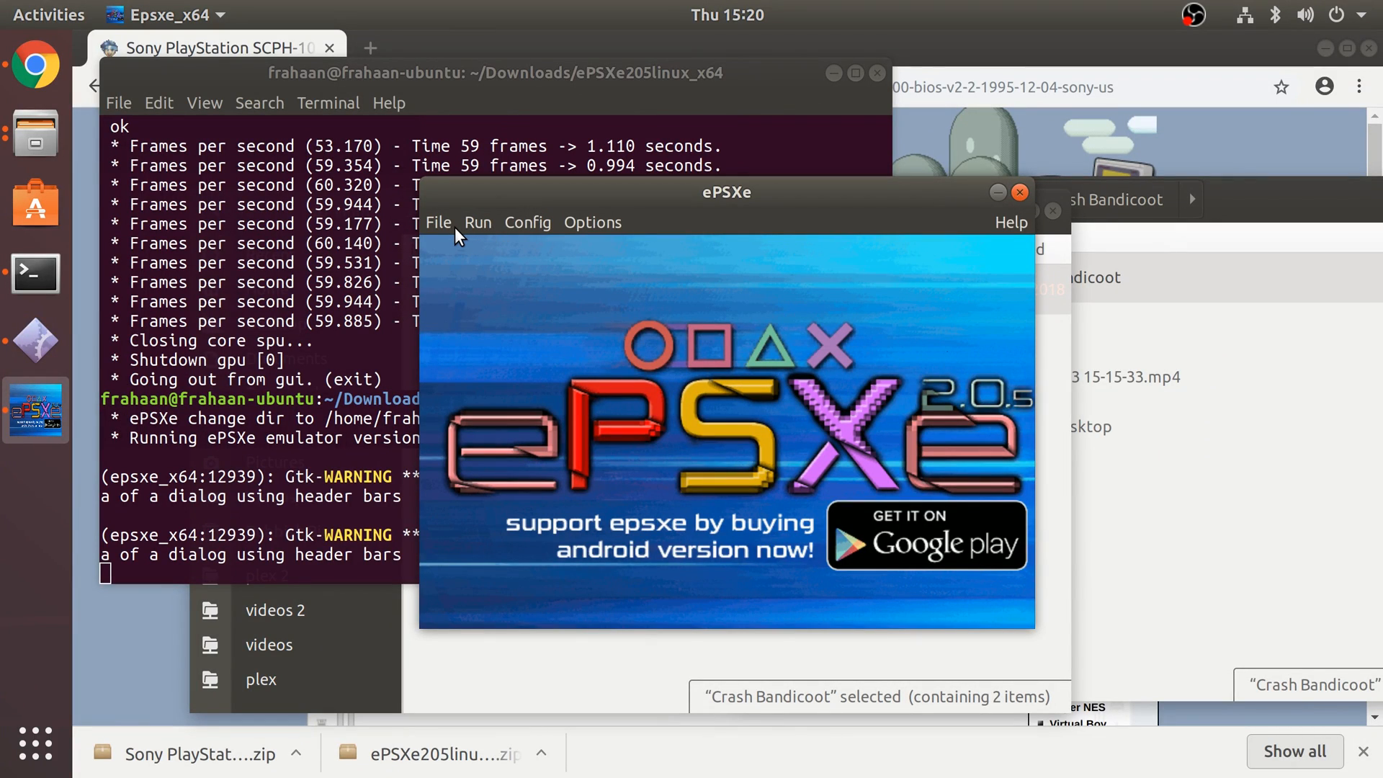
# - Open the Gamelist and add the .epsxe/games folder as a scan location
pyautogui.click(437, 222)
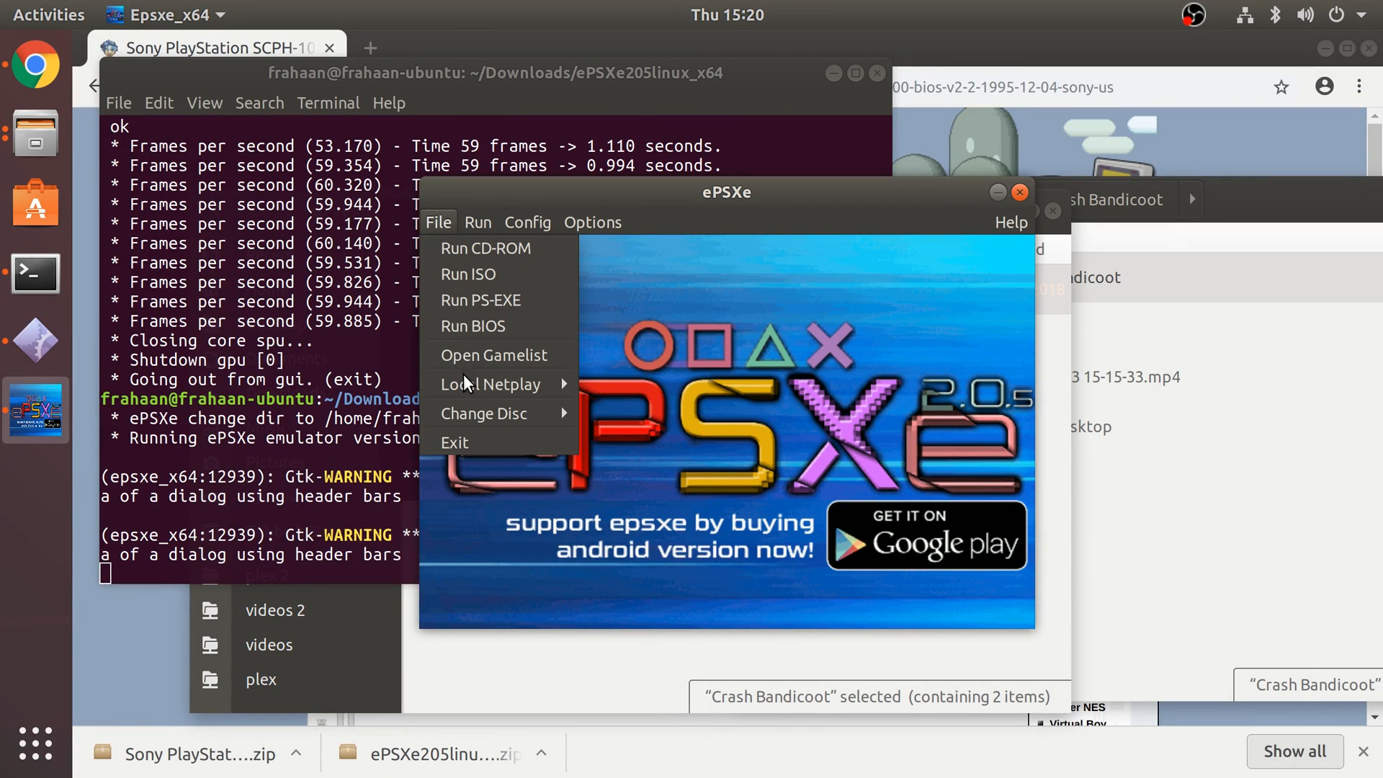
pyautogui.moveTo(484, 354)
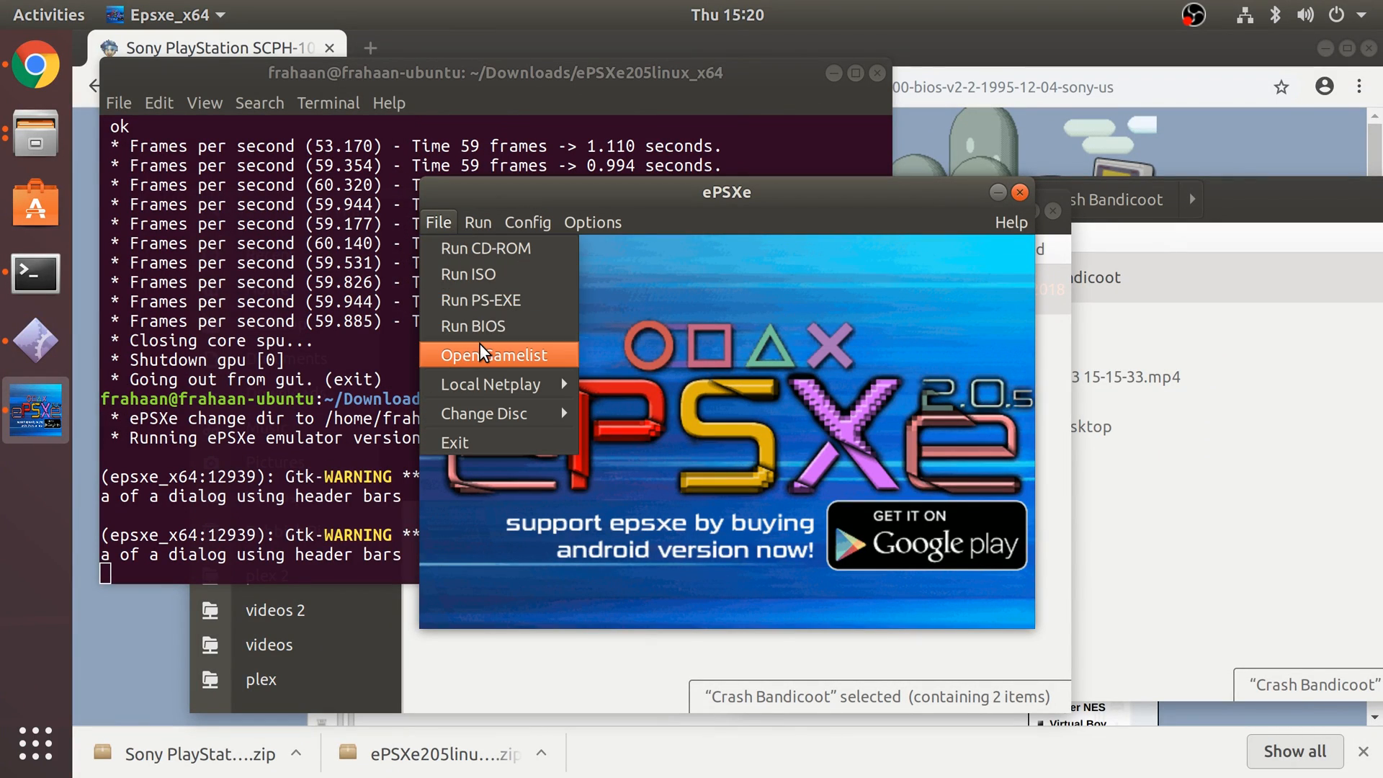
pyautogui.click(494, 354)
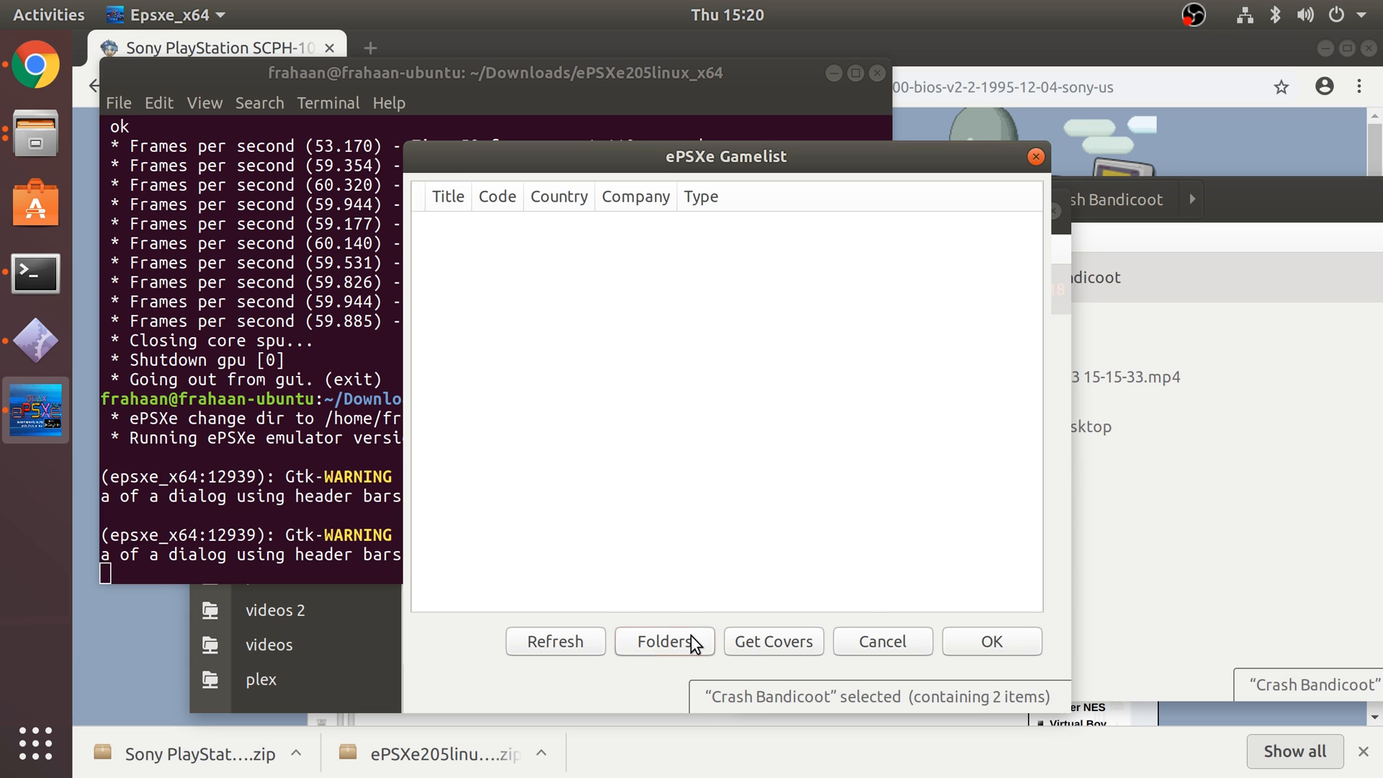
pyautogui.click(664, 641)
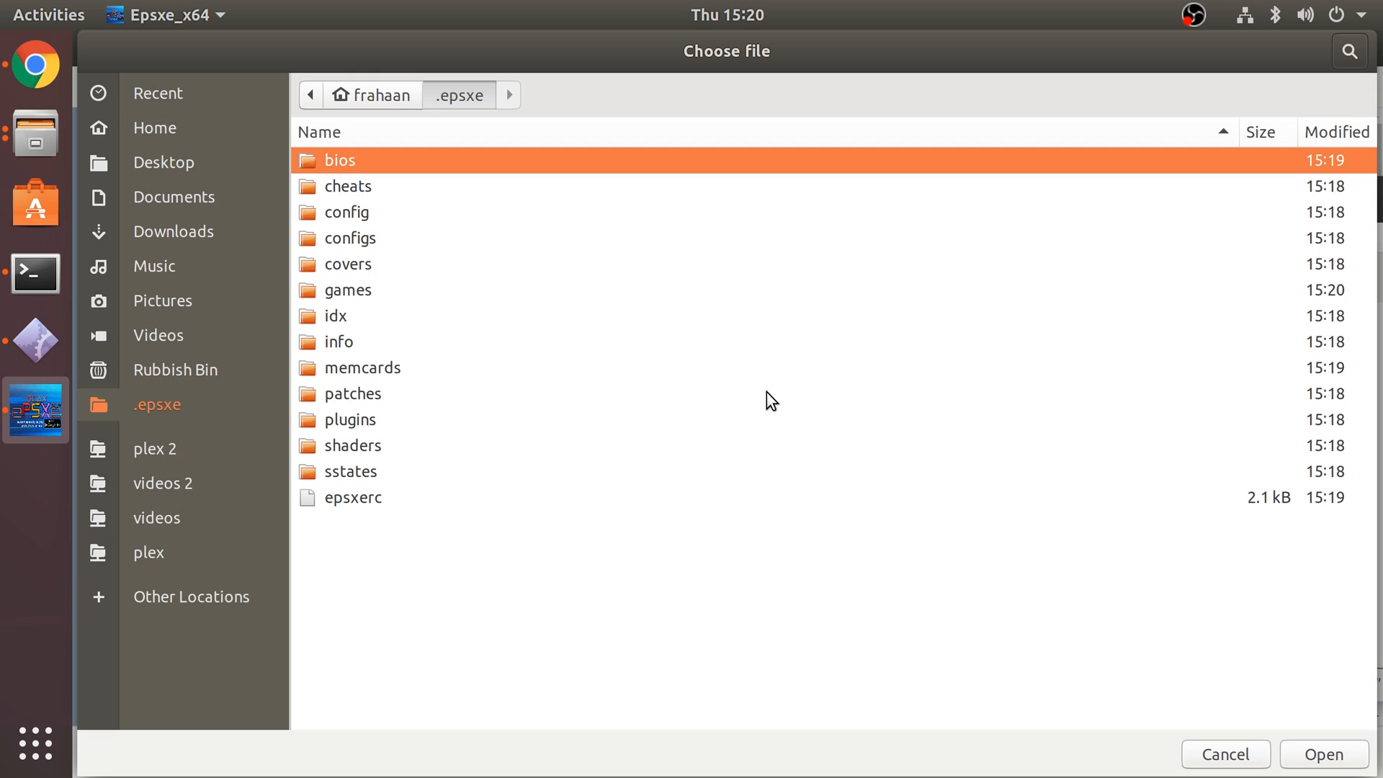
pyautogui.doubleClick(347, 289)
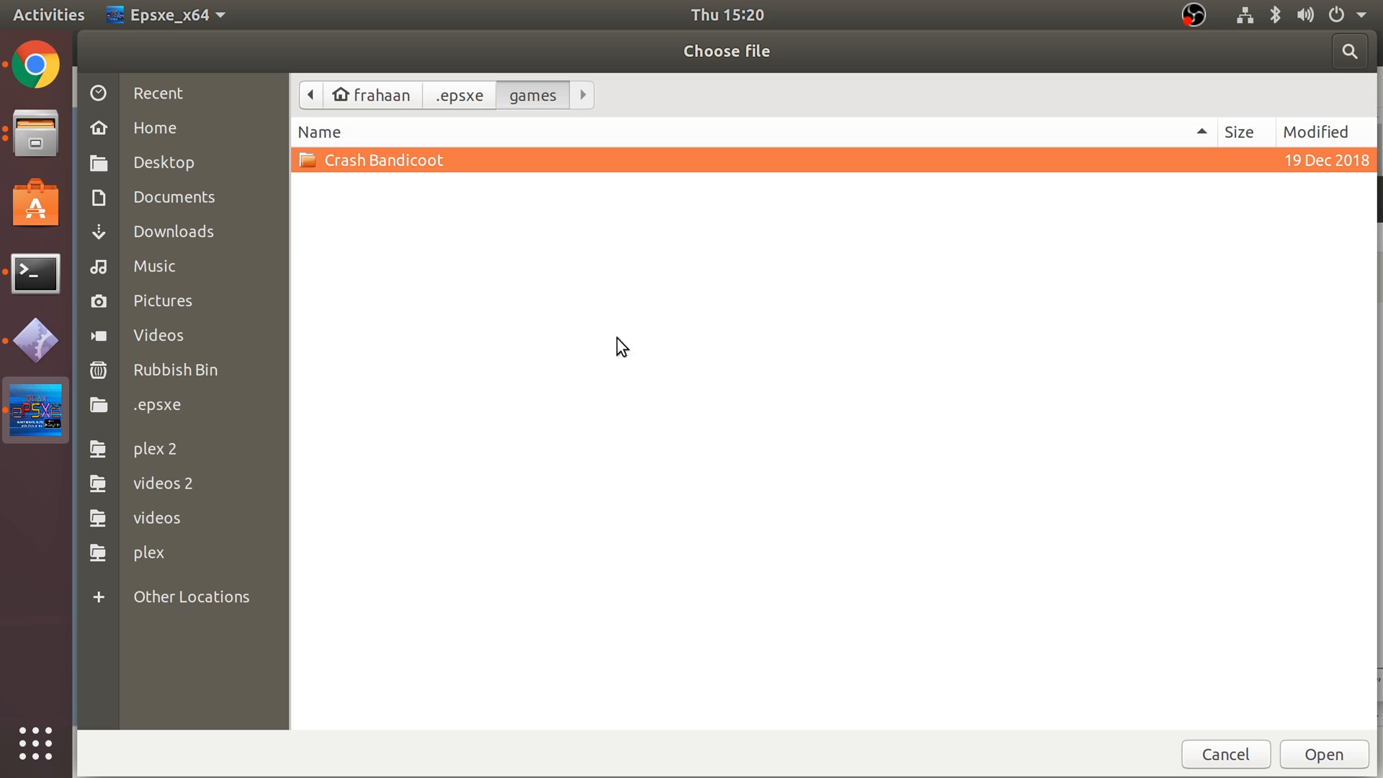
pyautogui.click(1320, 754)
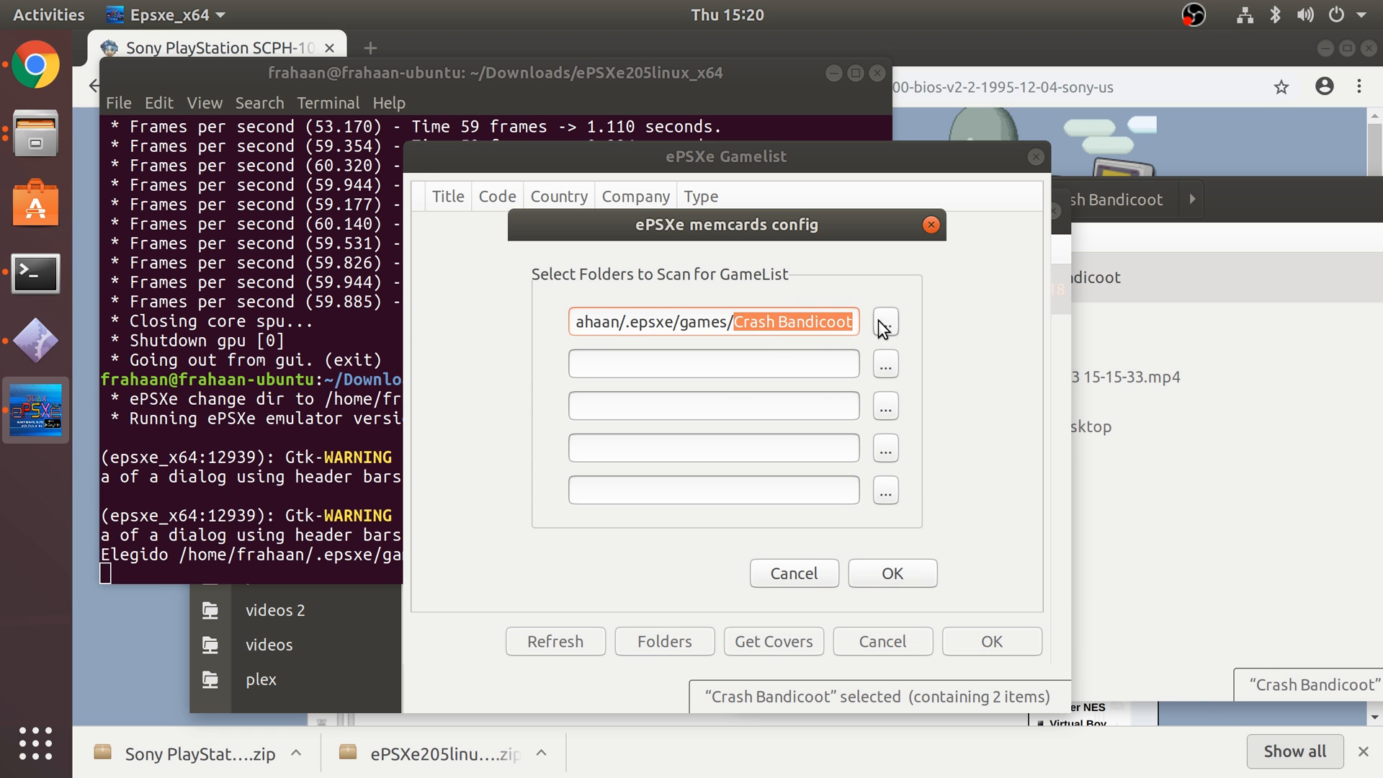
pyautogui.click(884, 320)
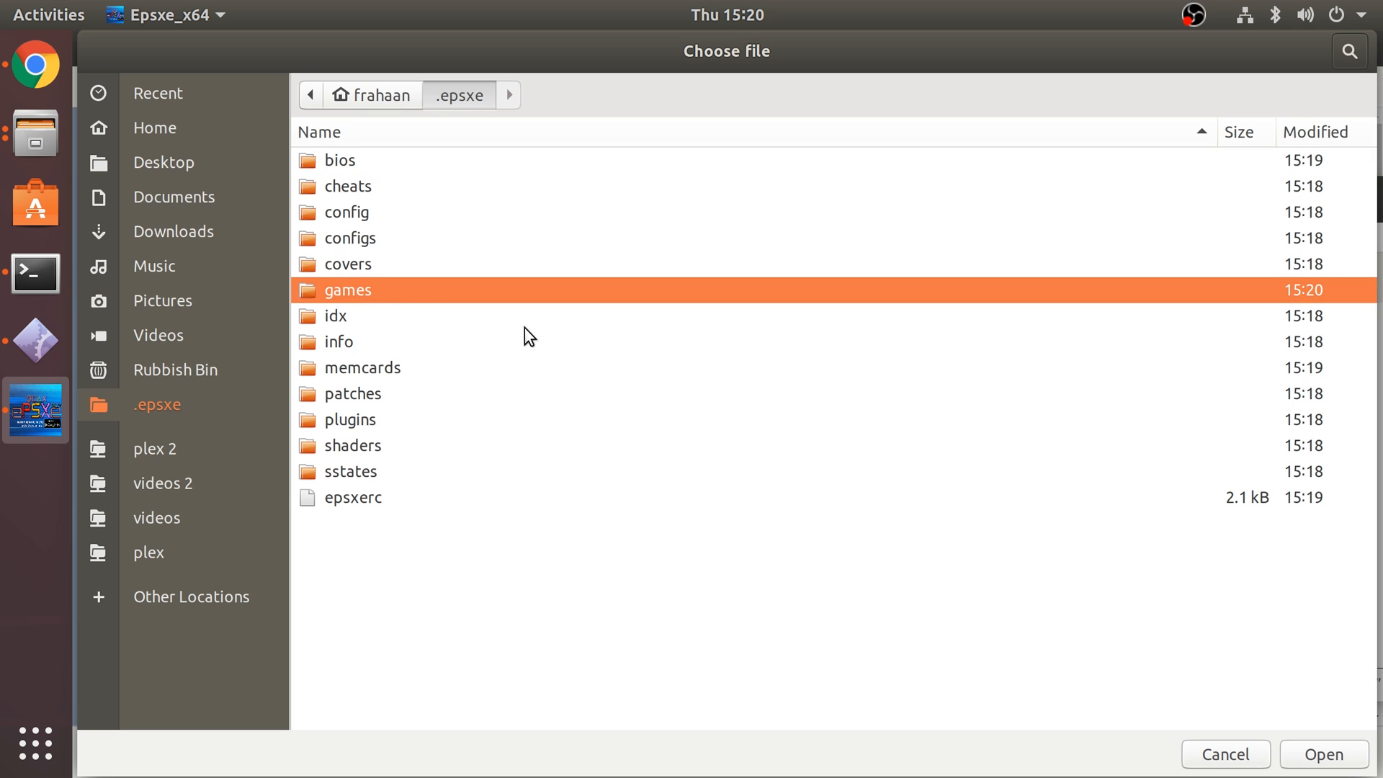
pyautogui.click(1322, 754)
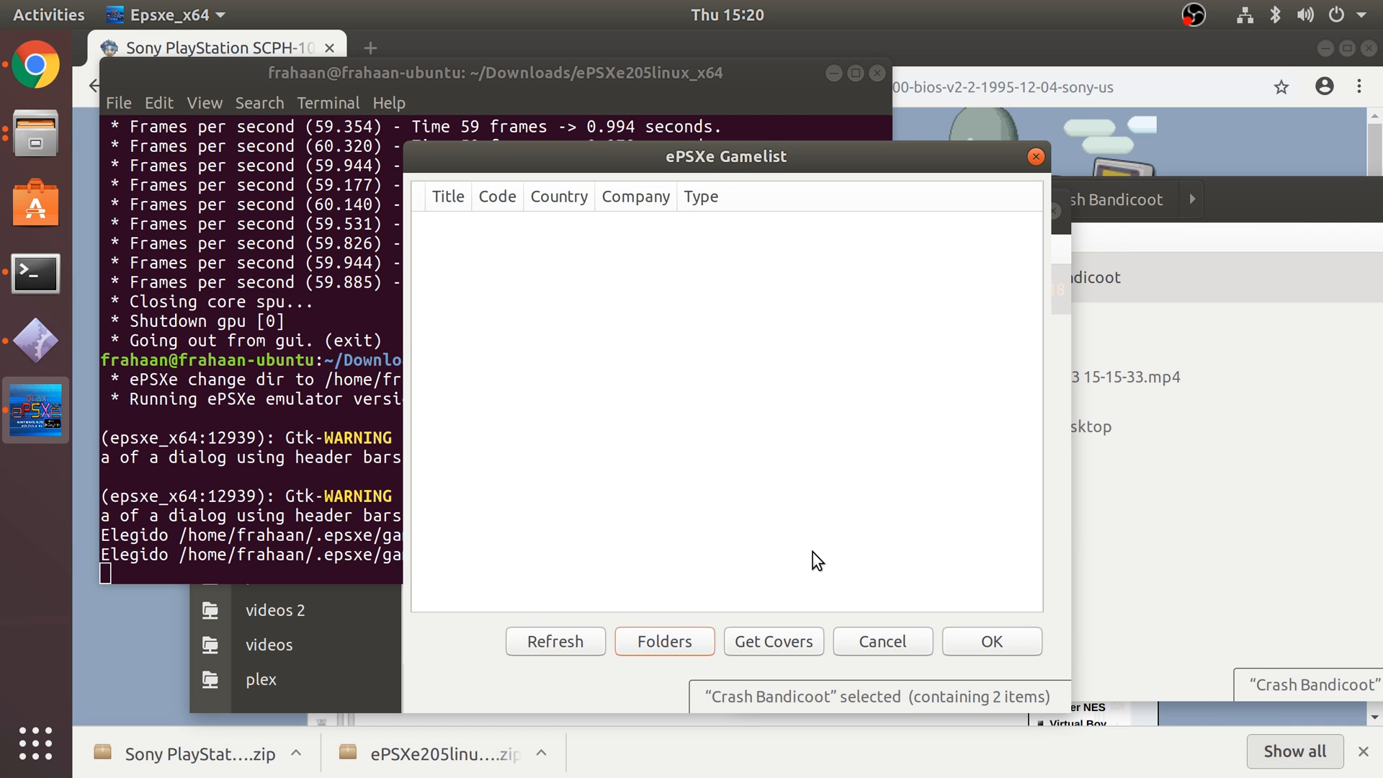
# - Rescan the Gamelist and download box cover art for Crash Bandicoot
pyautogui.click(555, 641)
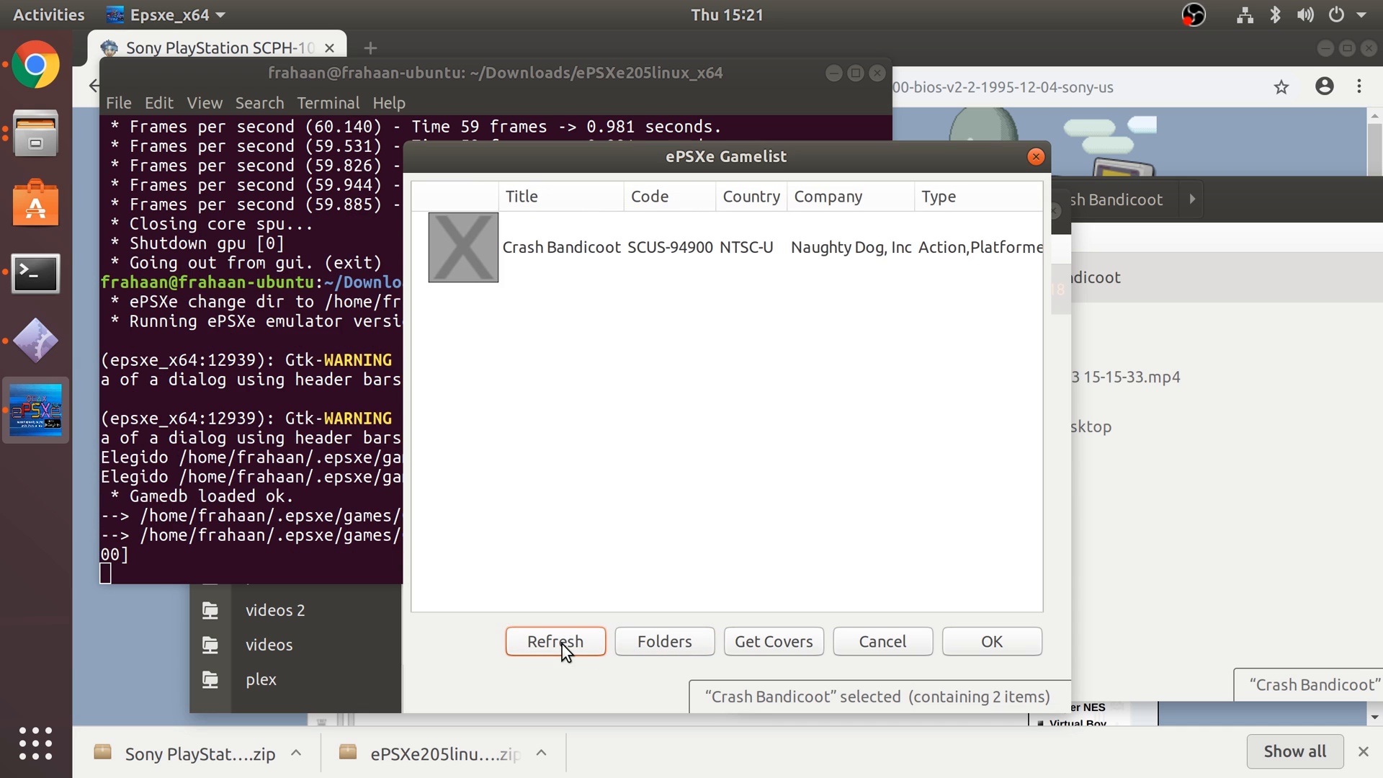
pyautogui.click(555, 641)
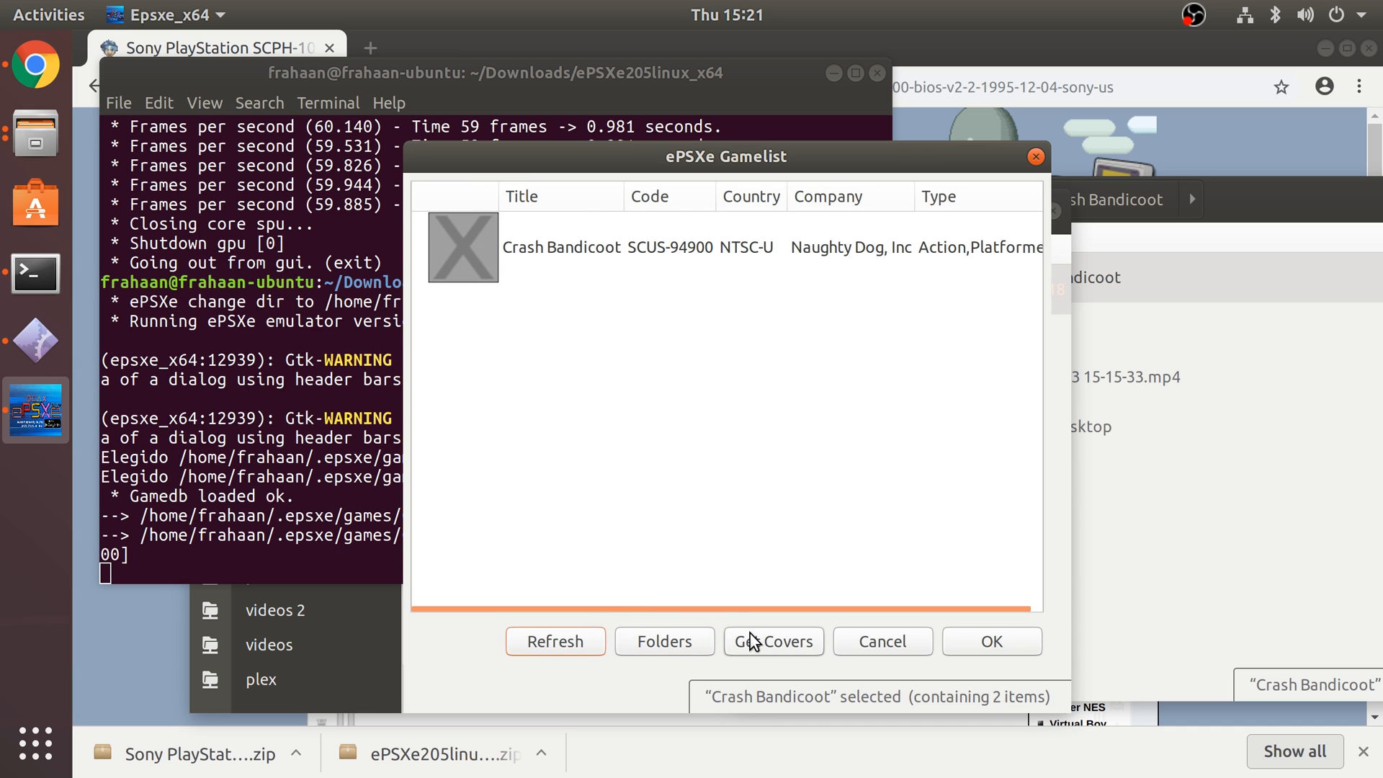
pyautogui.click(773, 641)
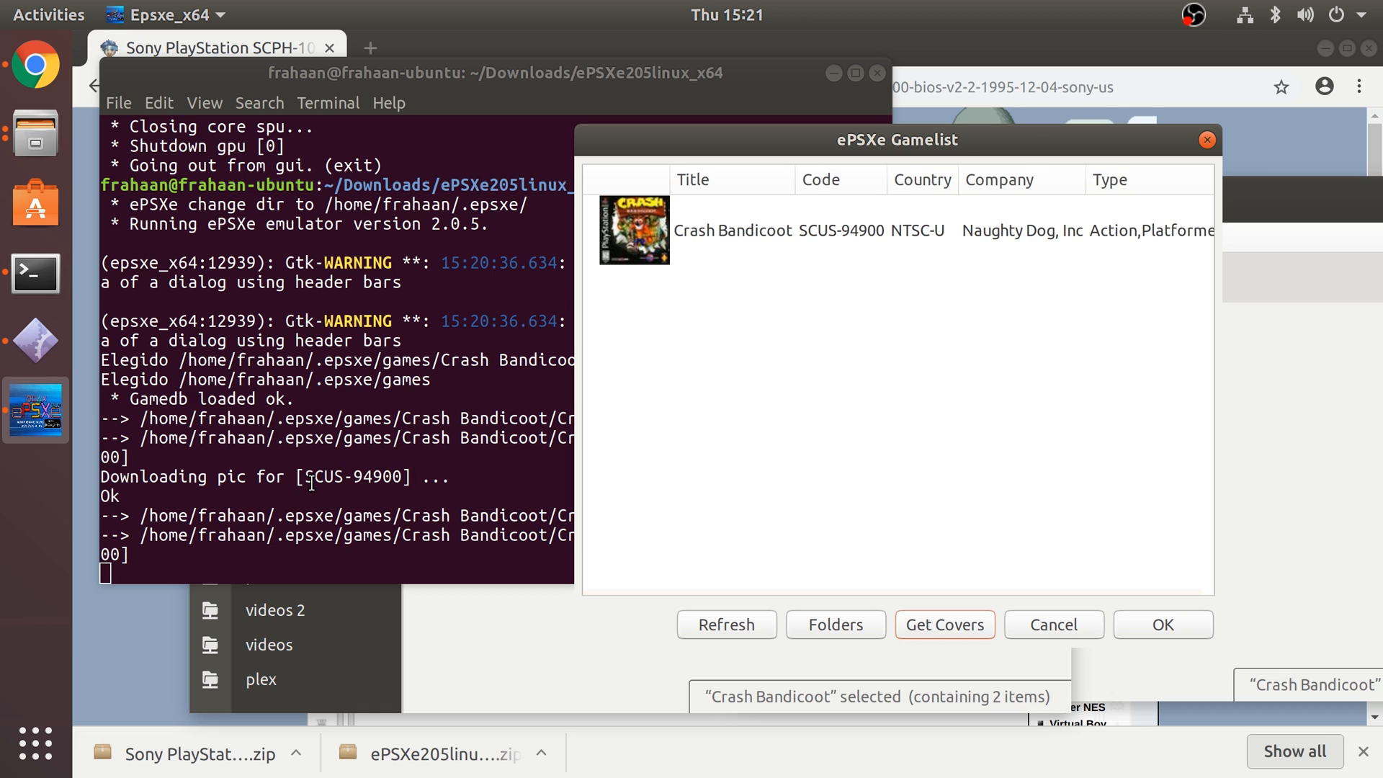
pyautogui.moveTo(561, 518)
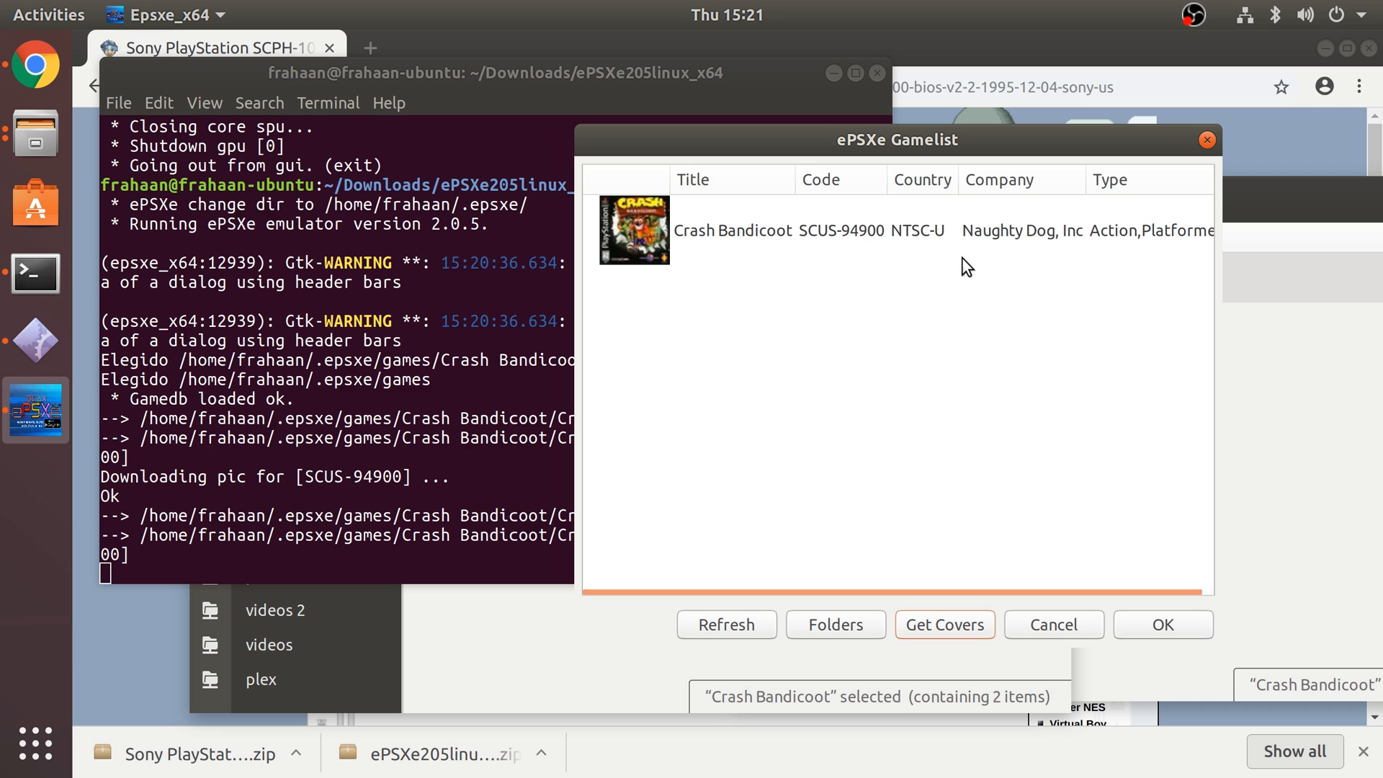
pyautogui.moveTo(1021, 604)
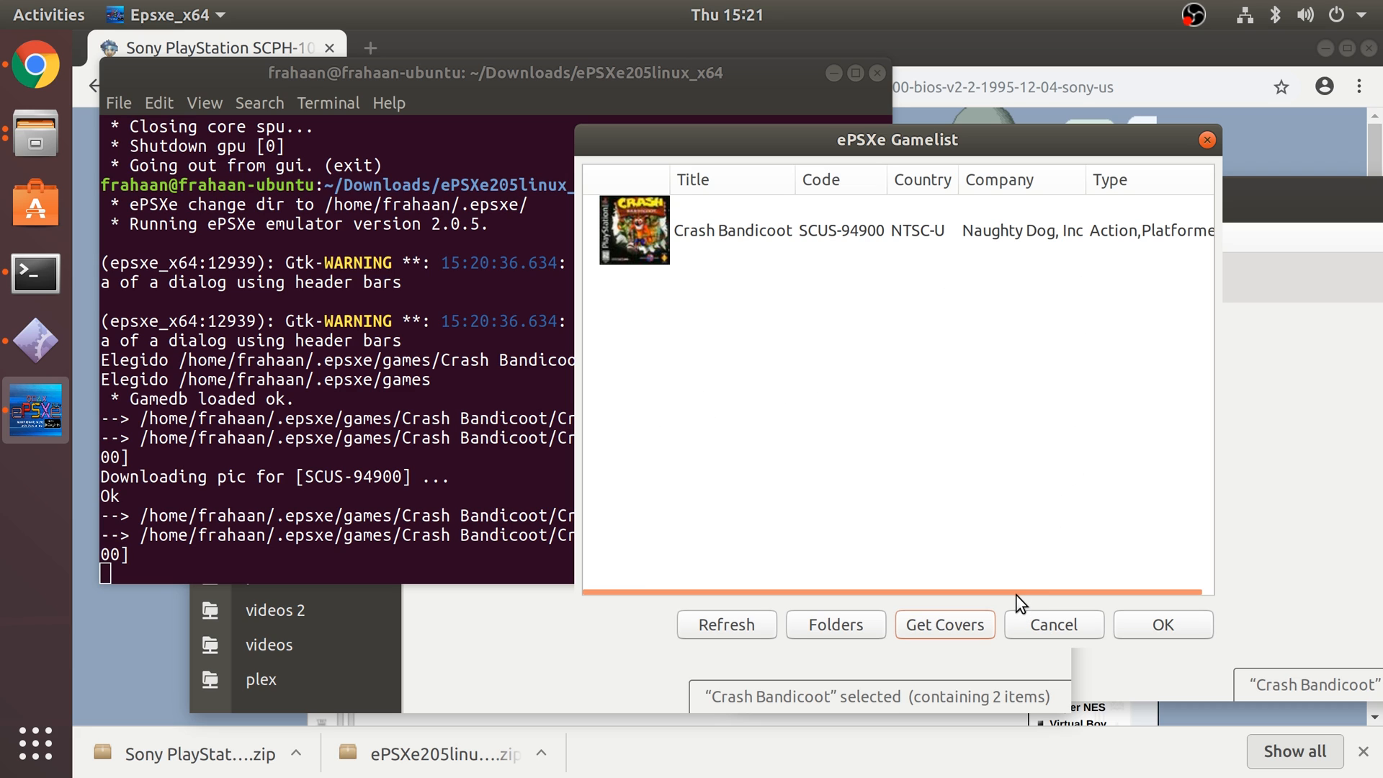
pyautogui.moveTo(875, 546)
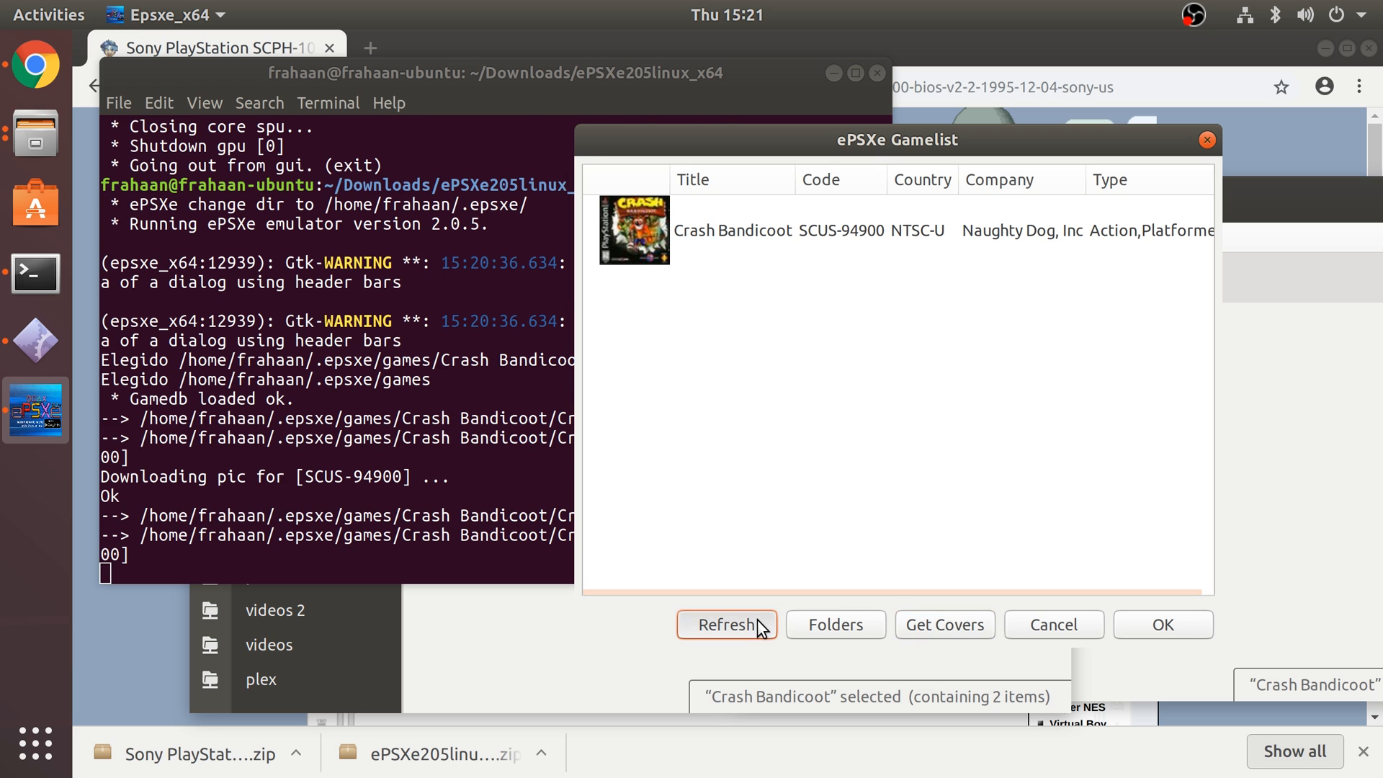
pyautogui.click(726, 625)
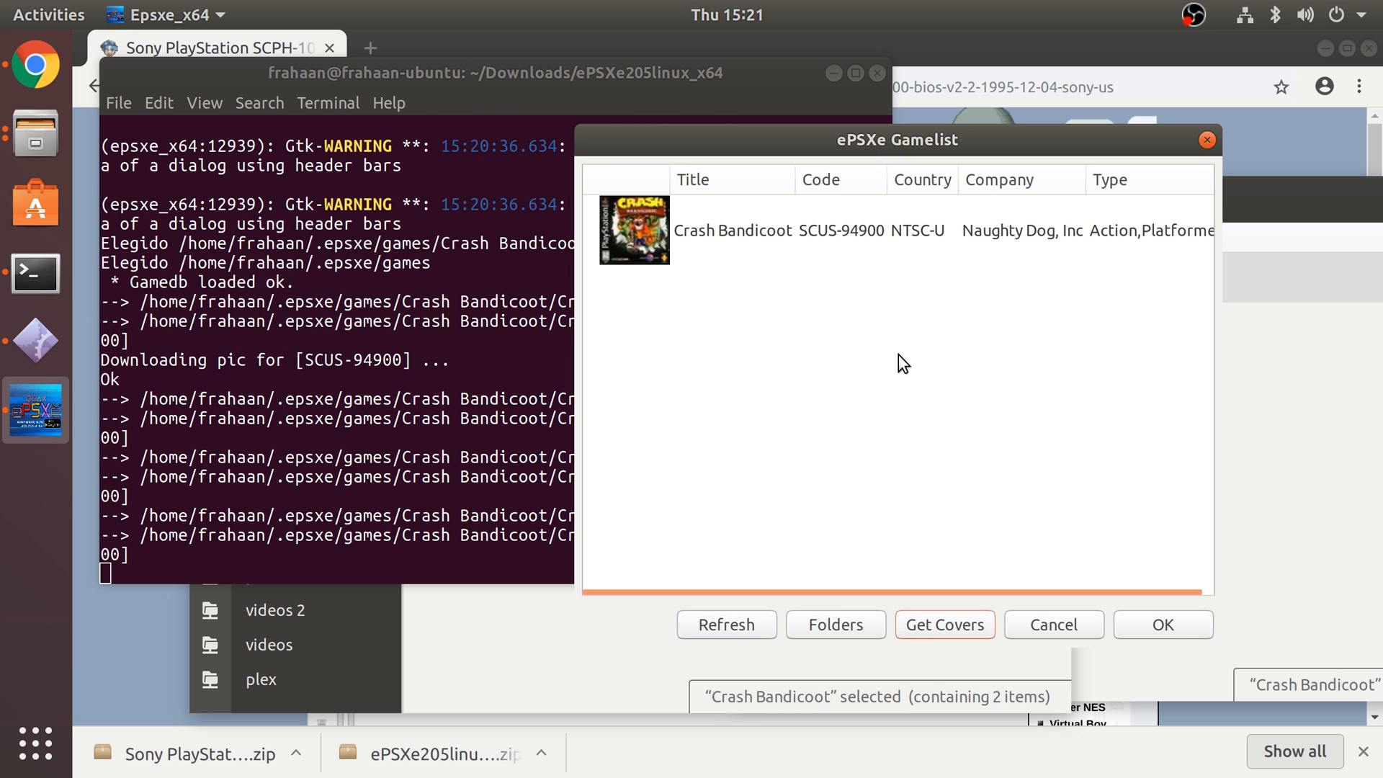
# - Close the Gamelist and set epsxe000.mcr from memcards as memory card 1
pyautogui.click(1162, 625)
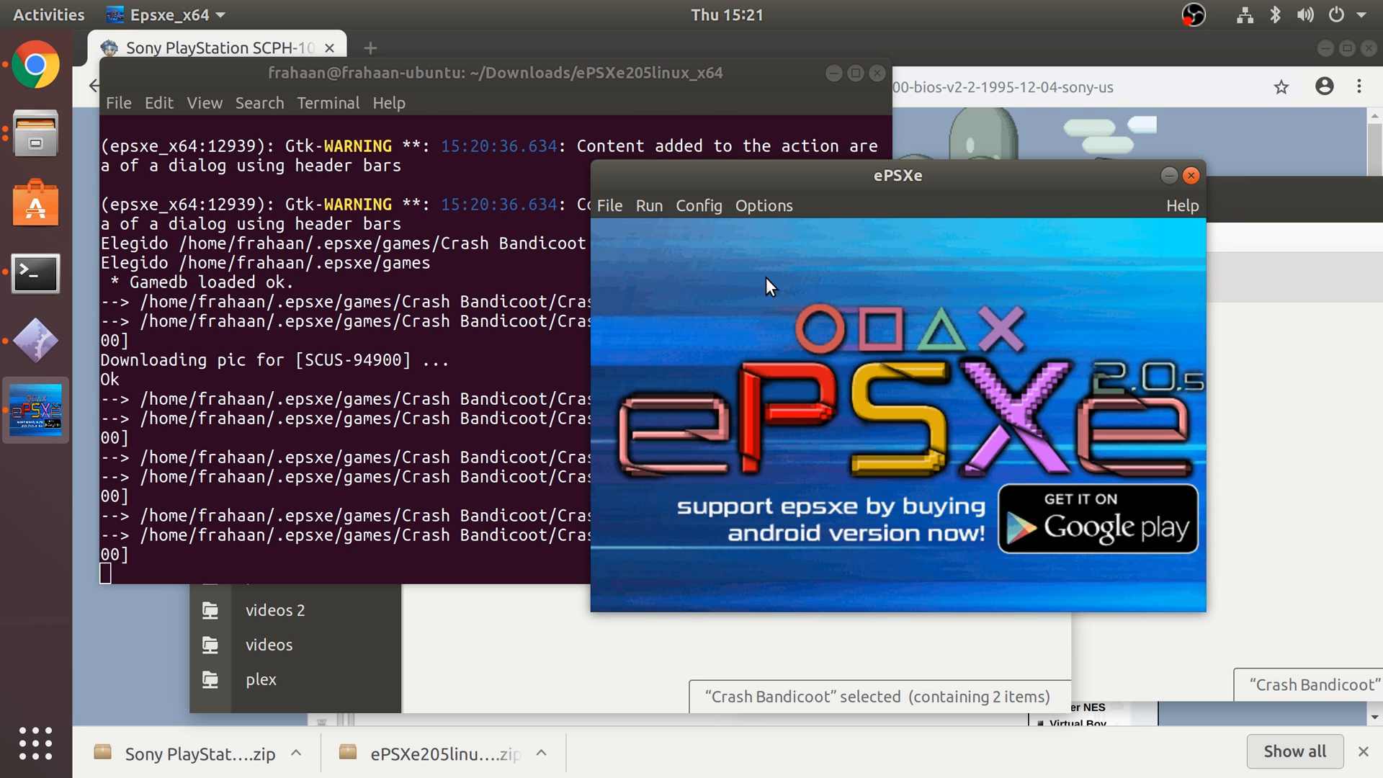
pyautogui.click(699, 205)
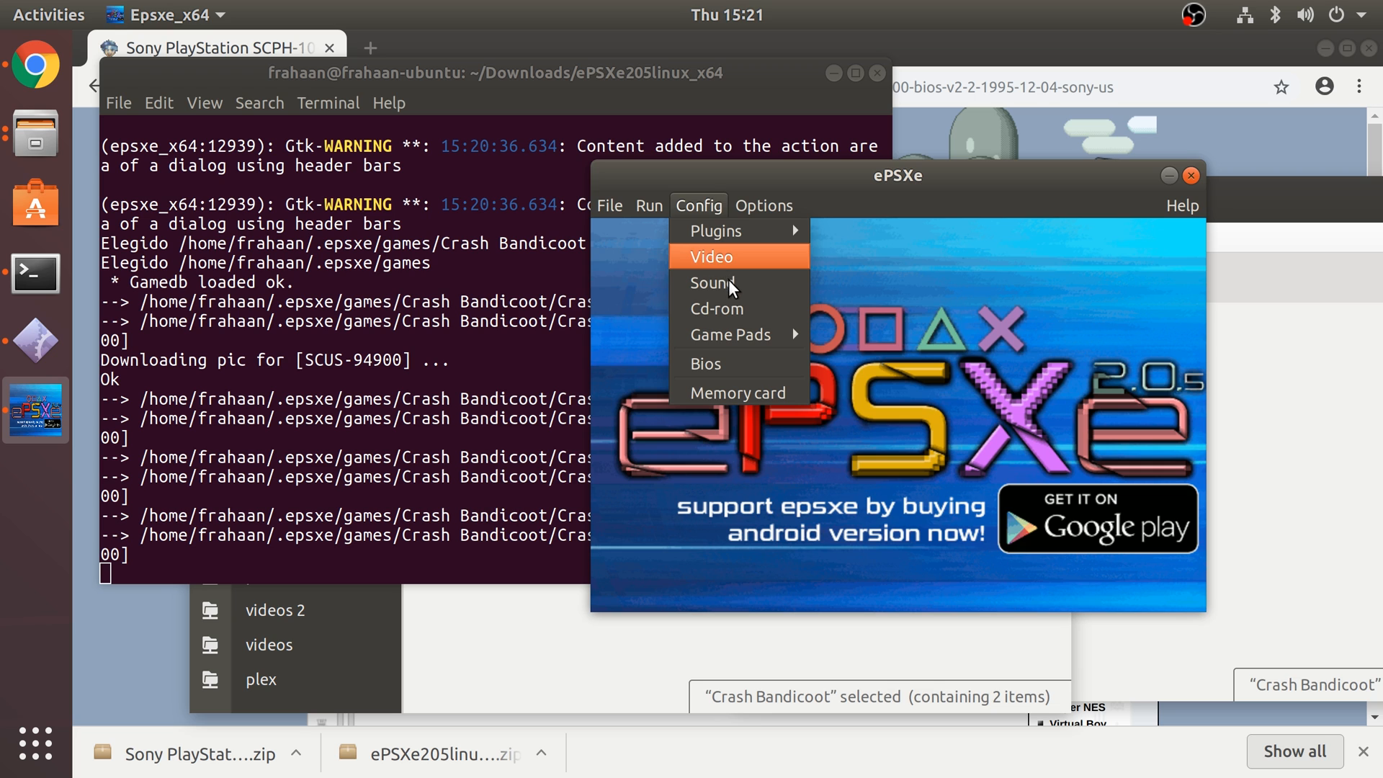
pyautogui.click(739, 392)
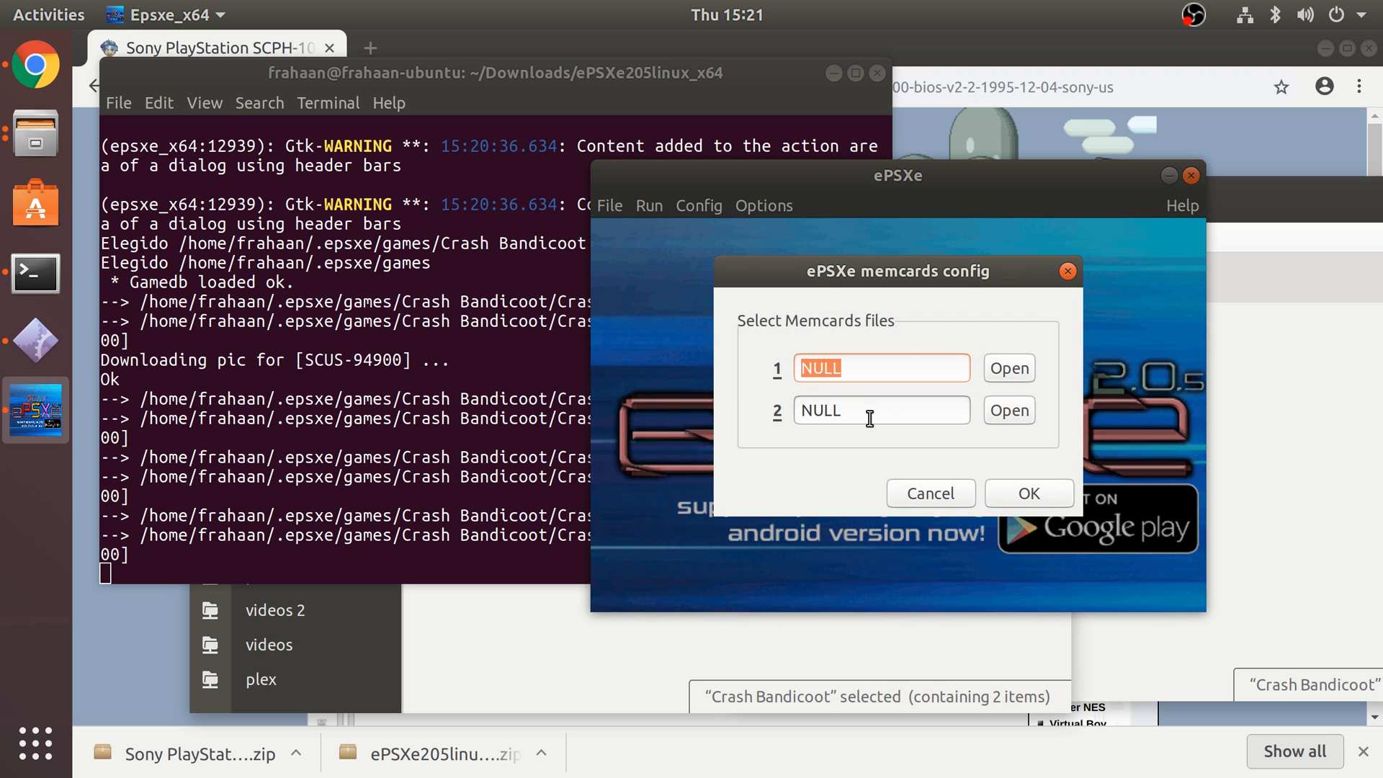
pyautogui.click(1008, 367)
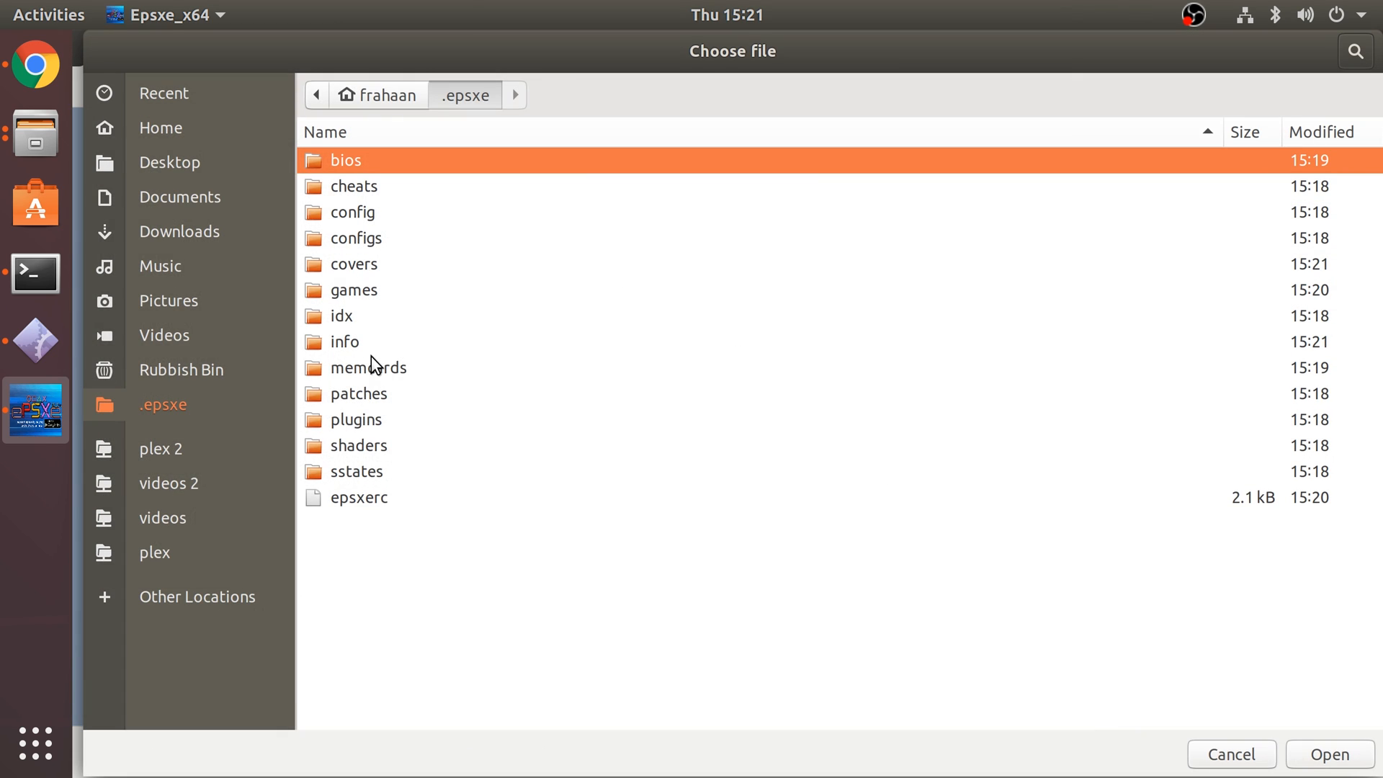
pyautogui.doubleClick(370, 368)
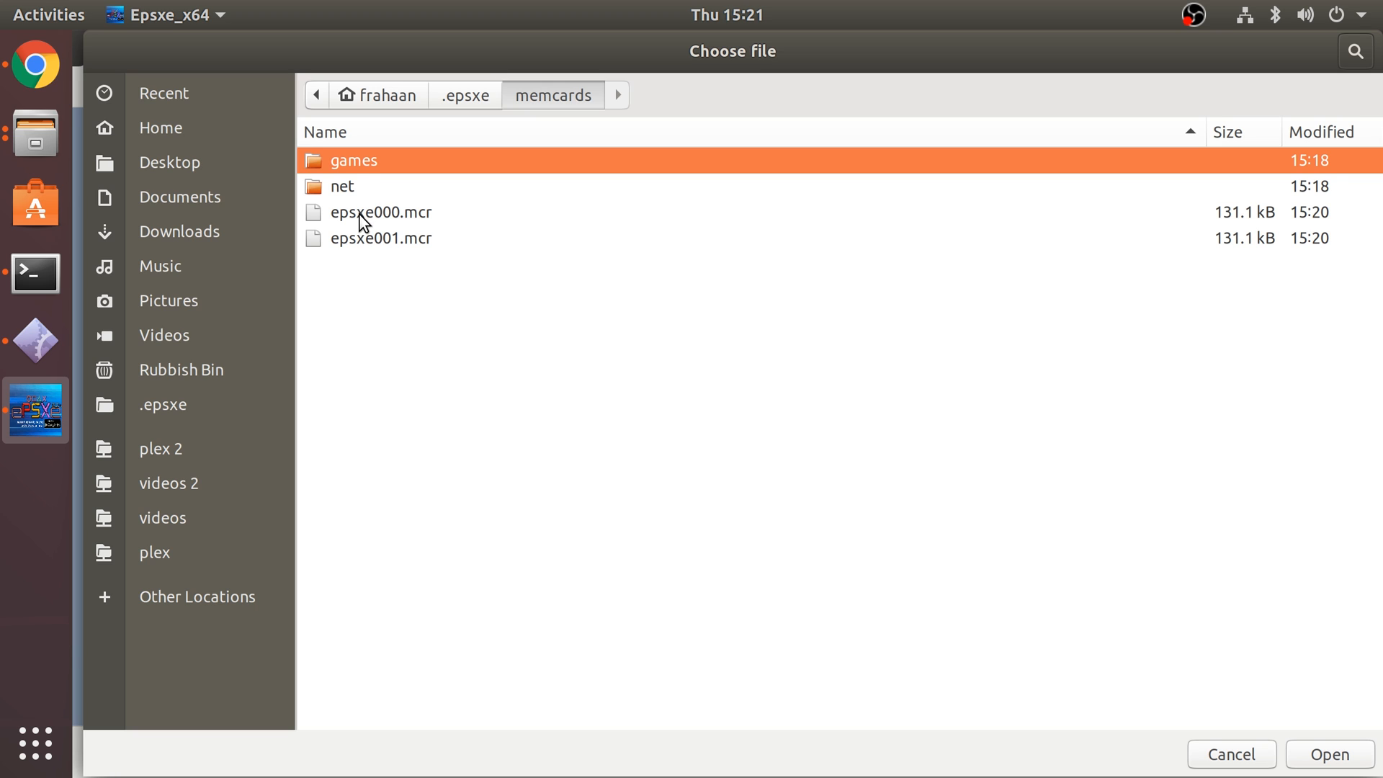
pyautogui.click(1328, 753)
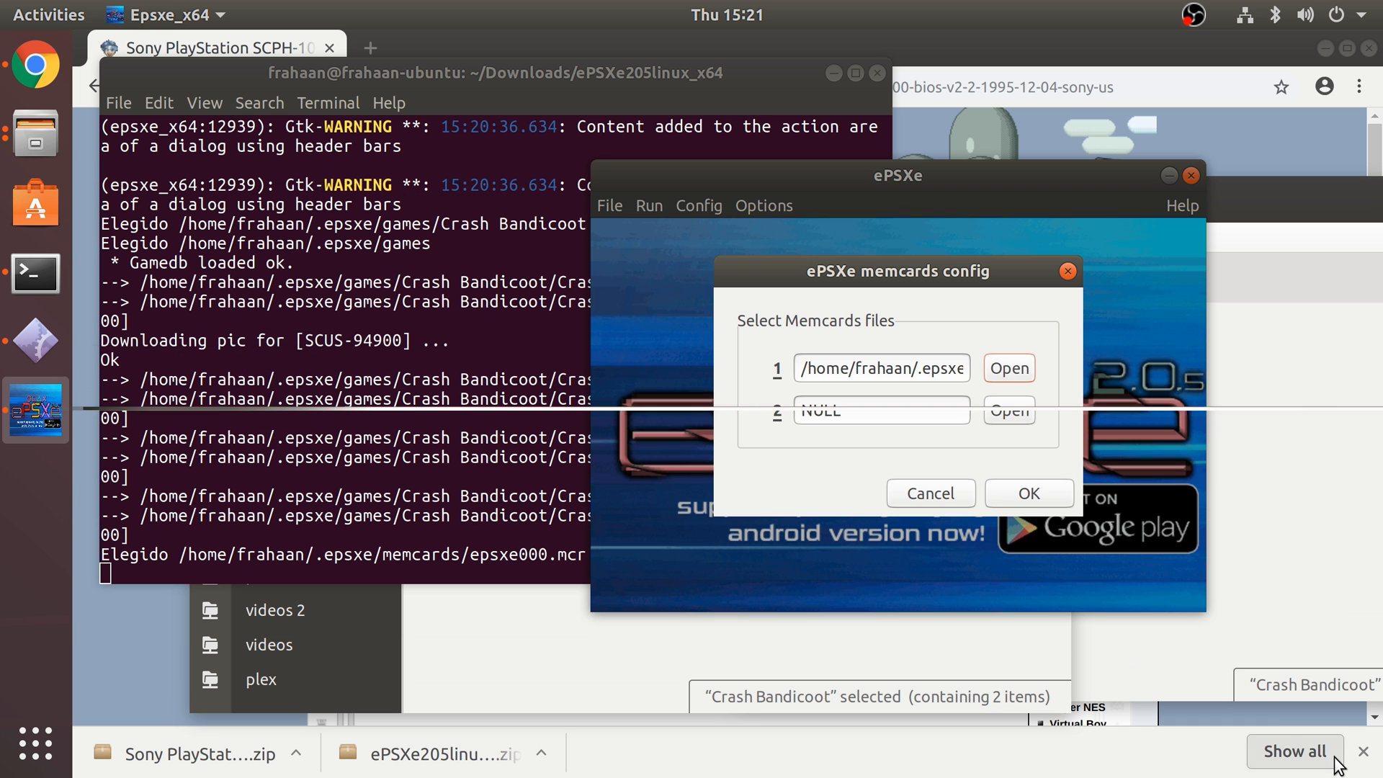
# - Set epsxe001.mcr as memory card 2 and save the assignments
pyautogui.click(1007, 368)
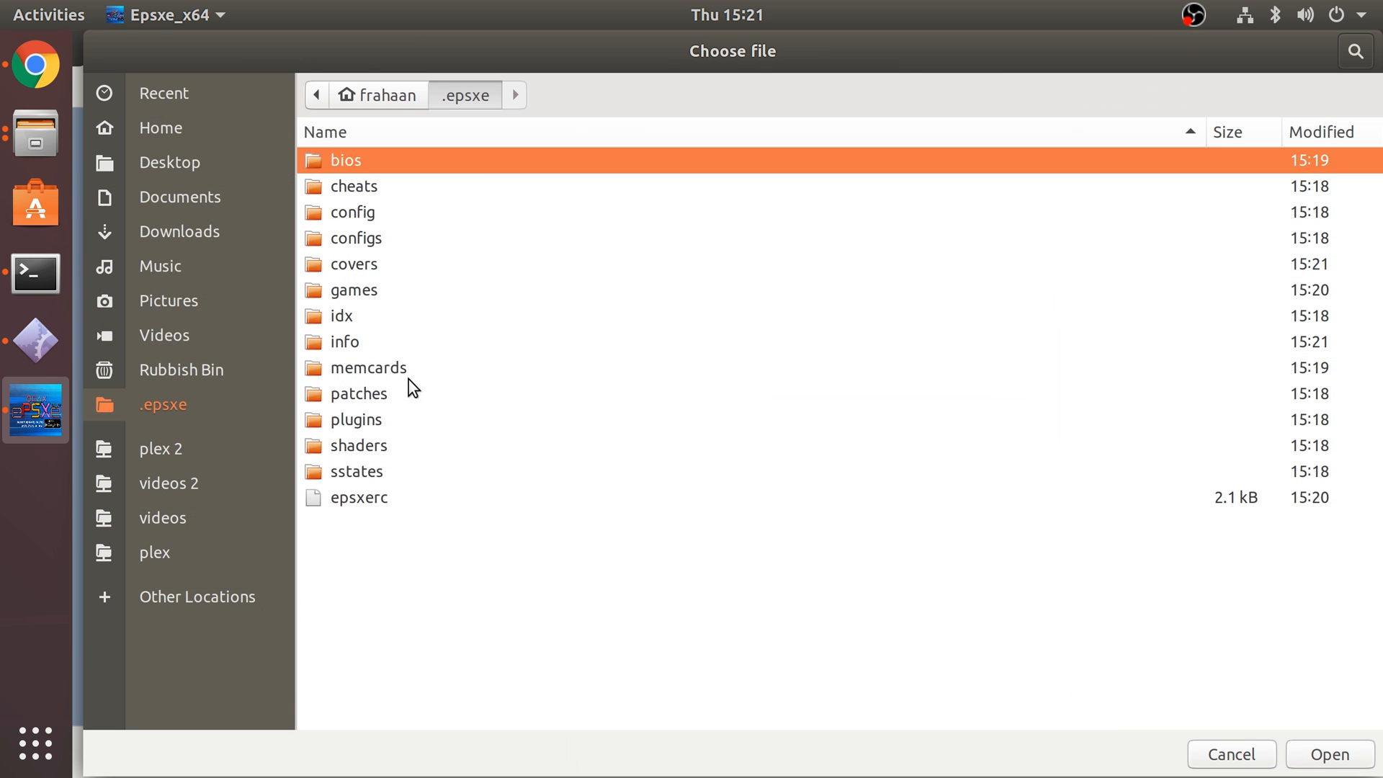
pyautogui.doubleClick(369, 368)
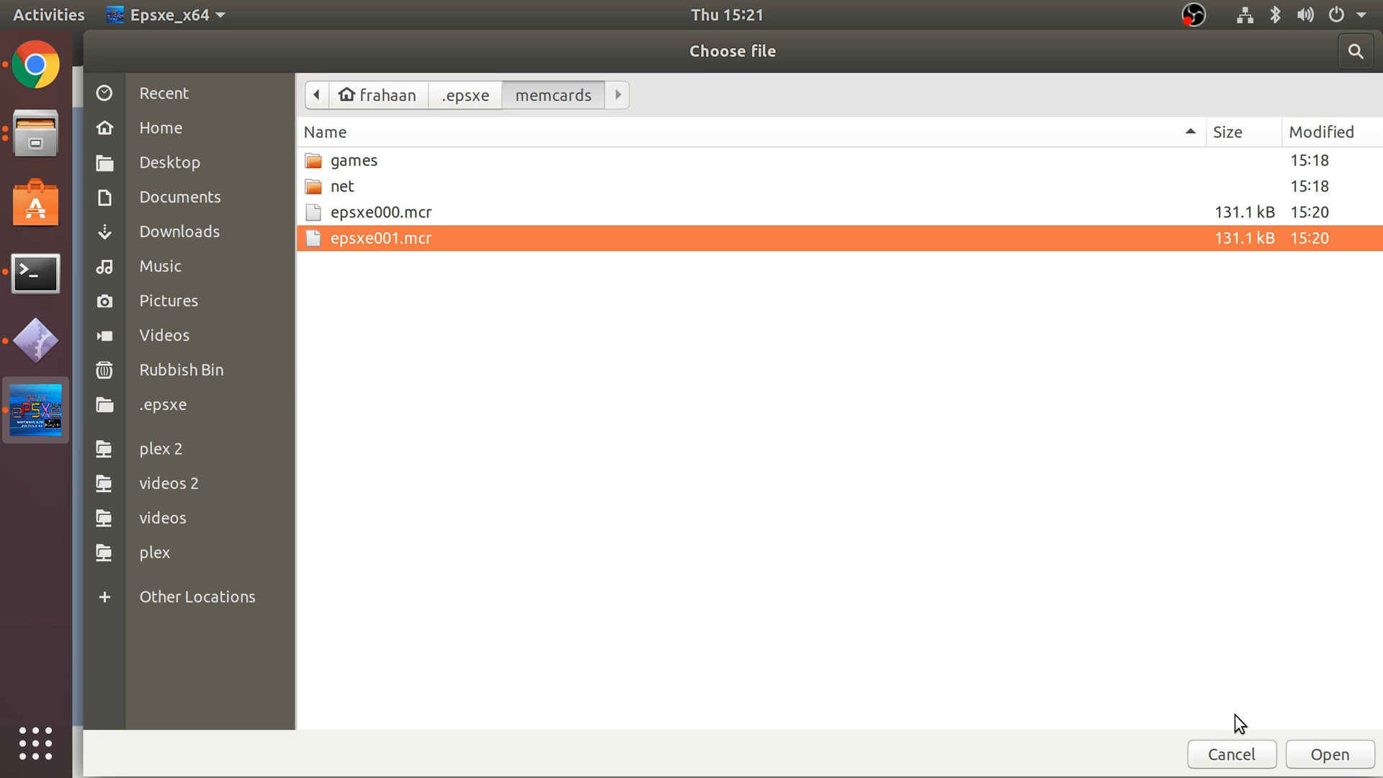
pyautogui.click(1327, 754)
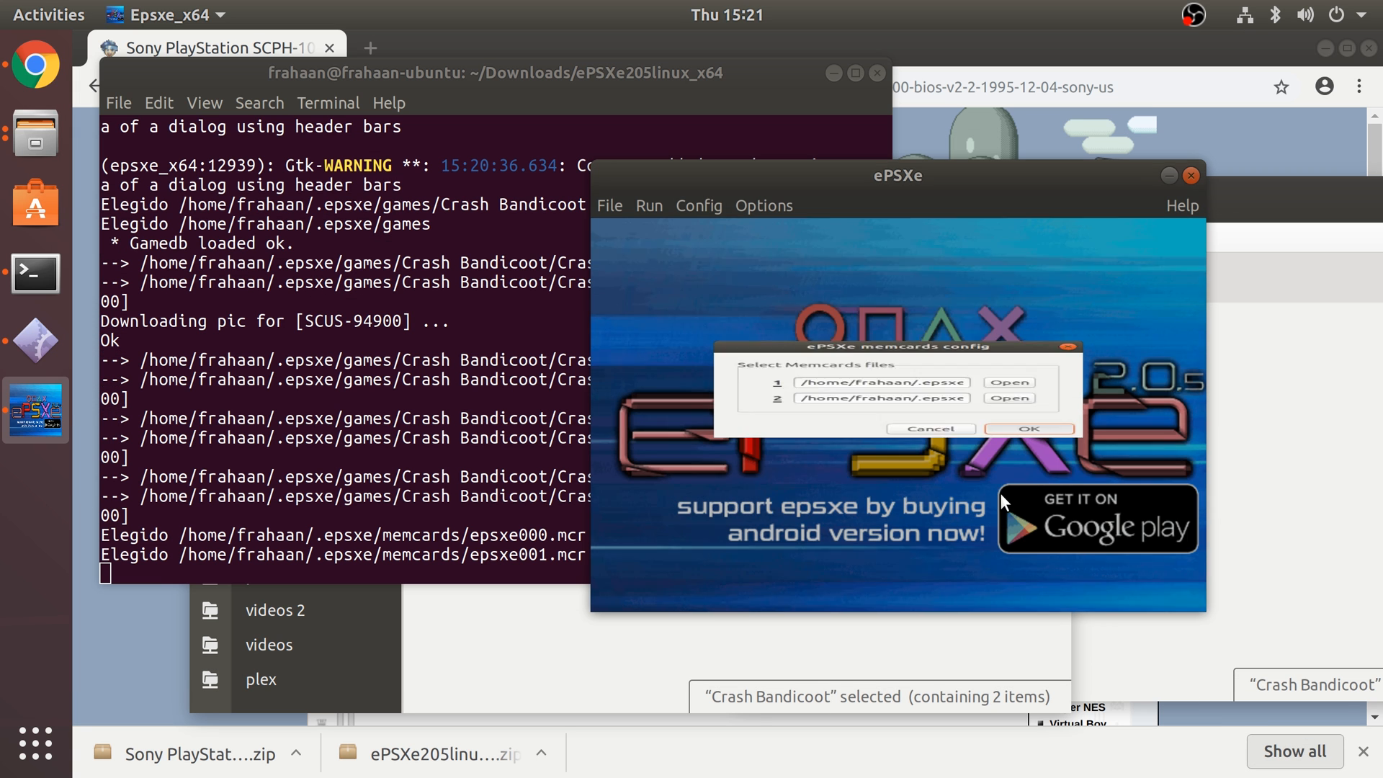
pyautogui.click(1029, 429)
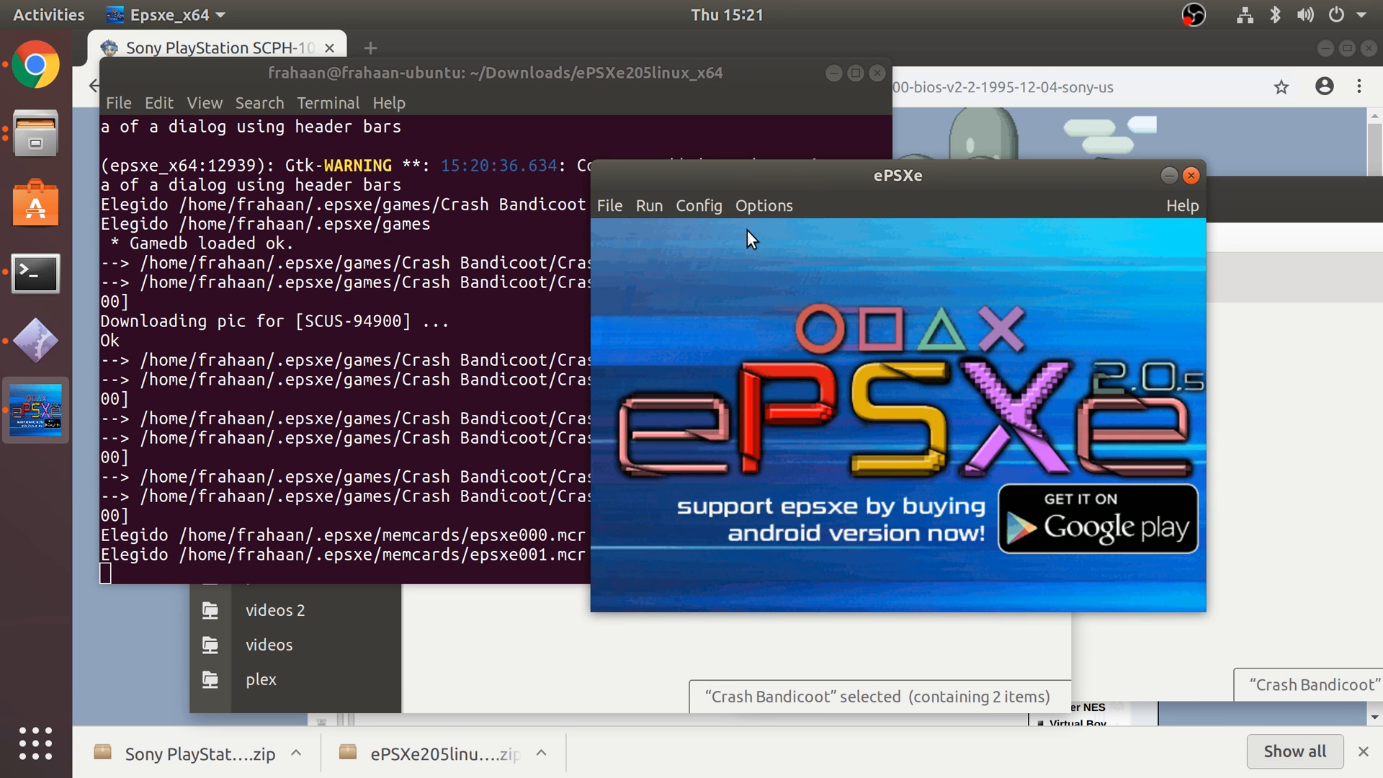
# - Keep Port 1 Pad 1 as the [SCPH-1080] Digital pad, check mappings, and save
pyautogui.click(698, 205)
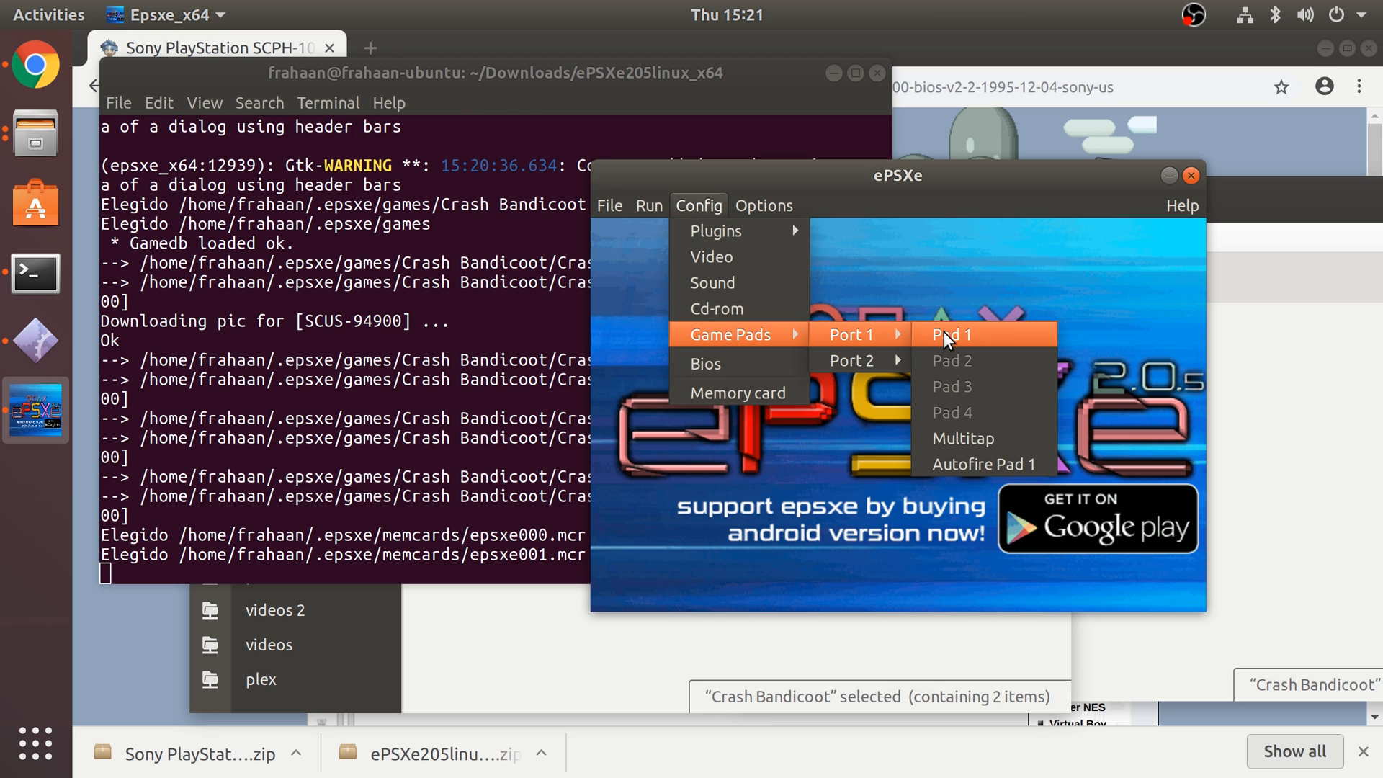
pyautogui.click(951, 335)
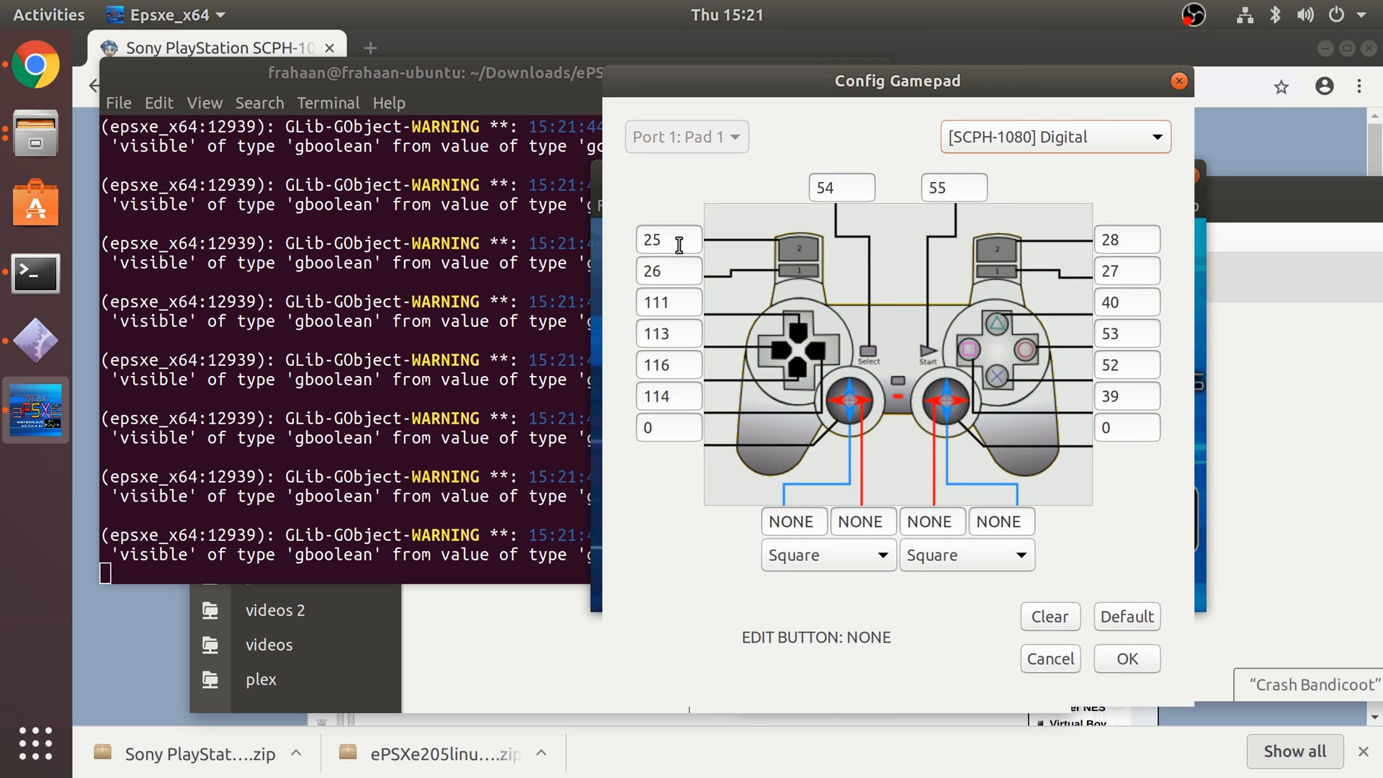
pyautogui.click(1054, 136)
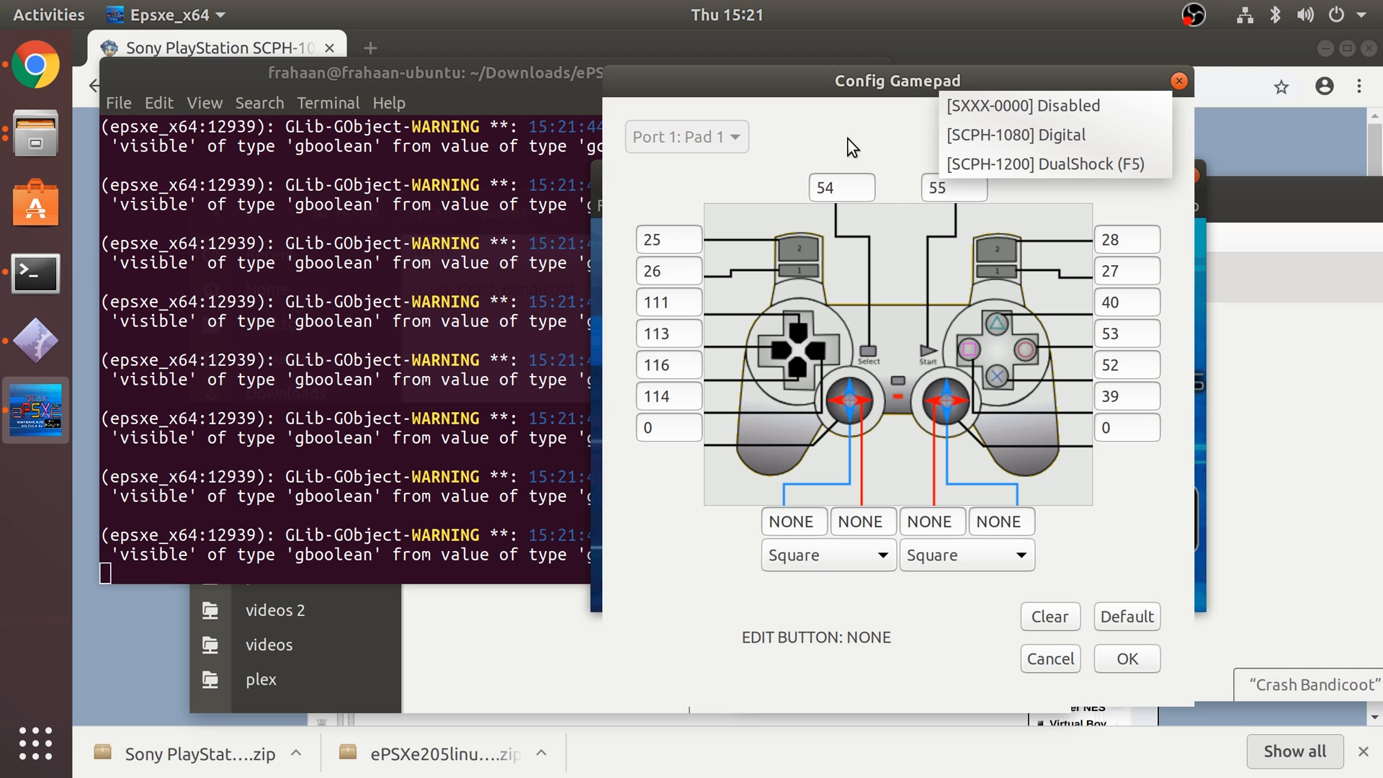
pyautogui.click(1013, 134)
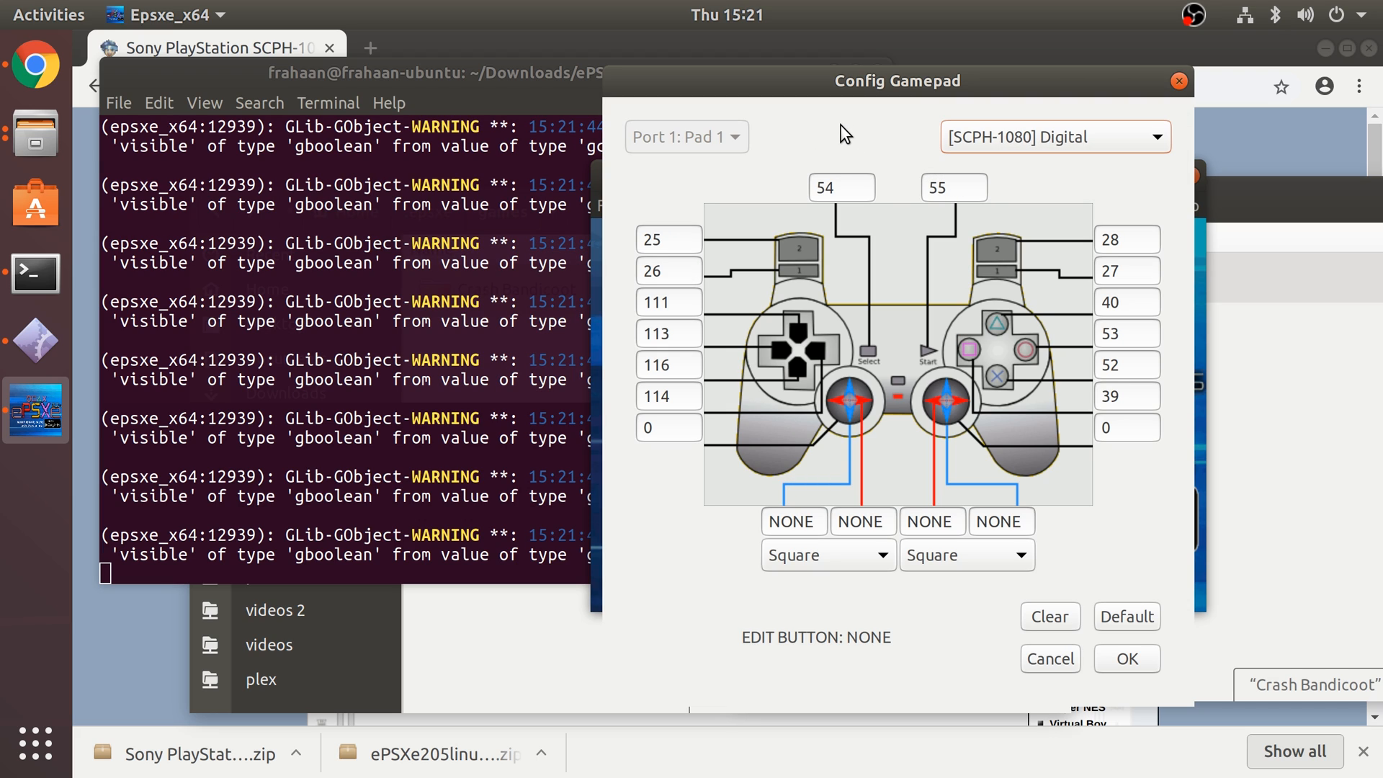
pyautogui.moveTo(779, 435)
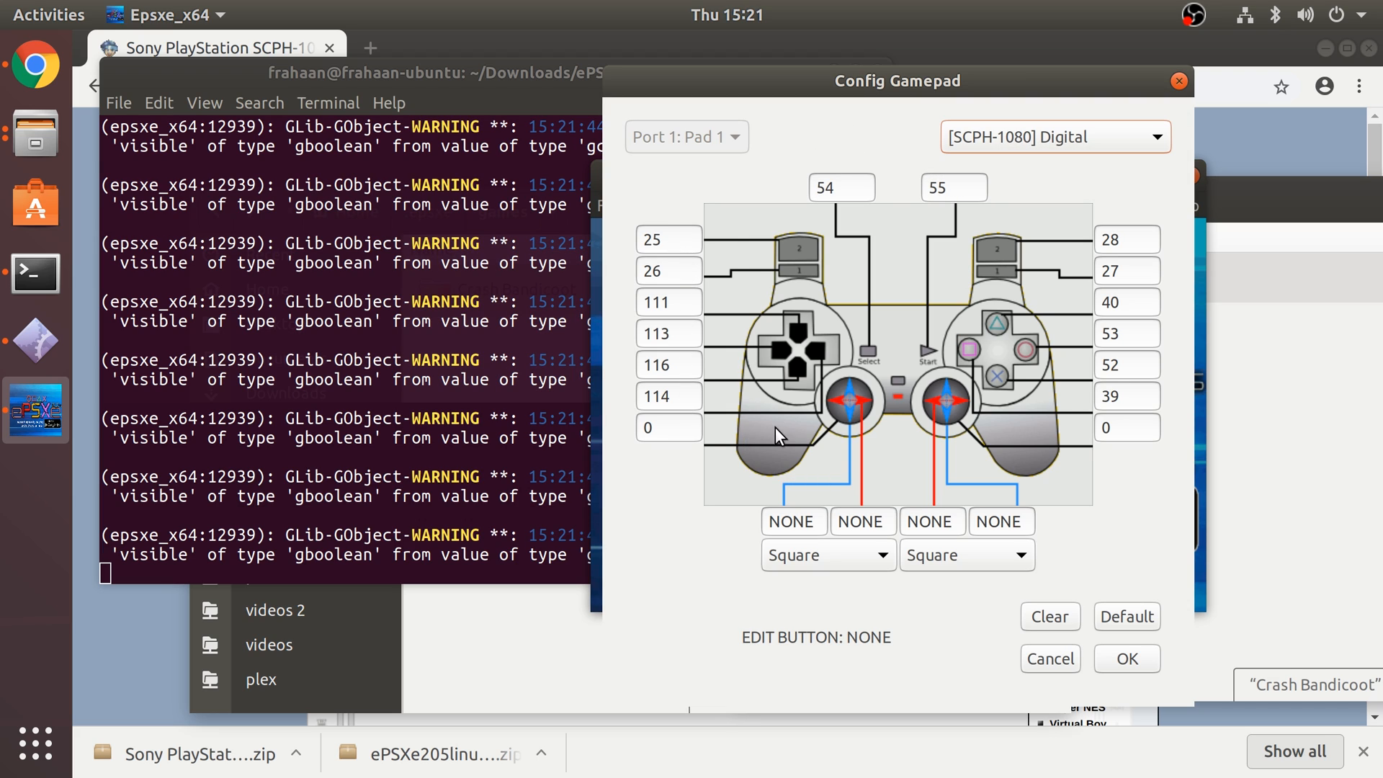
pyautogui.moveTo(987, 260)
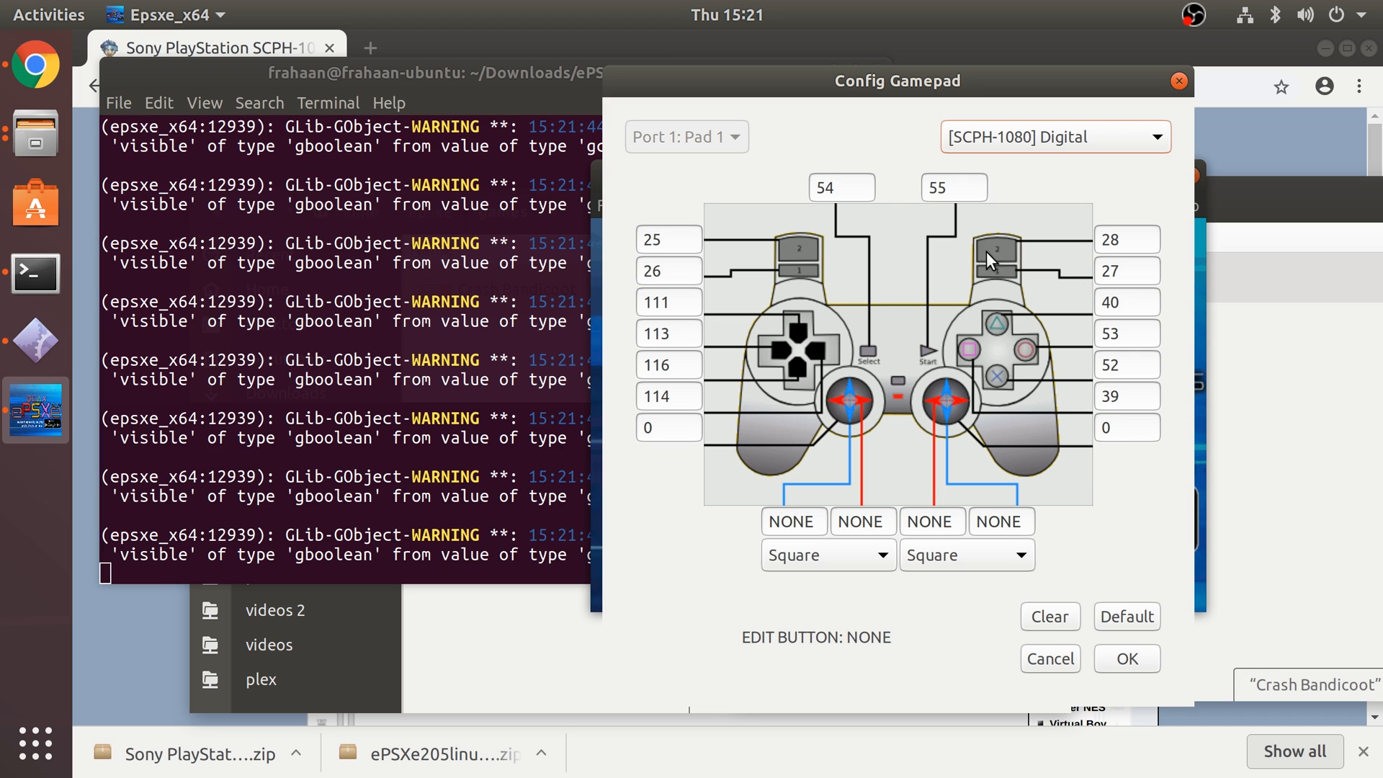
pyautogui.moveTo(997, 313)
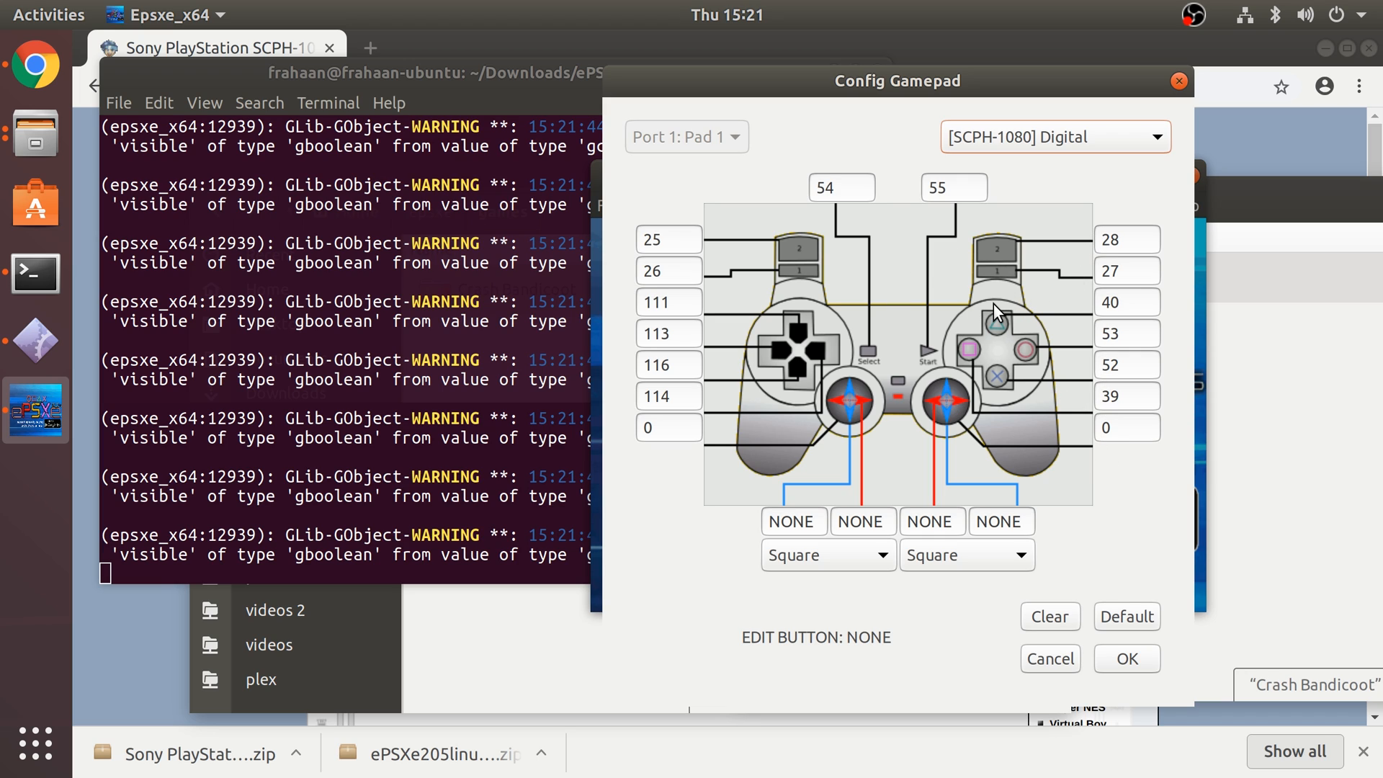
pyautogui.moveTo(970, 412)
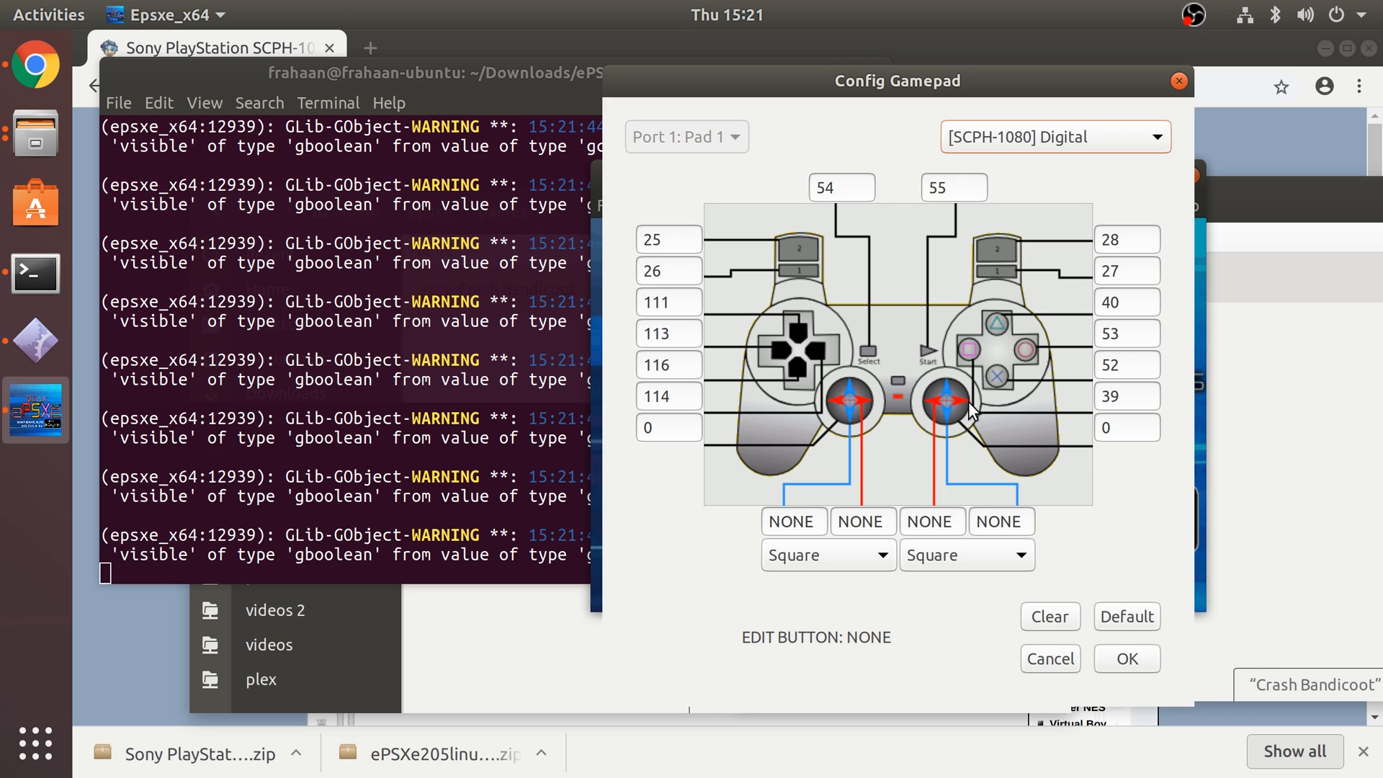
pyautogui.click(1126, 334)
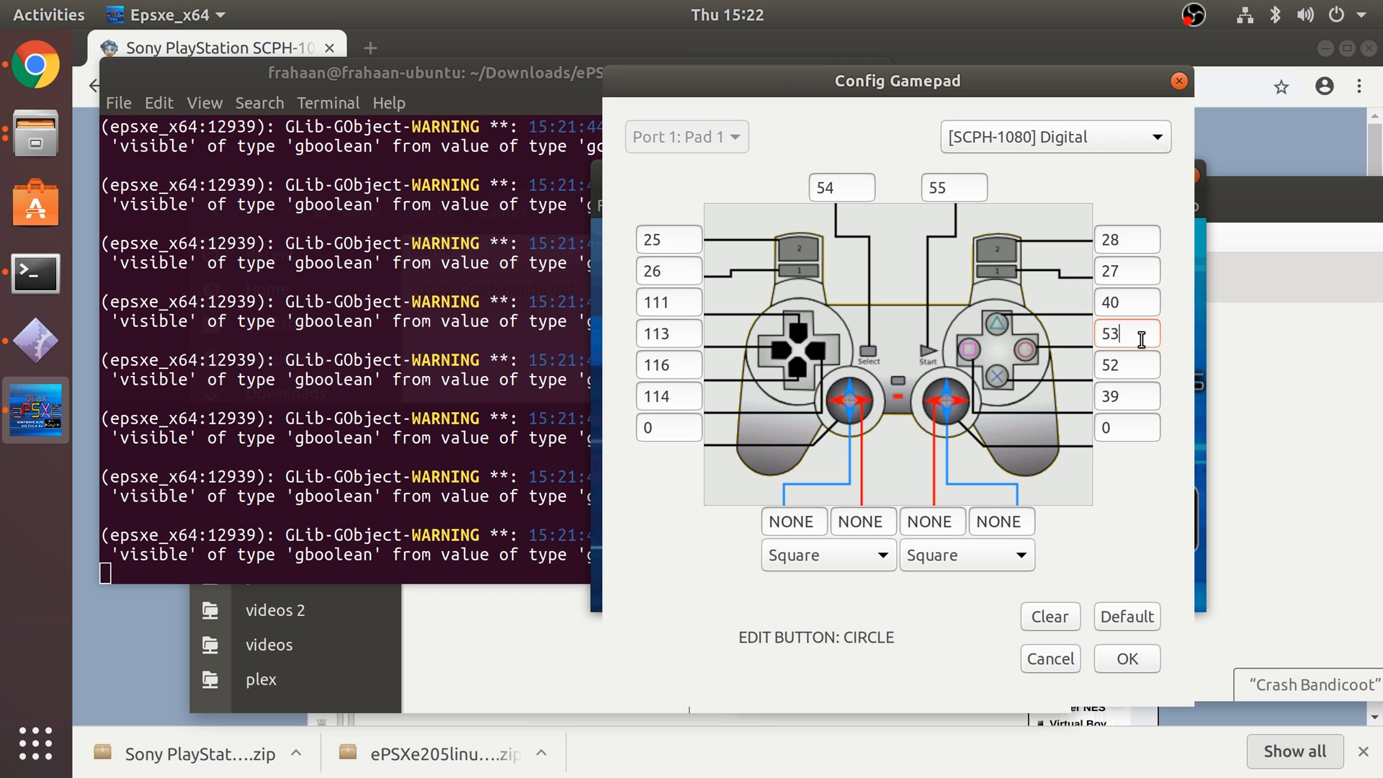
pyautogui.click(1126, 658)
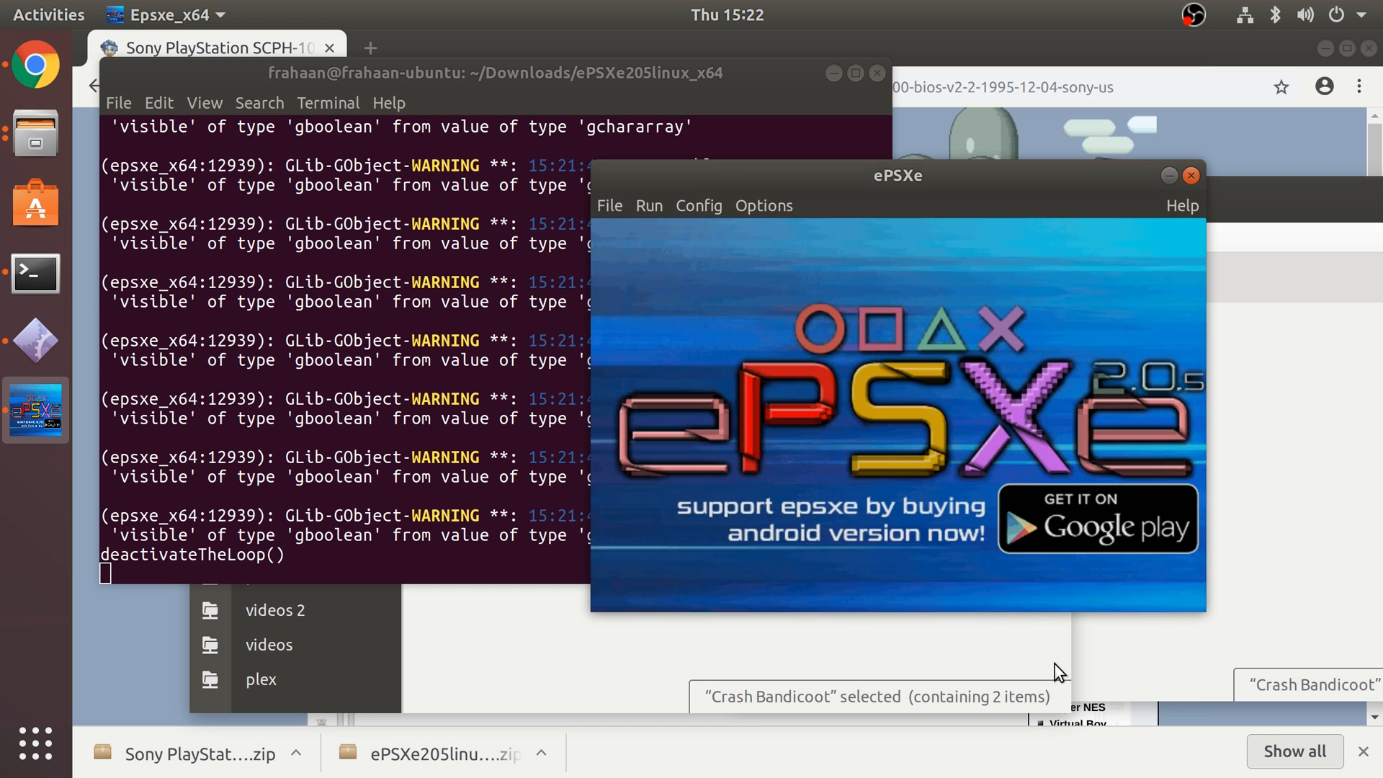
pyautogui.moveTo(647, 295)
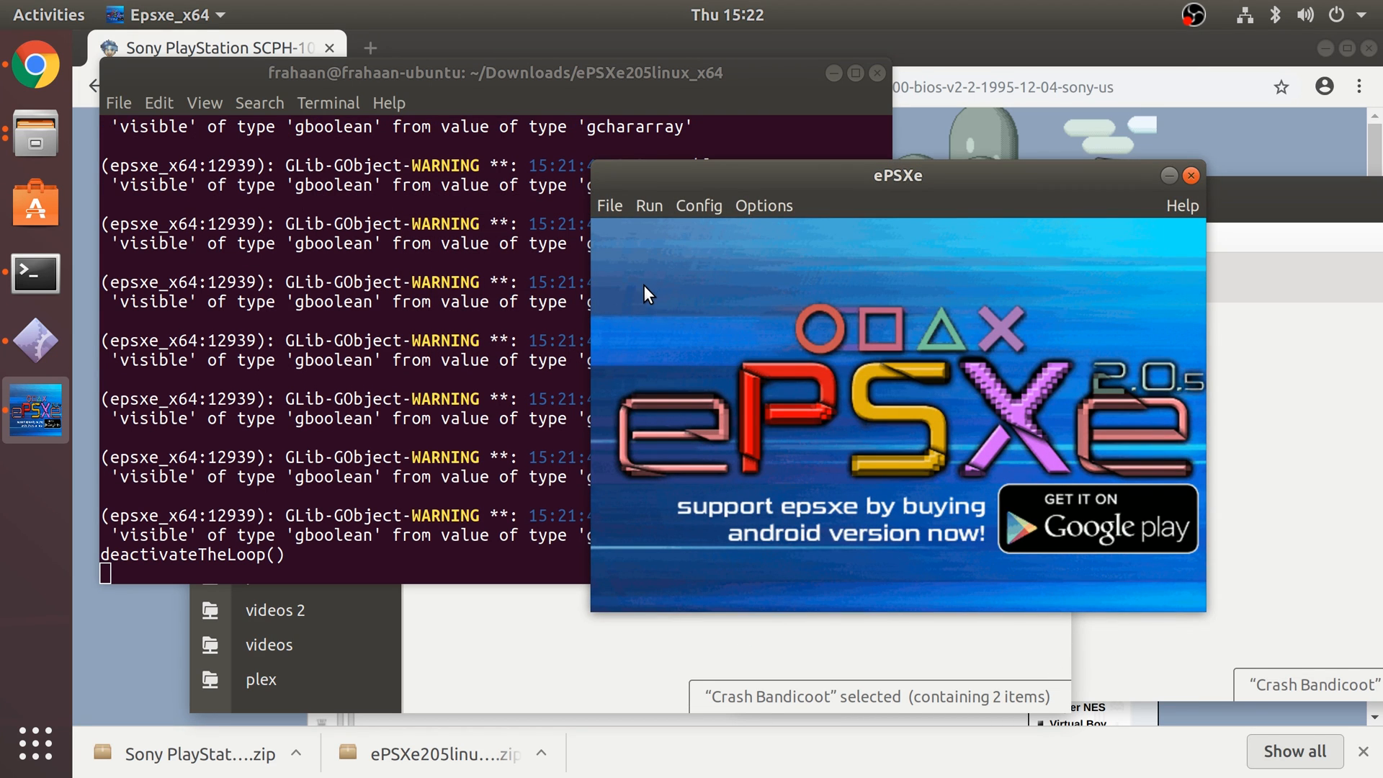
pyautogui.moveTo(609, 217)
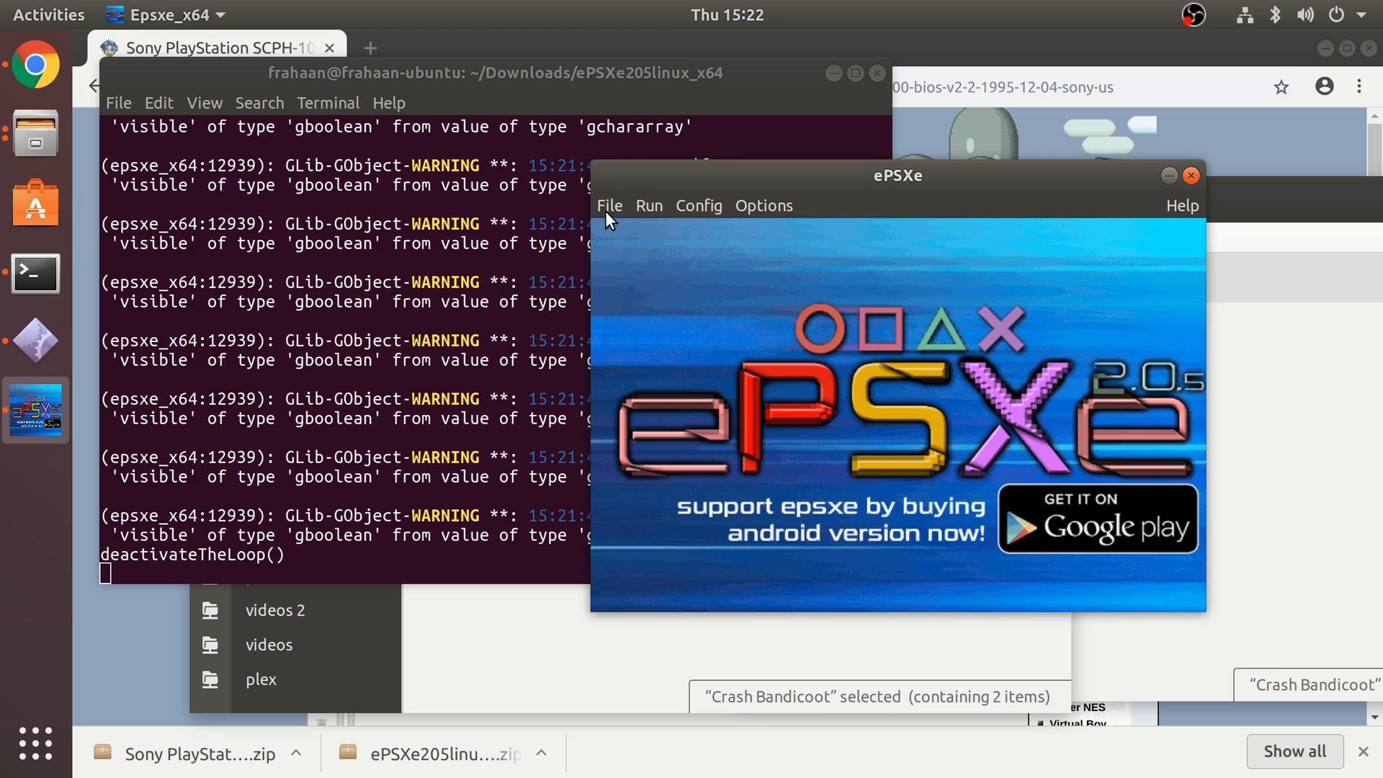
# - Reopen the Gamelist from the File menu
pyautogui.click(609, 205)
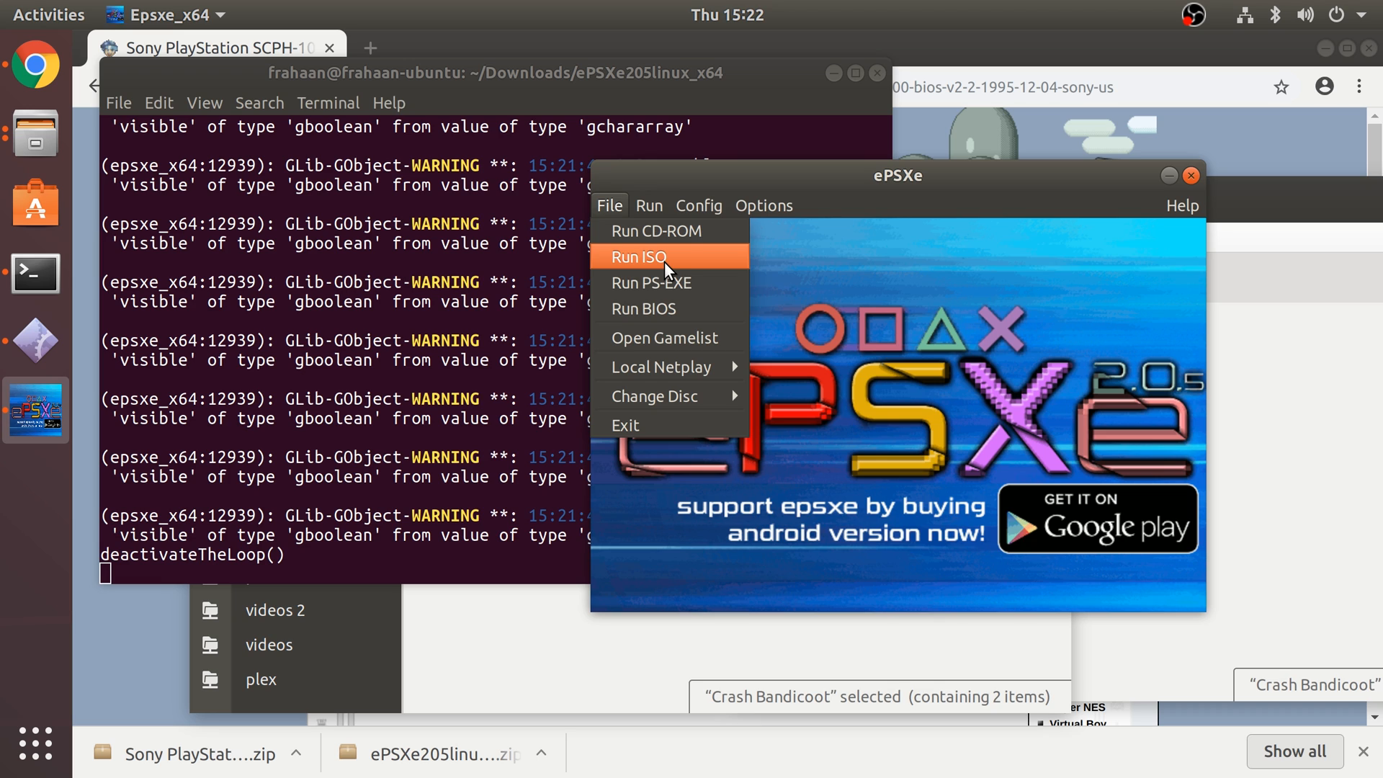
pyautogui.moveTo(671, 337)
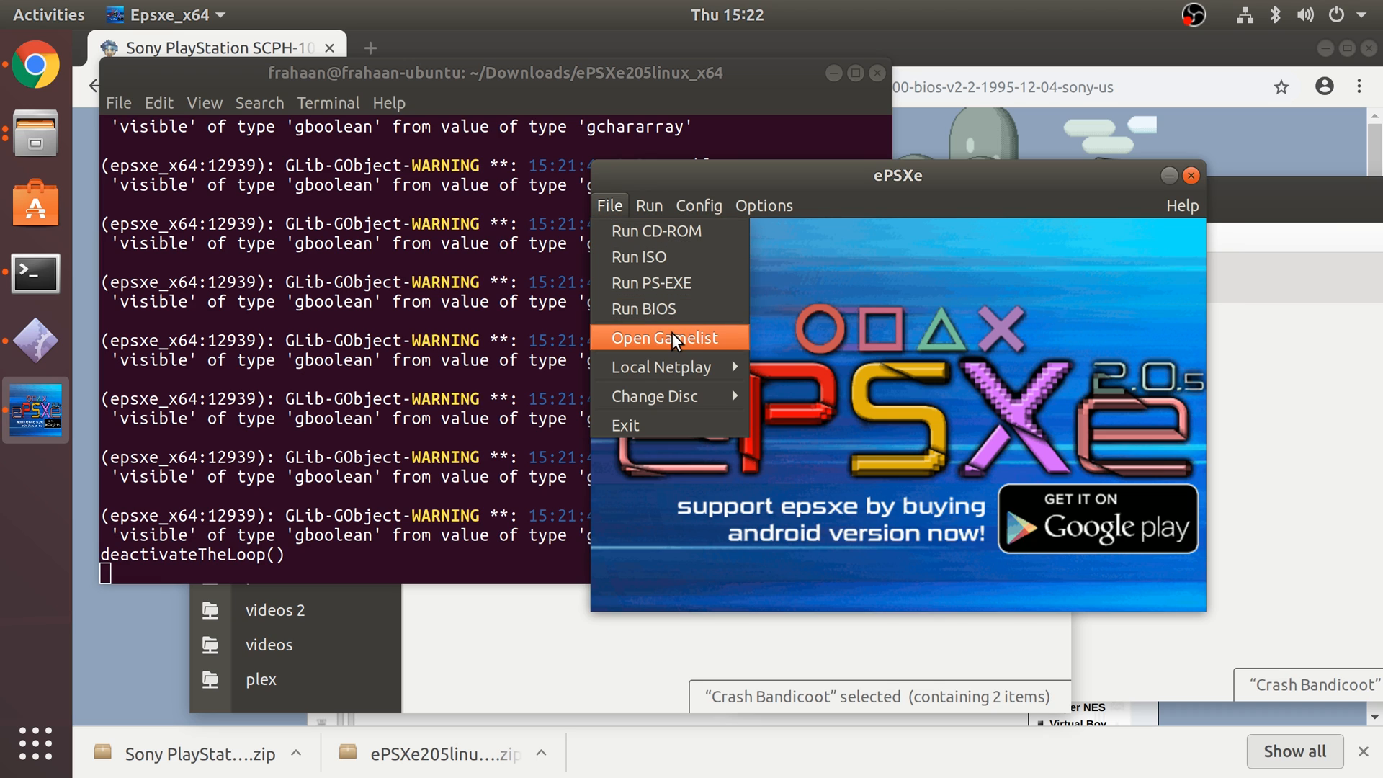
pyautogui.click(668, 337)
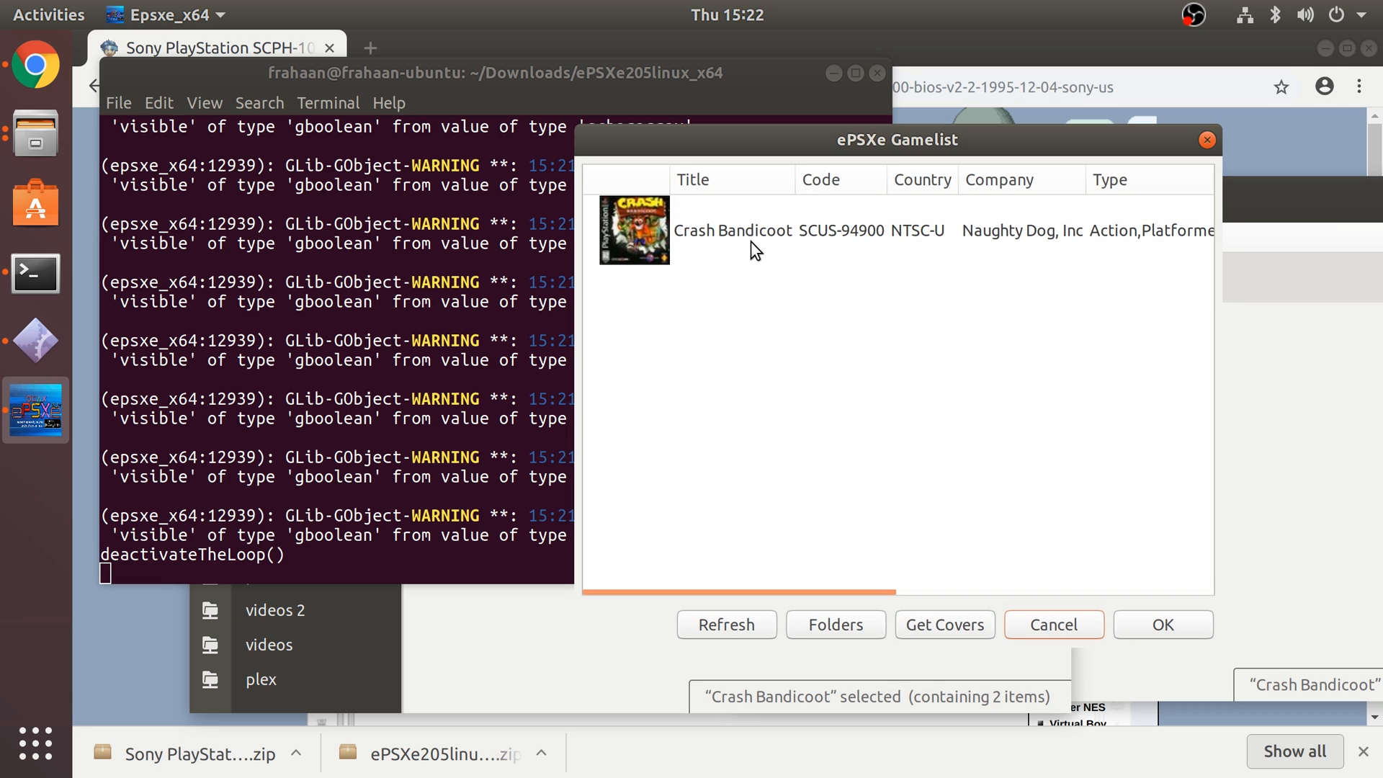
# - Launch Crash Bandicoot from the Gamelist and play it
pyautogui.click(1163, 624)
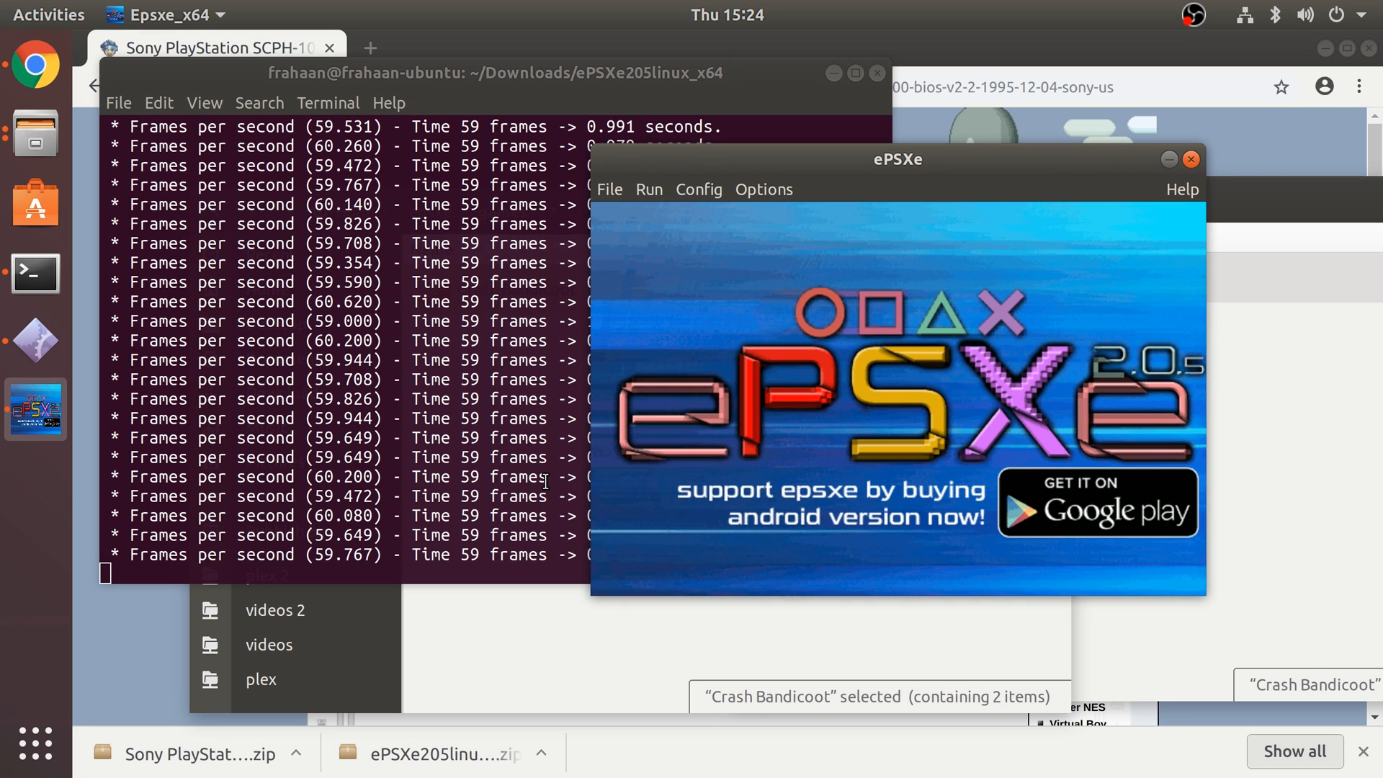
pyautogui.moveTo(1239, 185)
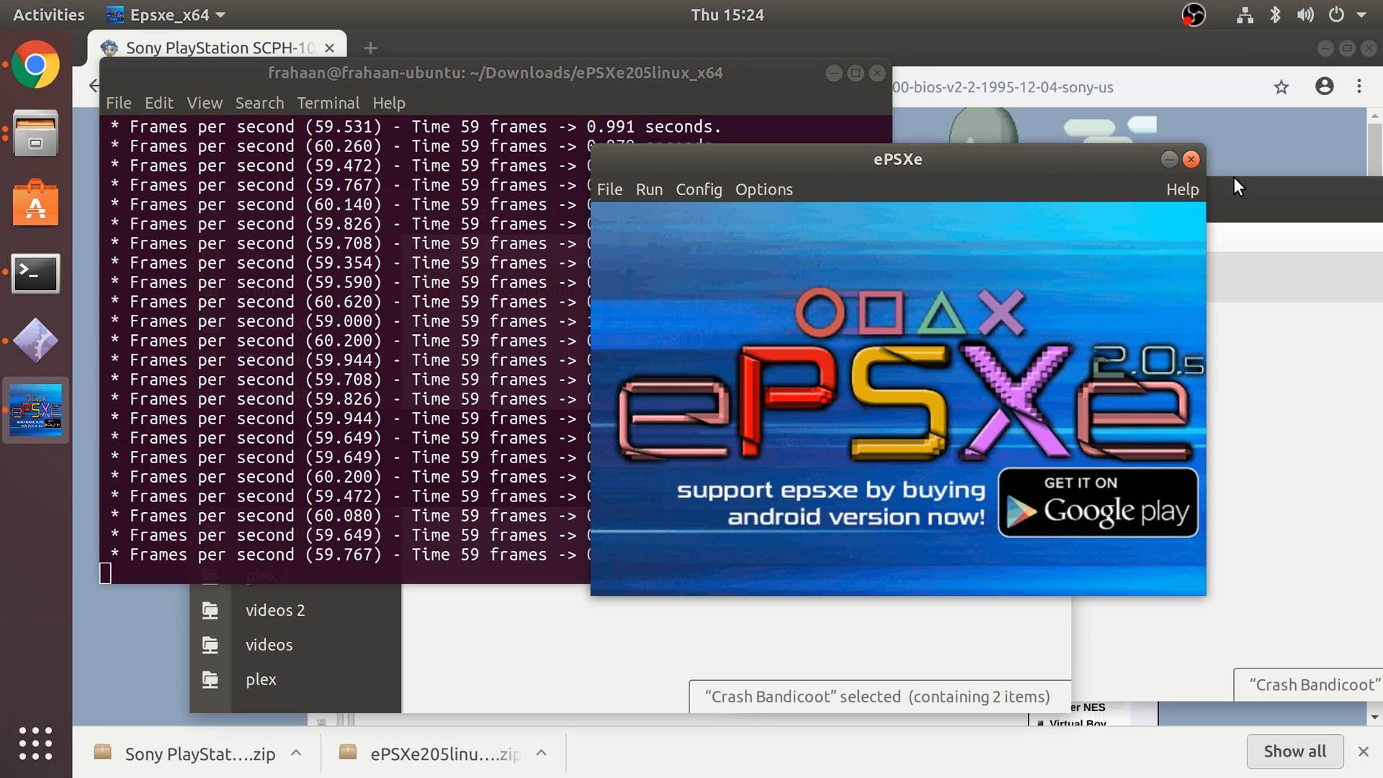
# - Close the ePSXe emulator window
pyautogui.click(1189, 160)
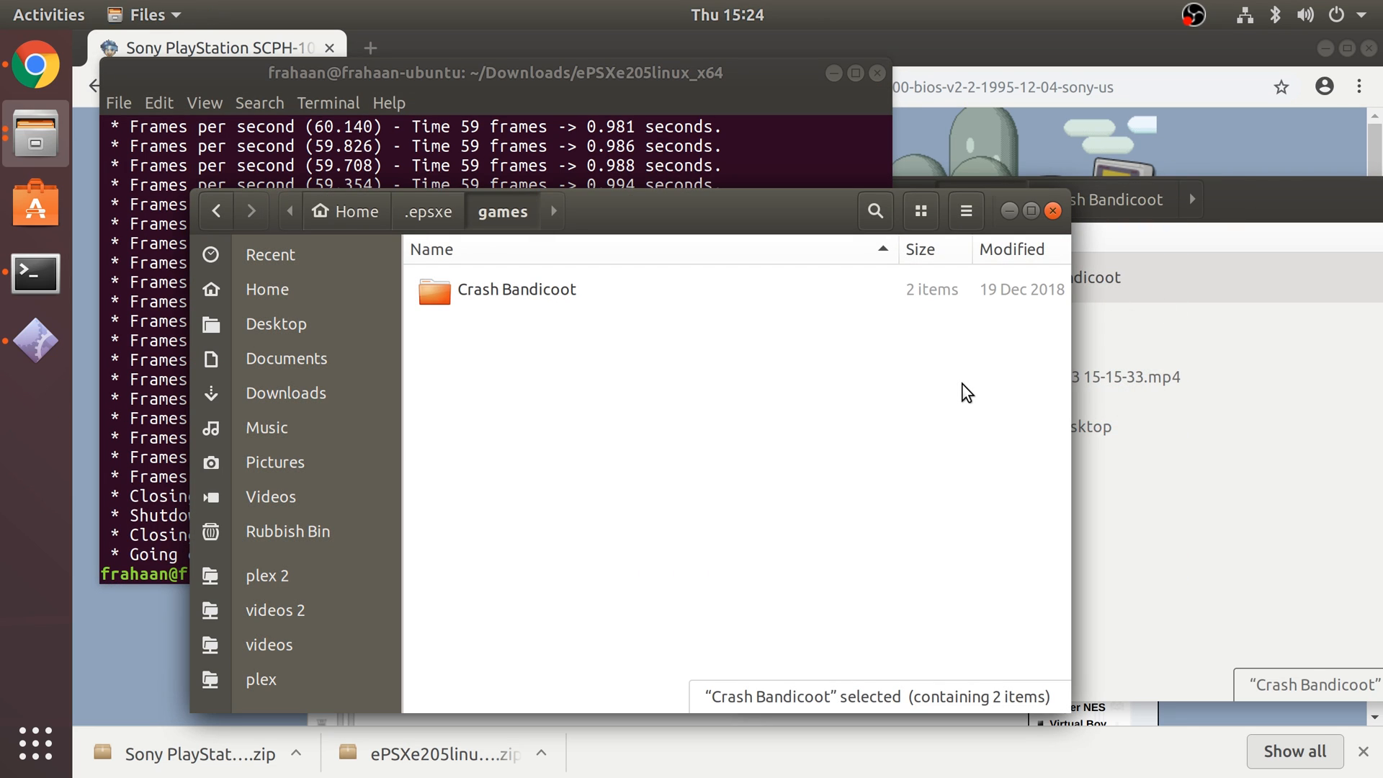